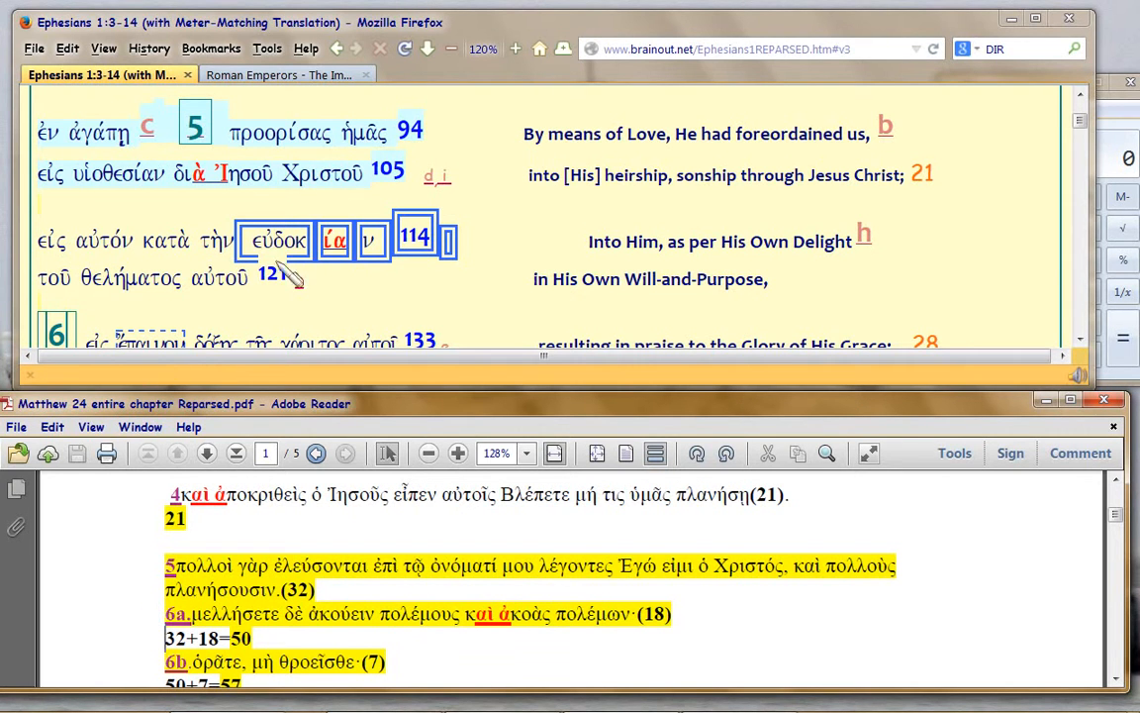
mouse_move(216, 233)
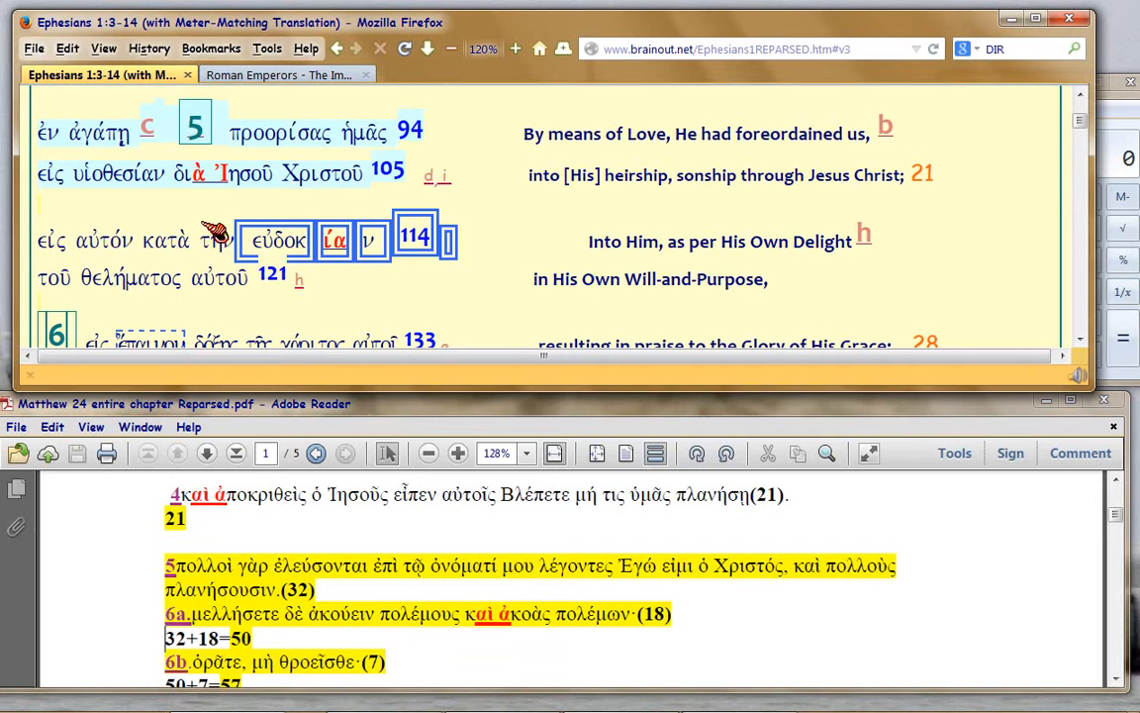
mouse_move(250, 213)
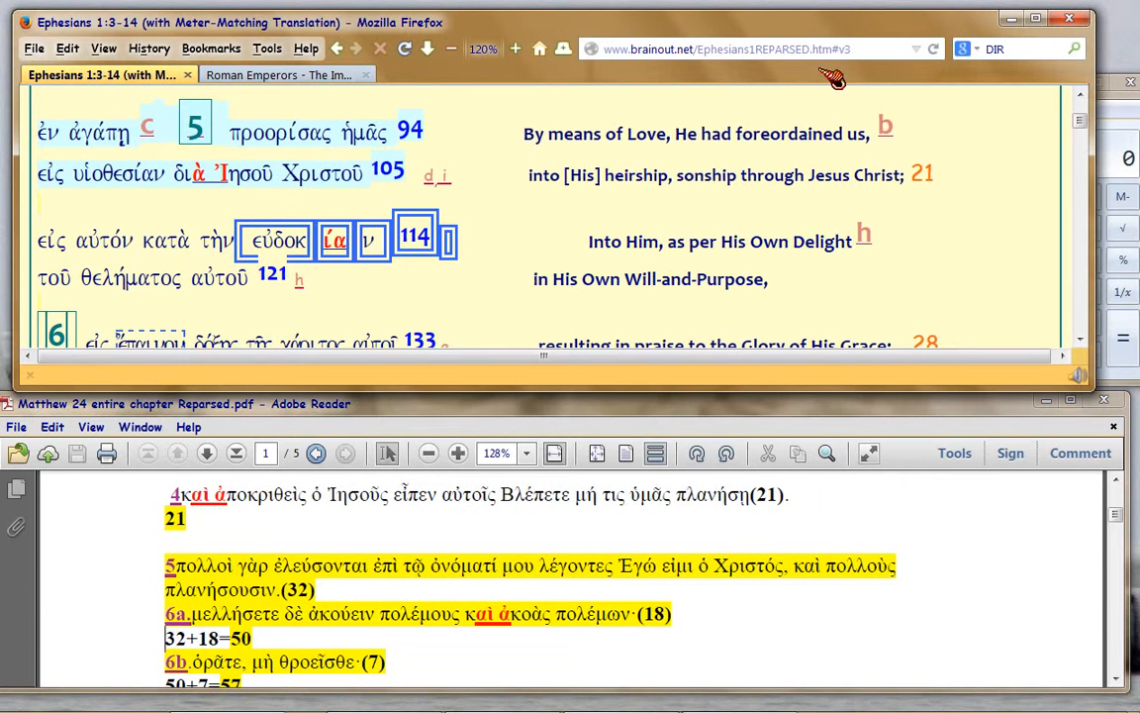
mouse_move(601, 195)
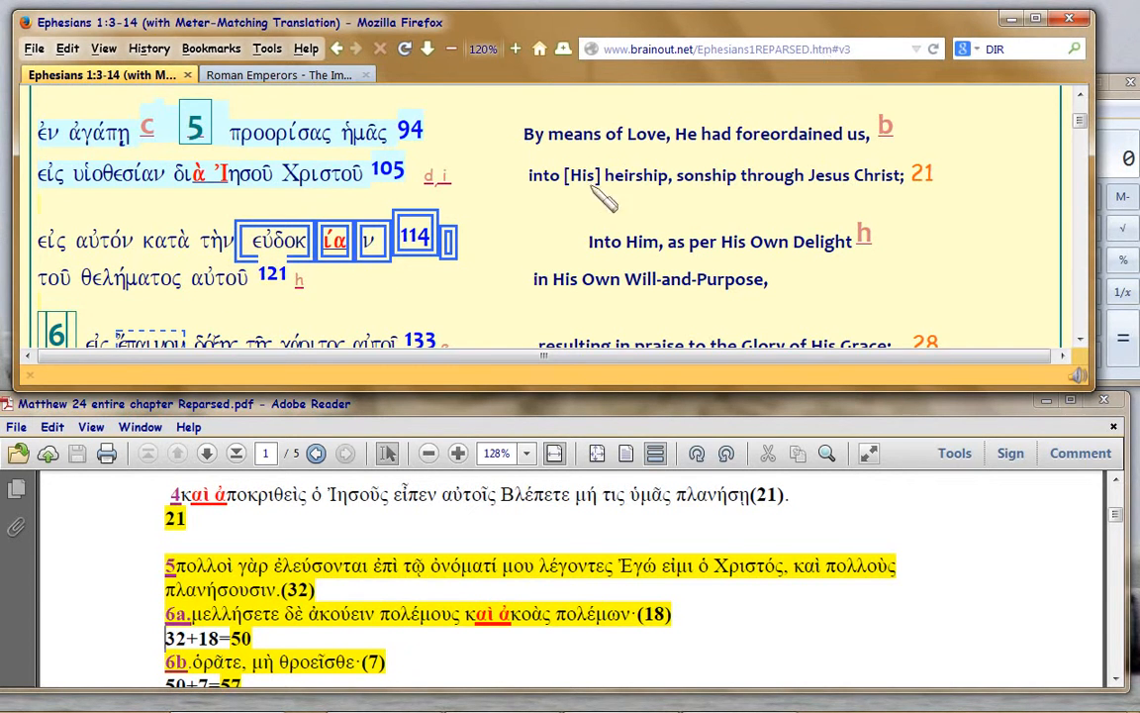
mouse_move(485, 265)
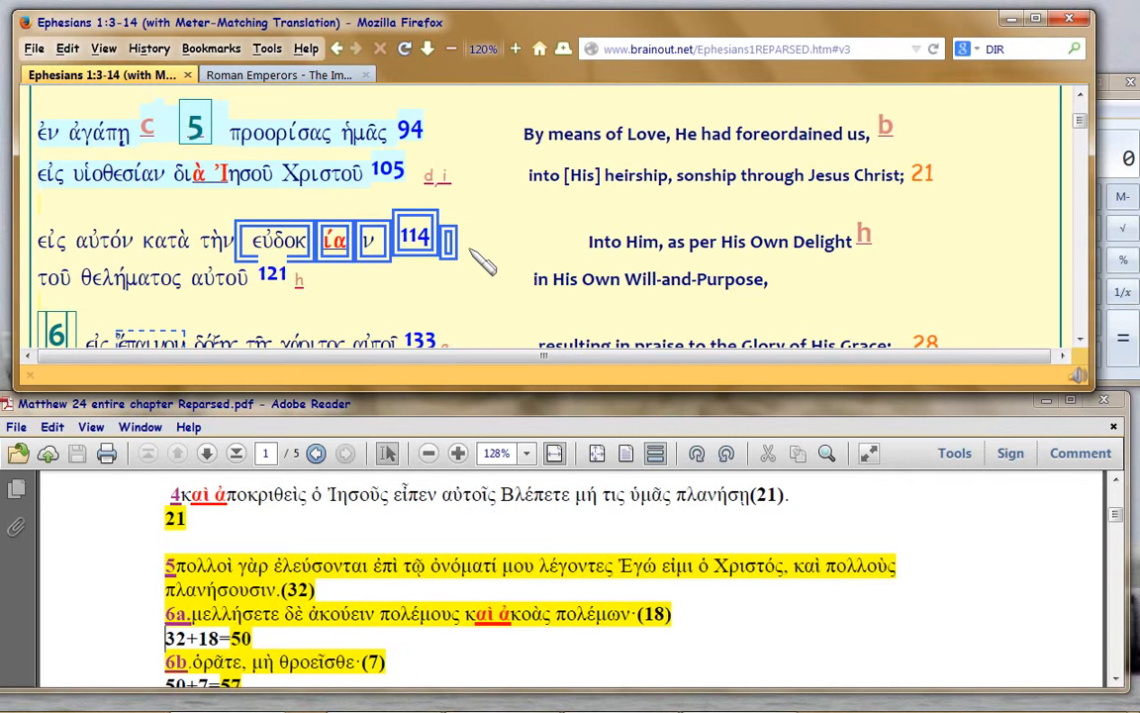
mouse_move(253, 257)
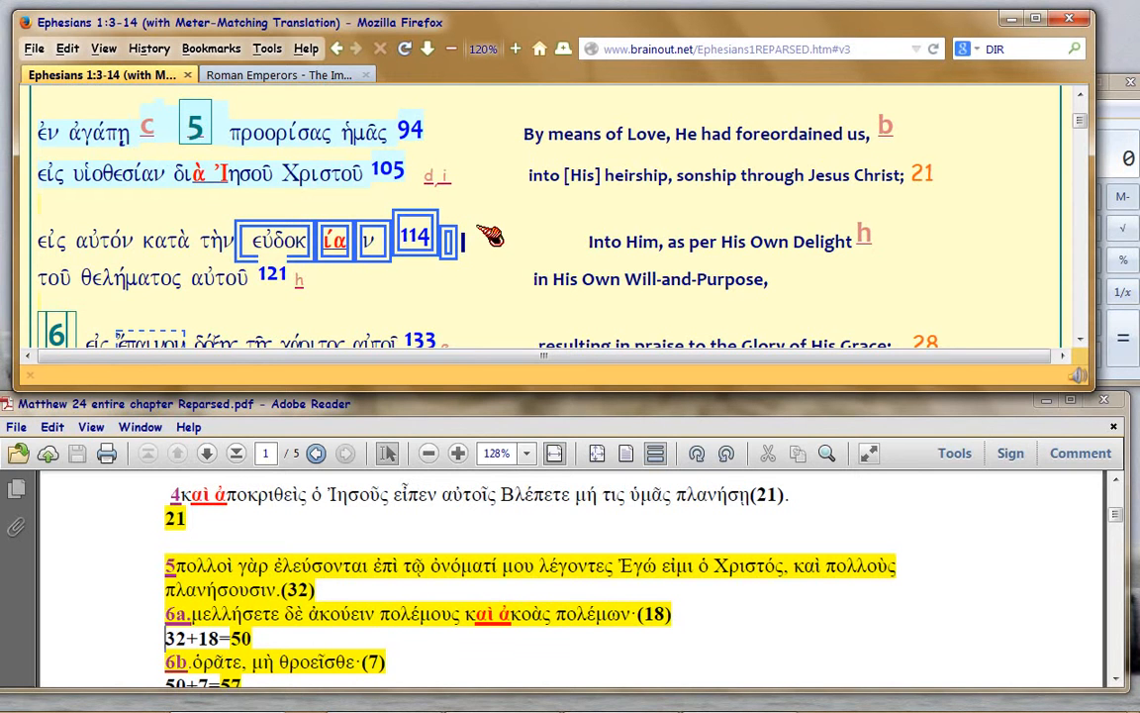
Bring verse 6 fully into view and double-click in the verse 5 Greek text
scroll("up", 3)
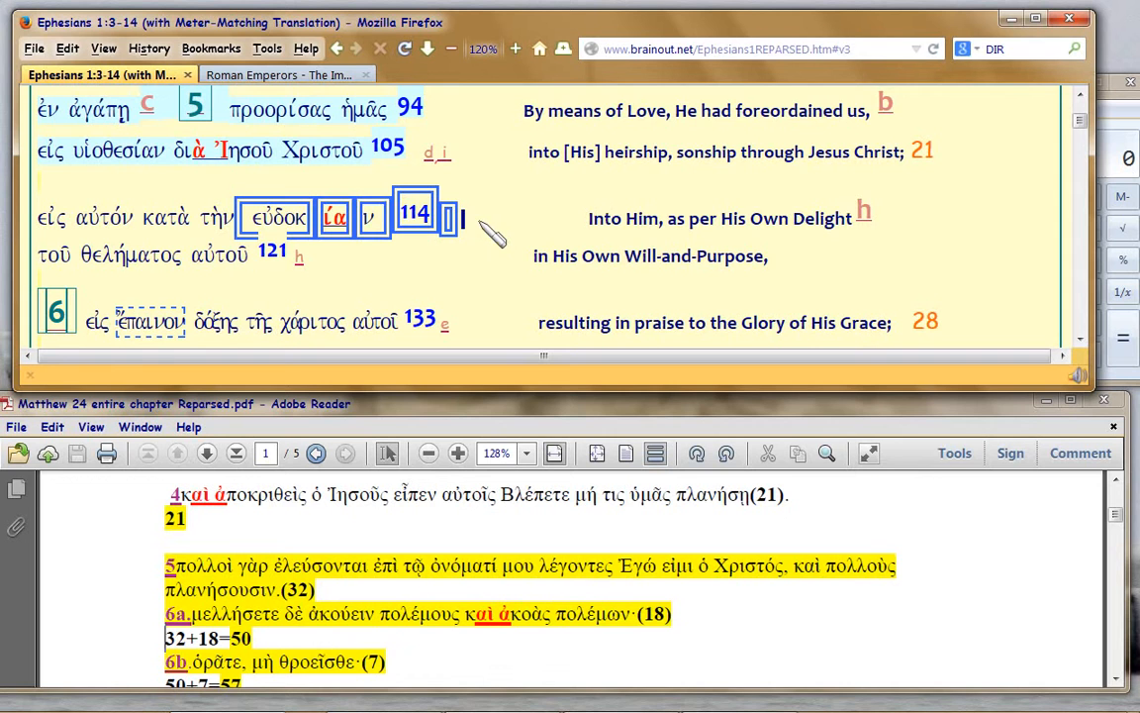
mouse_move(183, 226)
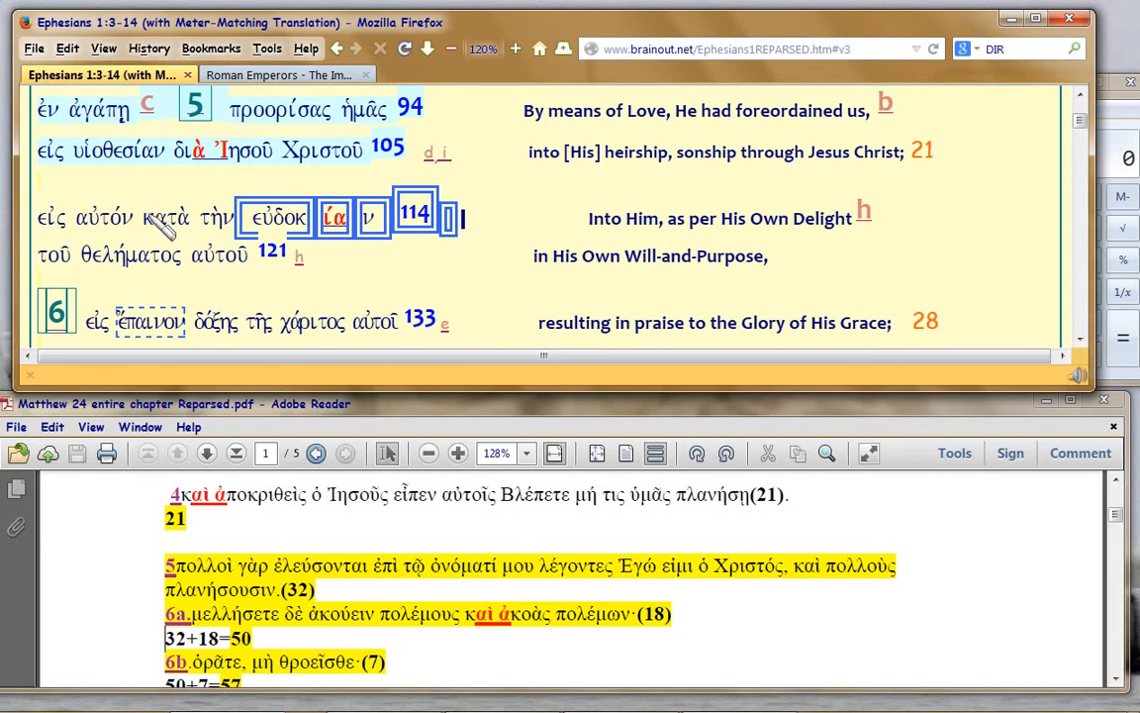
double_click(161, 218)
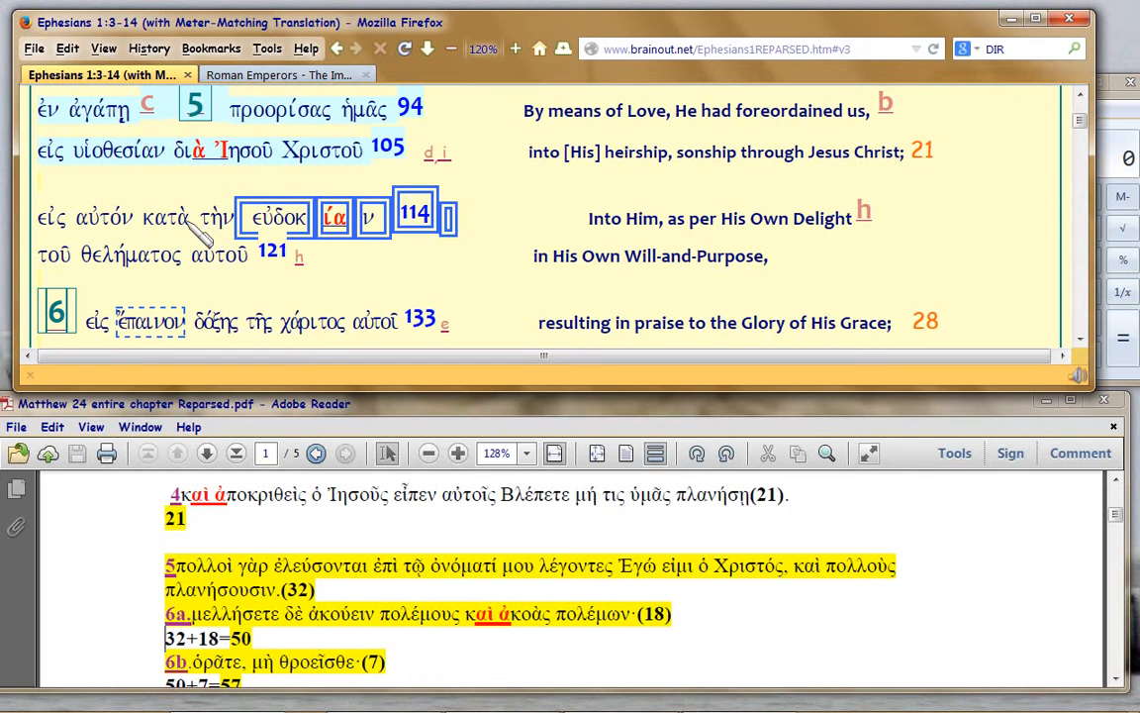
mouse_move(188, 218)
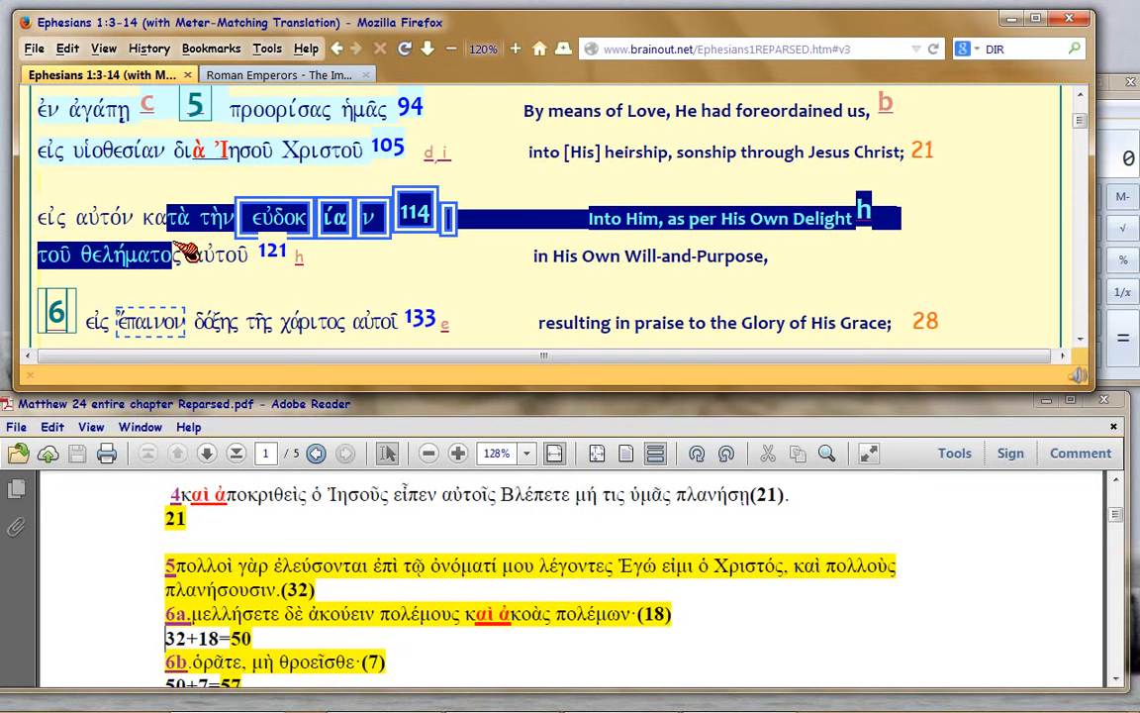
left_click(277, 216)
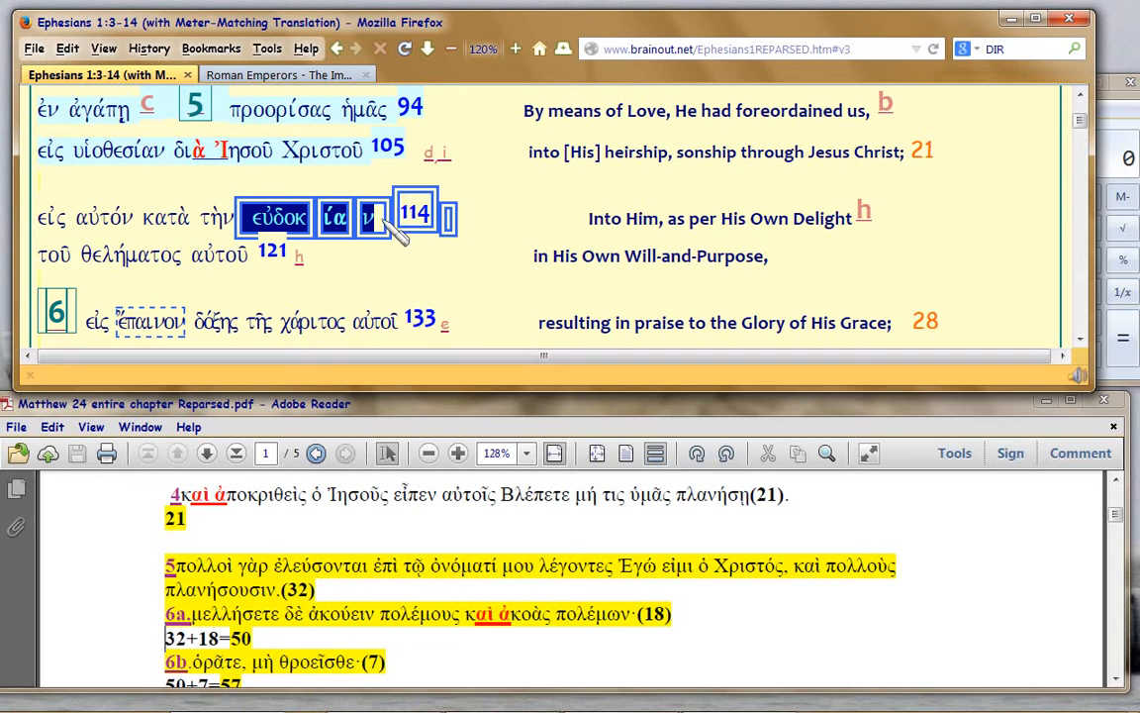
mouse_move(173, 297)
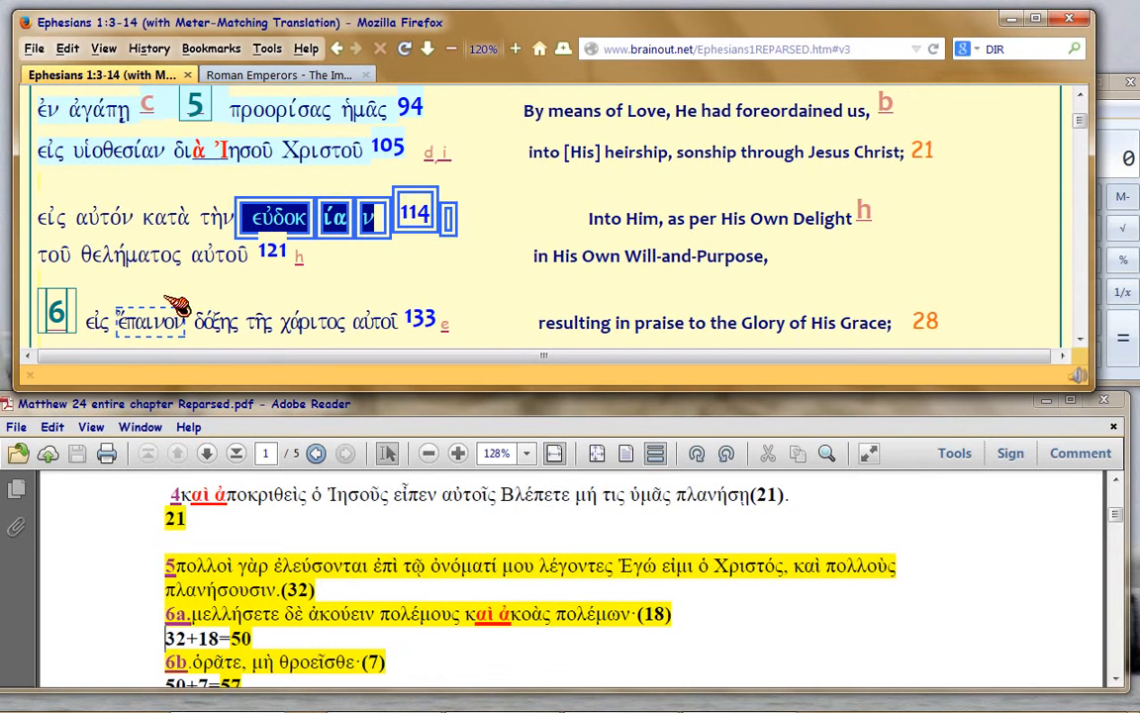
double_click(148, 321)
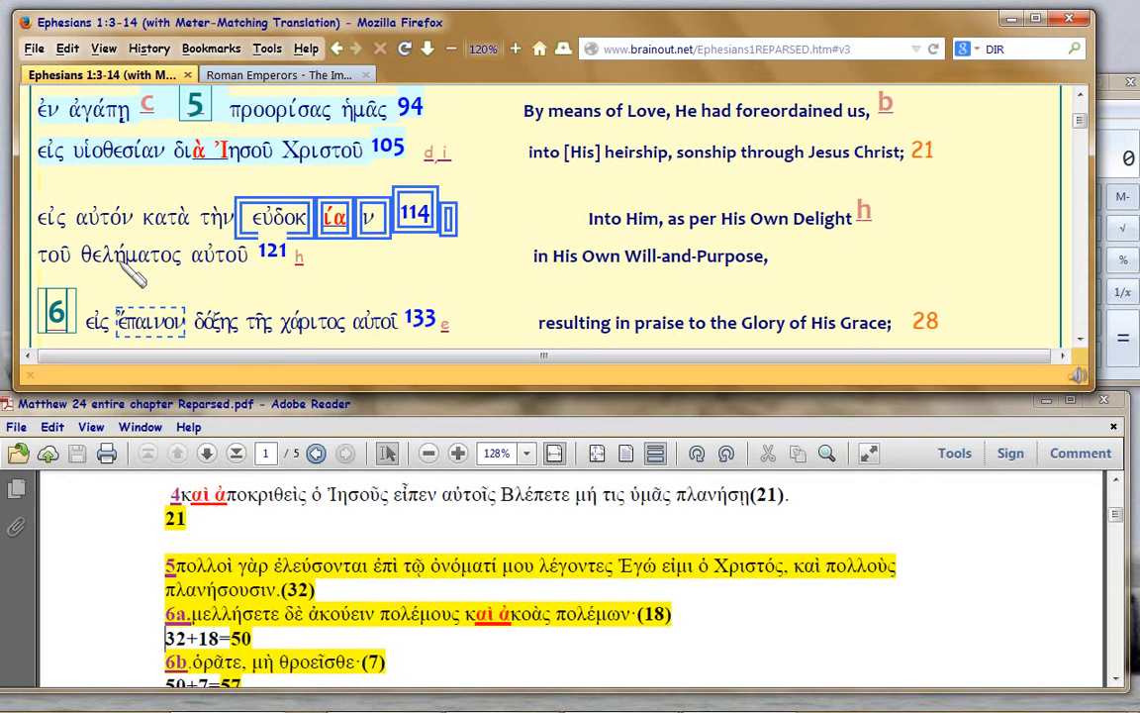
double_click(121, 255)
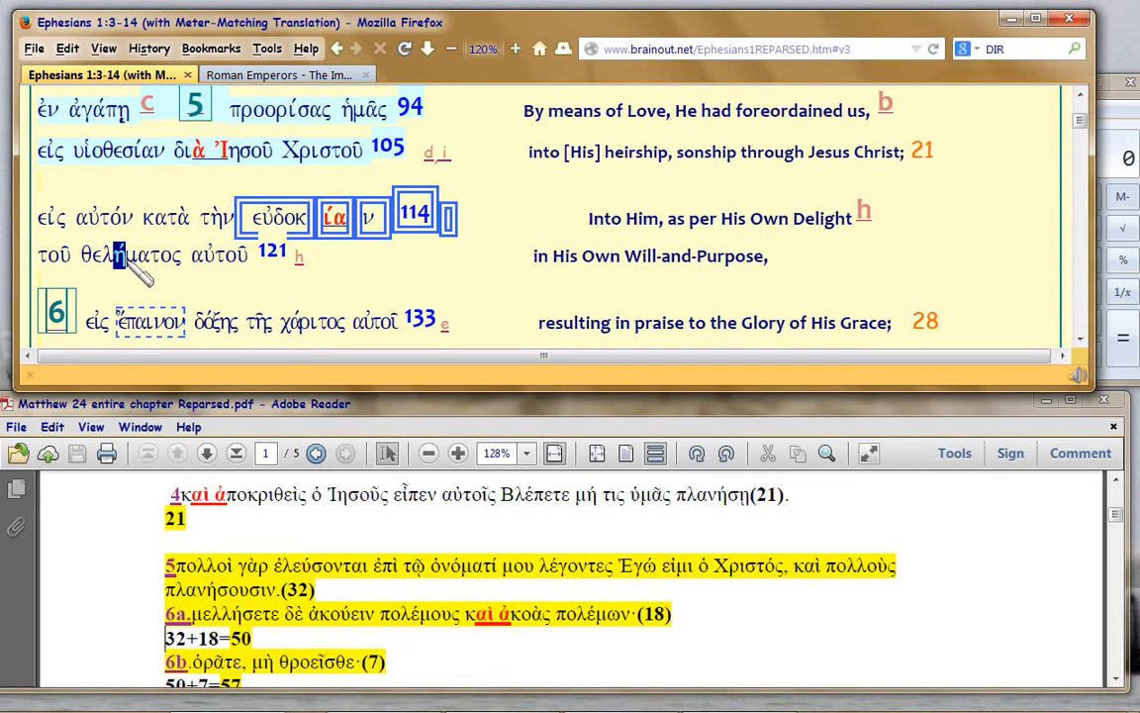
mouse_move(188, 283)
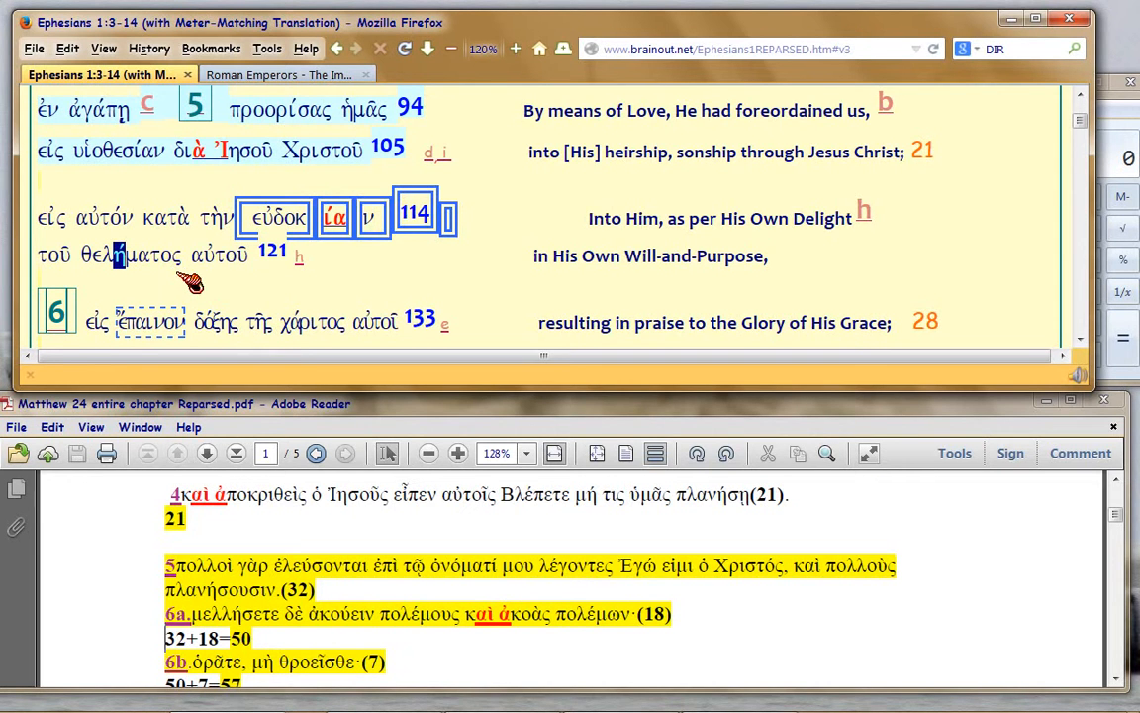
mouse_move(198, 275)
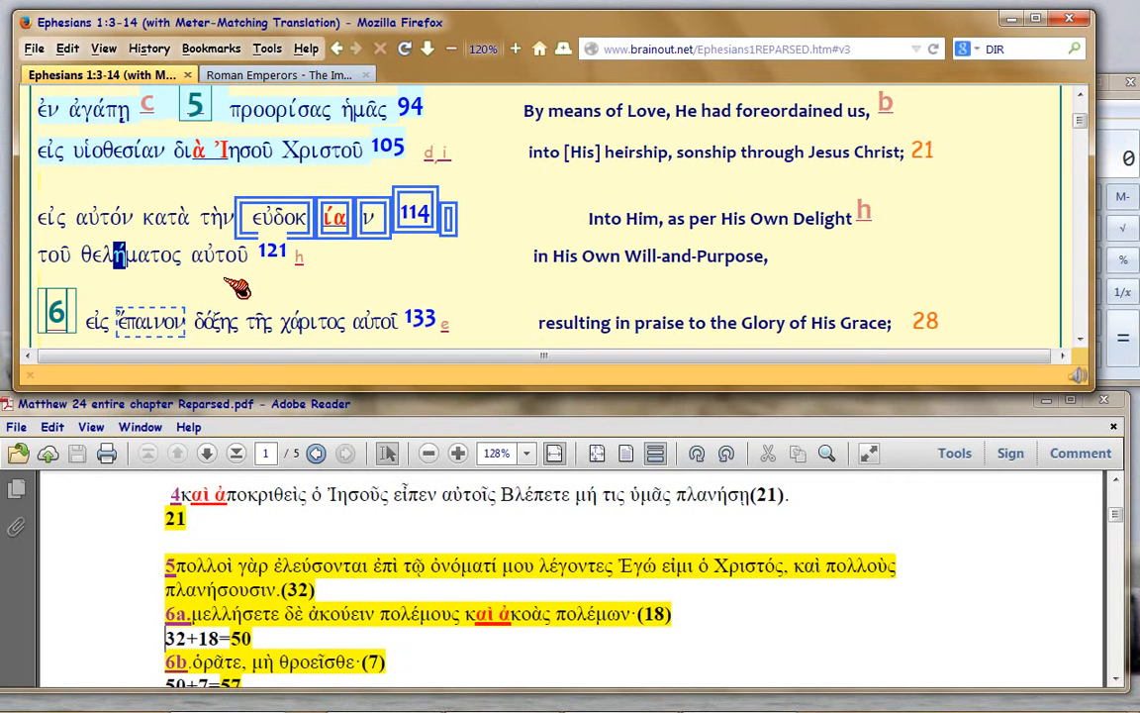
mouse_move(634, 263)
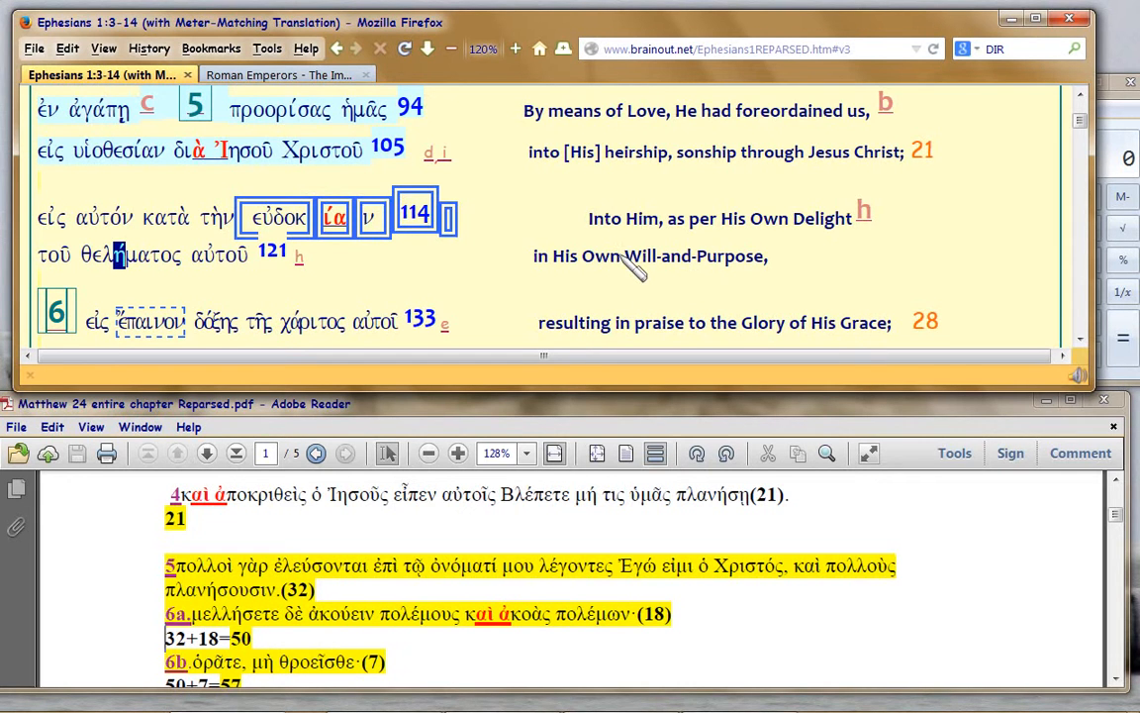
double_click(695, 255)
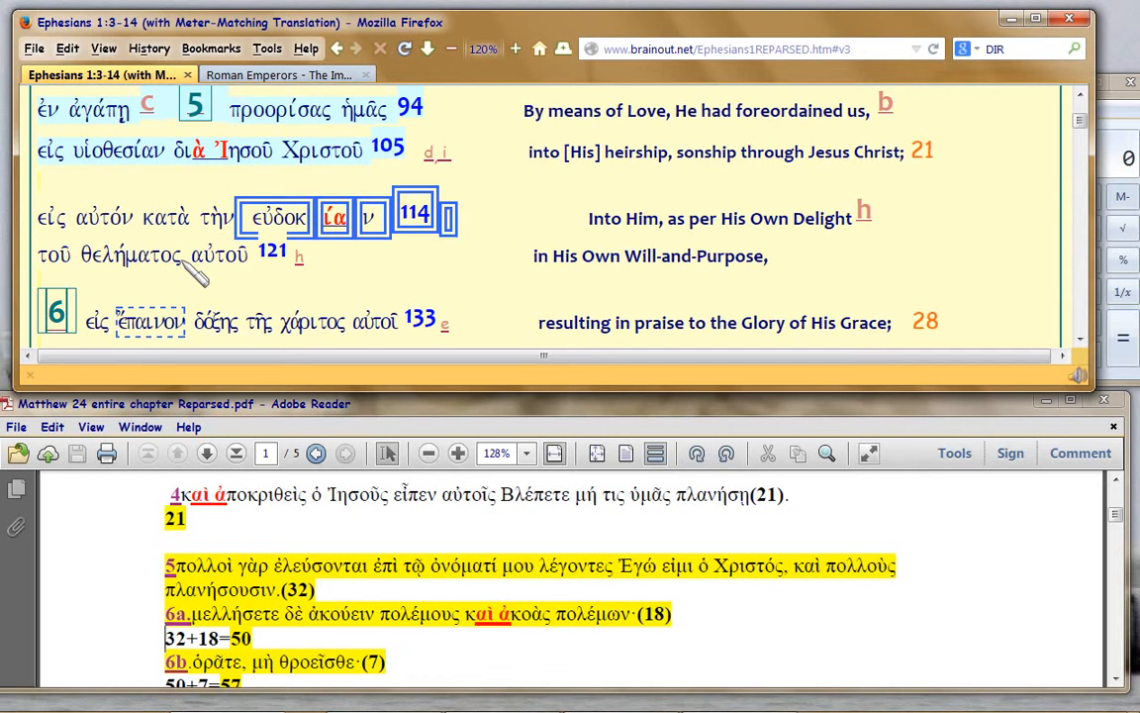
mouse_move(134, 265)
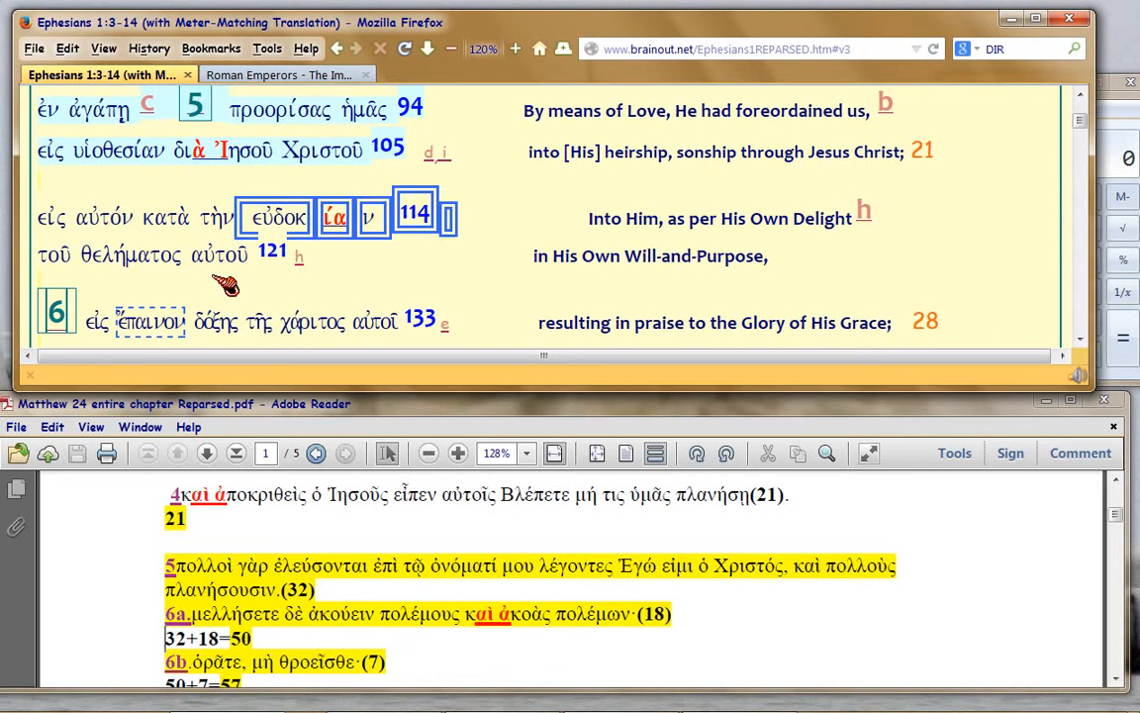
mouse_move(148, 280)
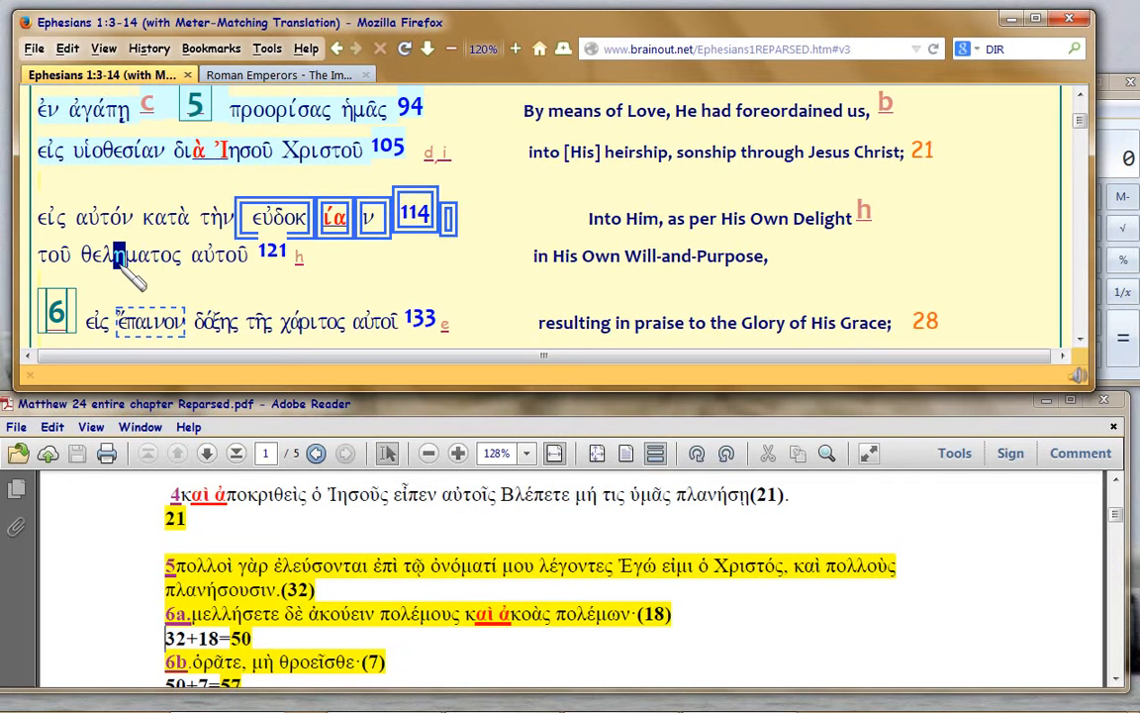
mouse_move(143, 282)
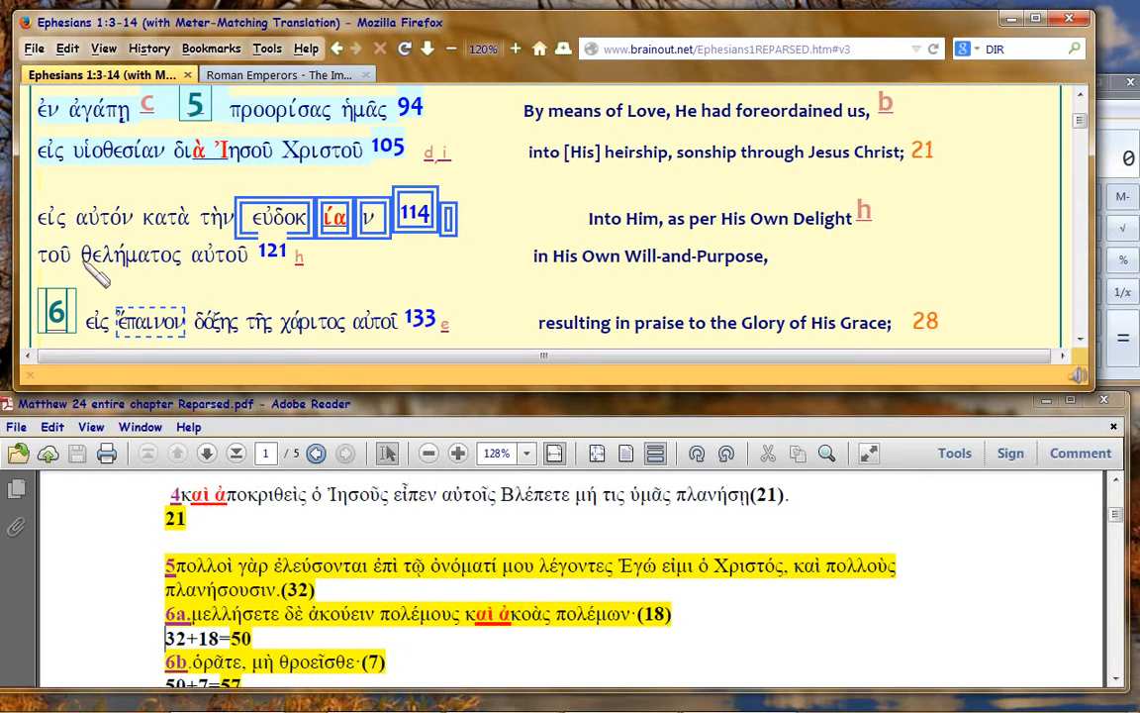
double_click(129, 256)
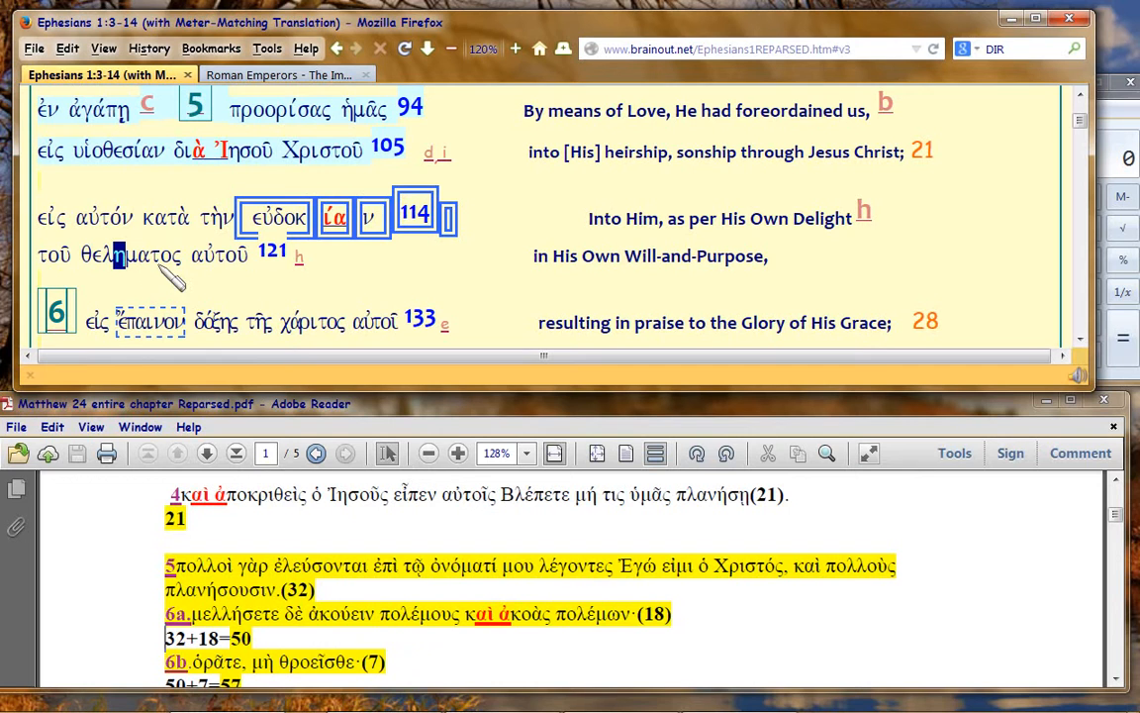
mouse_move(178, 285)
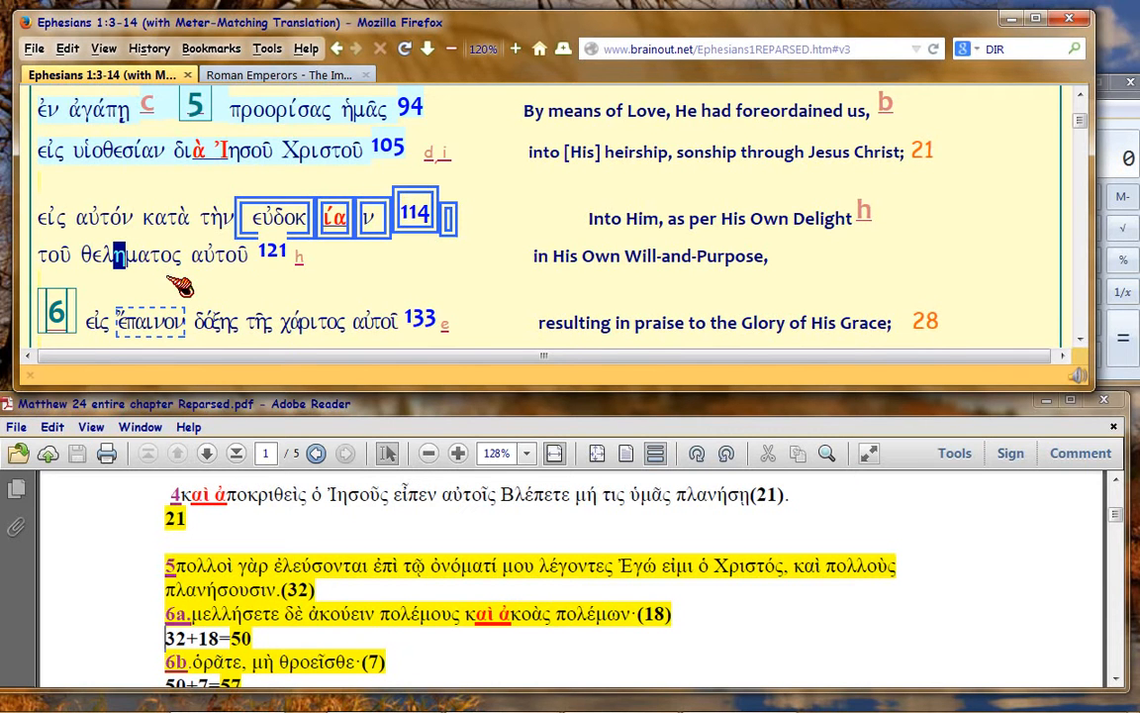
mouse_move(158, 278)
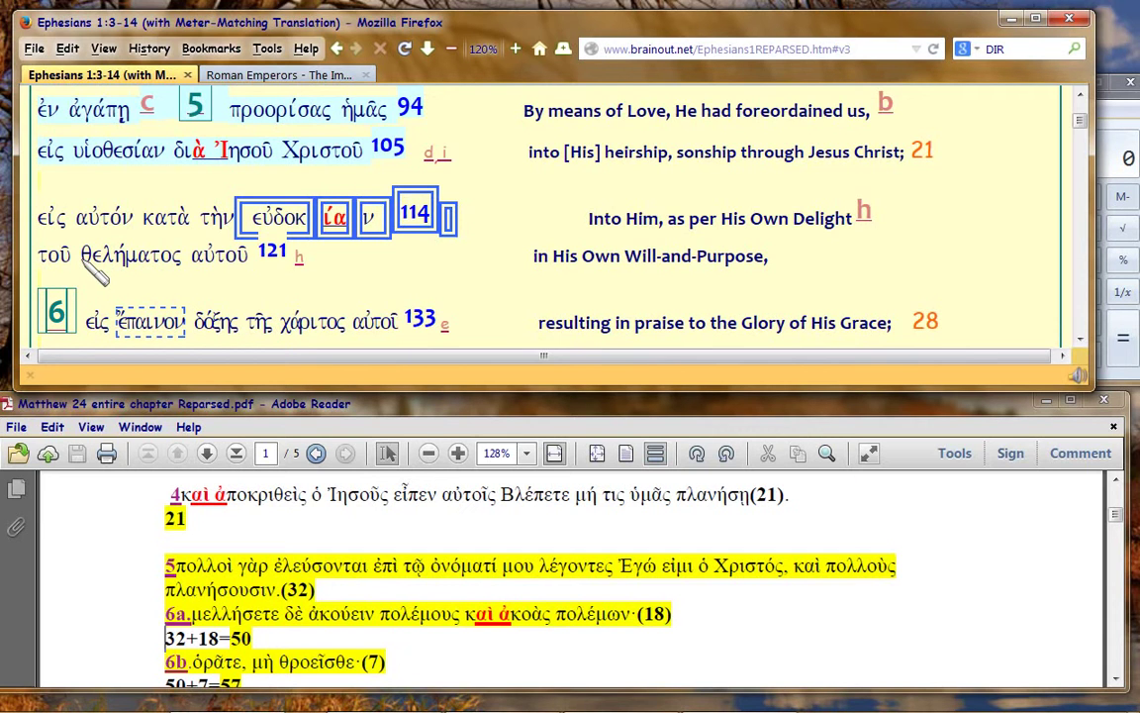
double_click(130, 254)
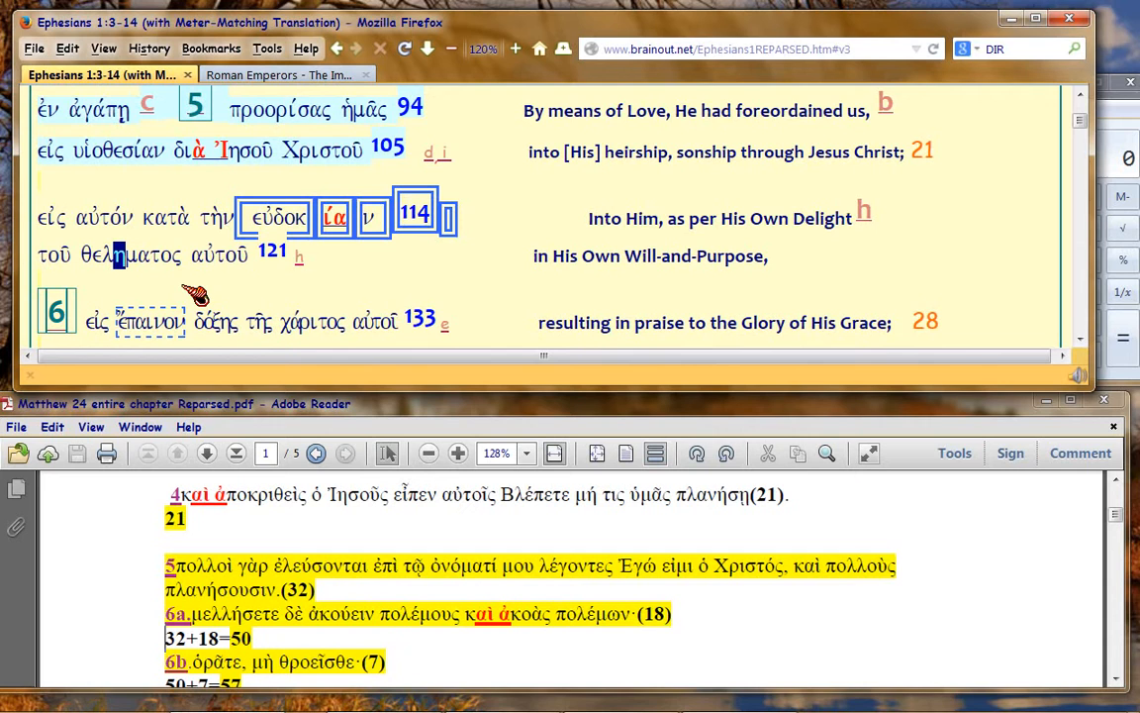
mouse_move(109, 297)
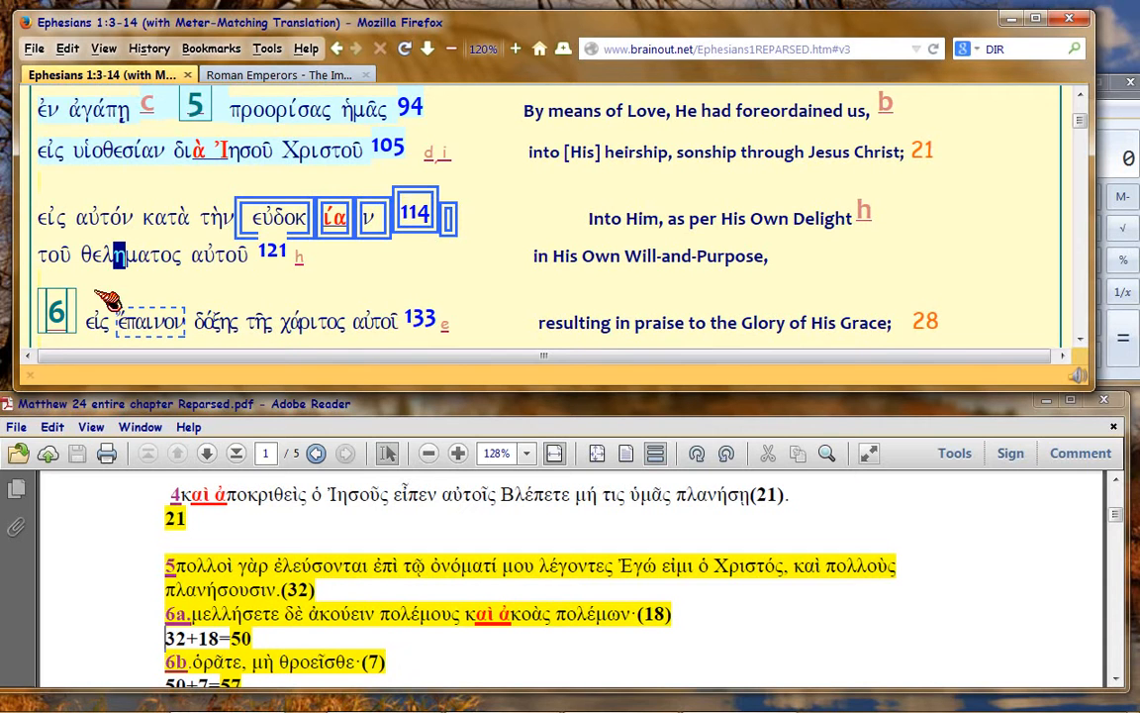
mouse_move(134, 277)
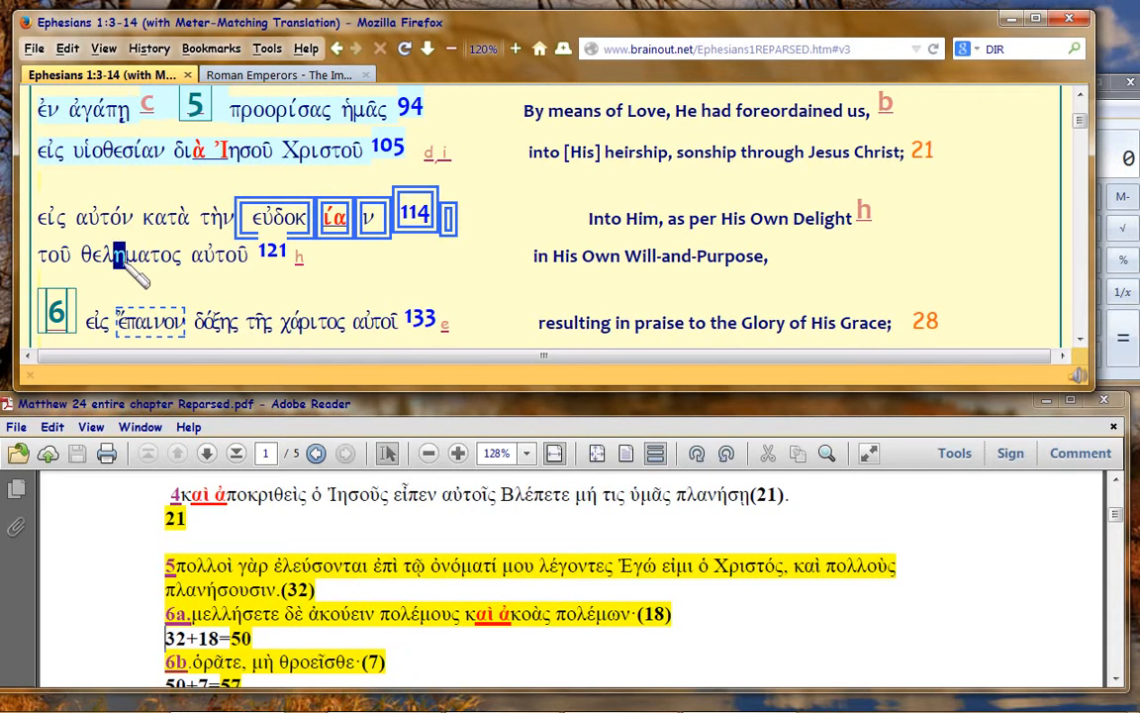
mouse_move(183, 292)
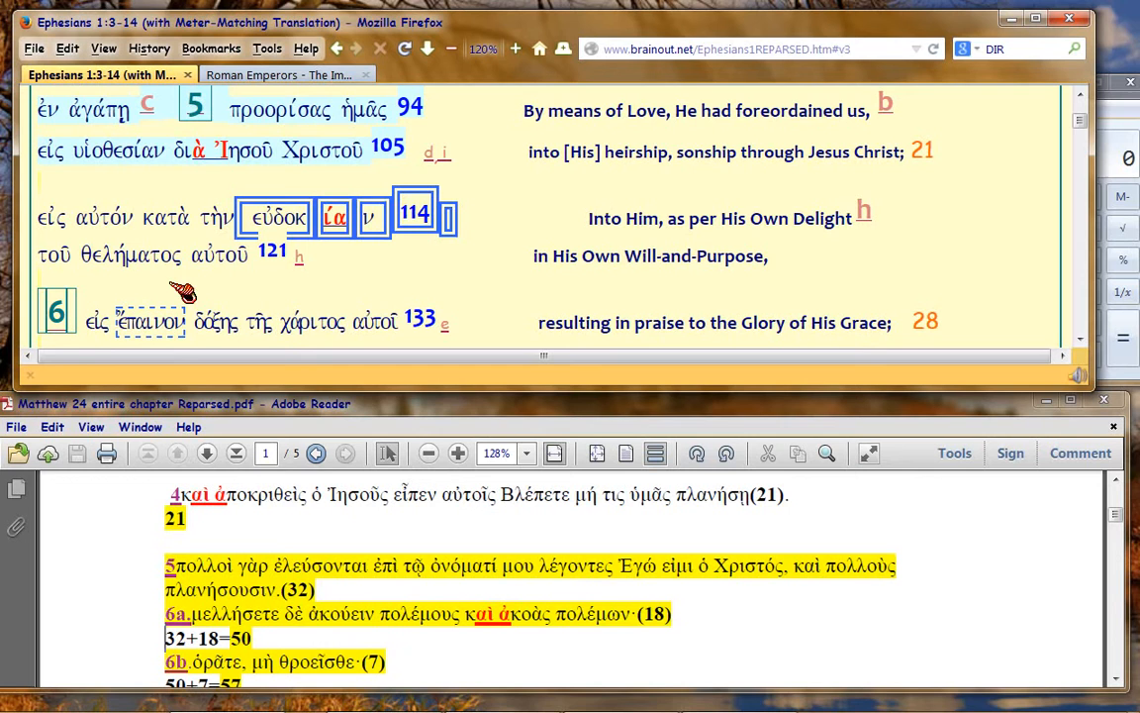
mouse_move(138, 277)
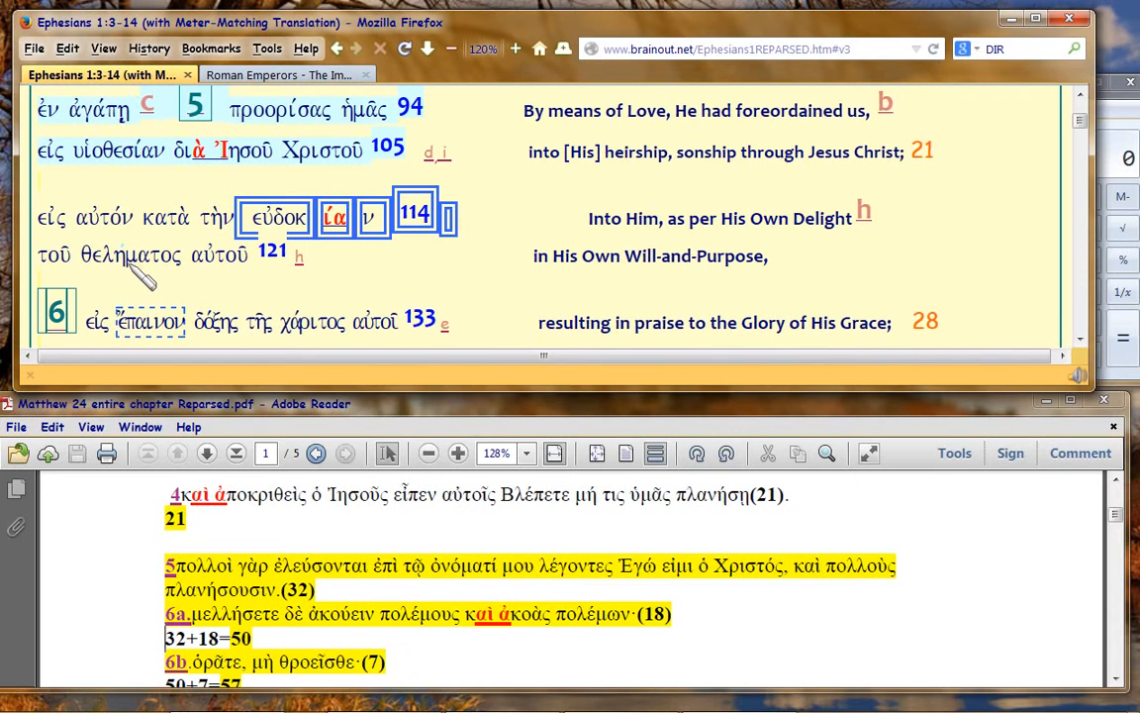
double_click(148, 256)
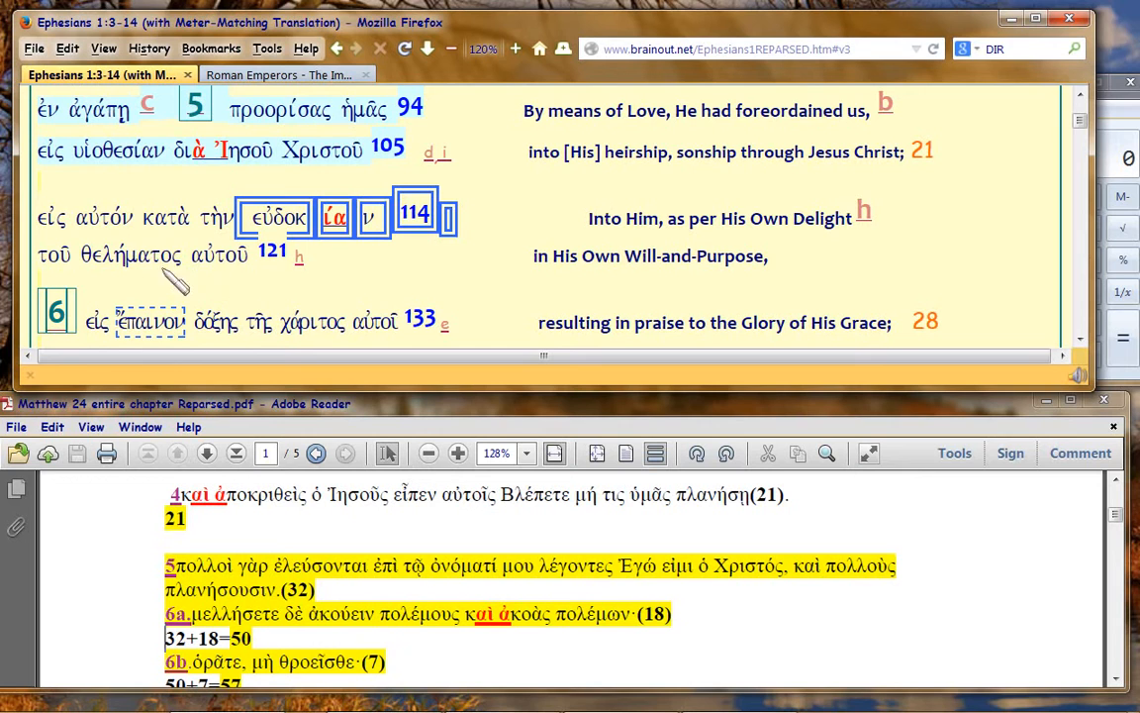
double_click(149, 254)
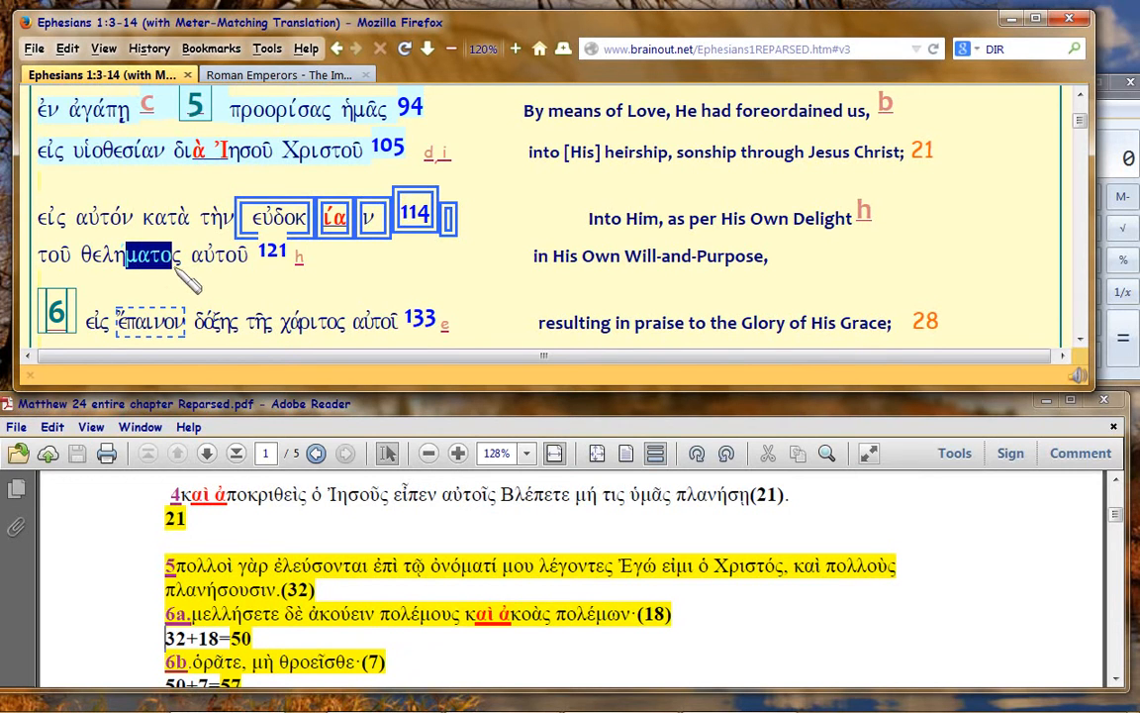
mouse_move(198, 280)
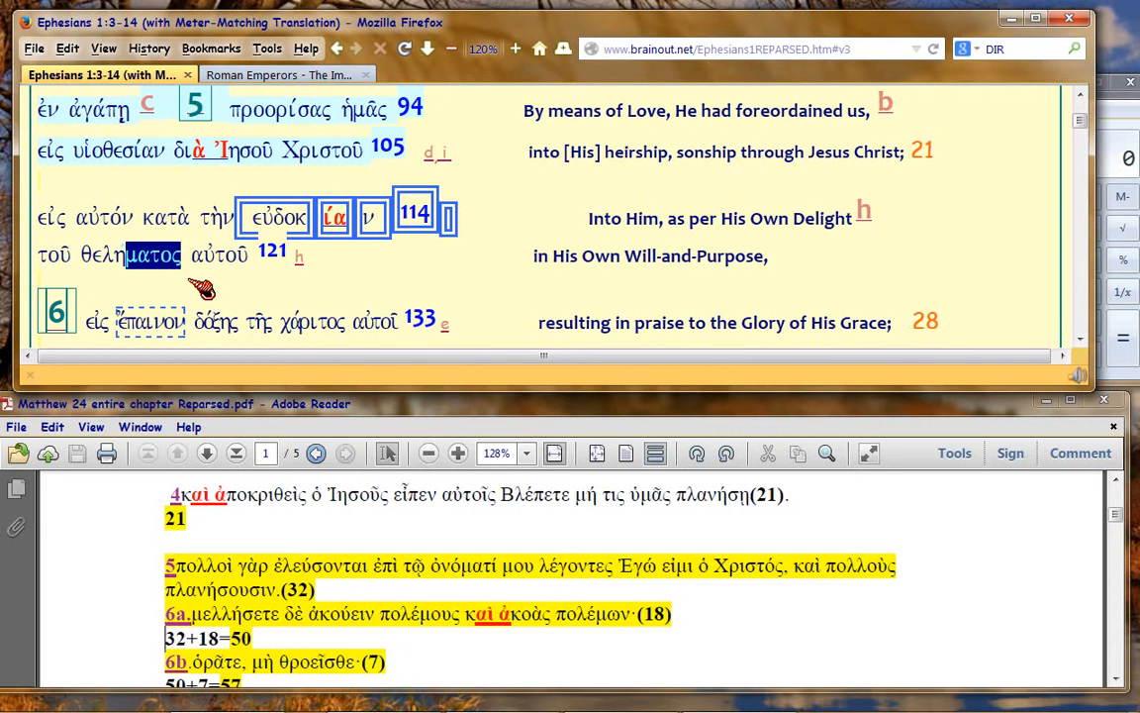
mouse_move(198, 282)
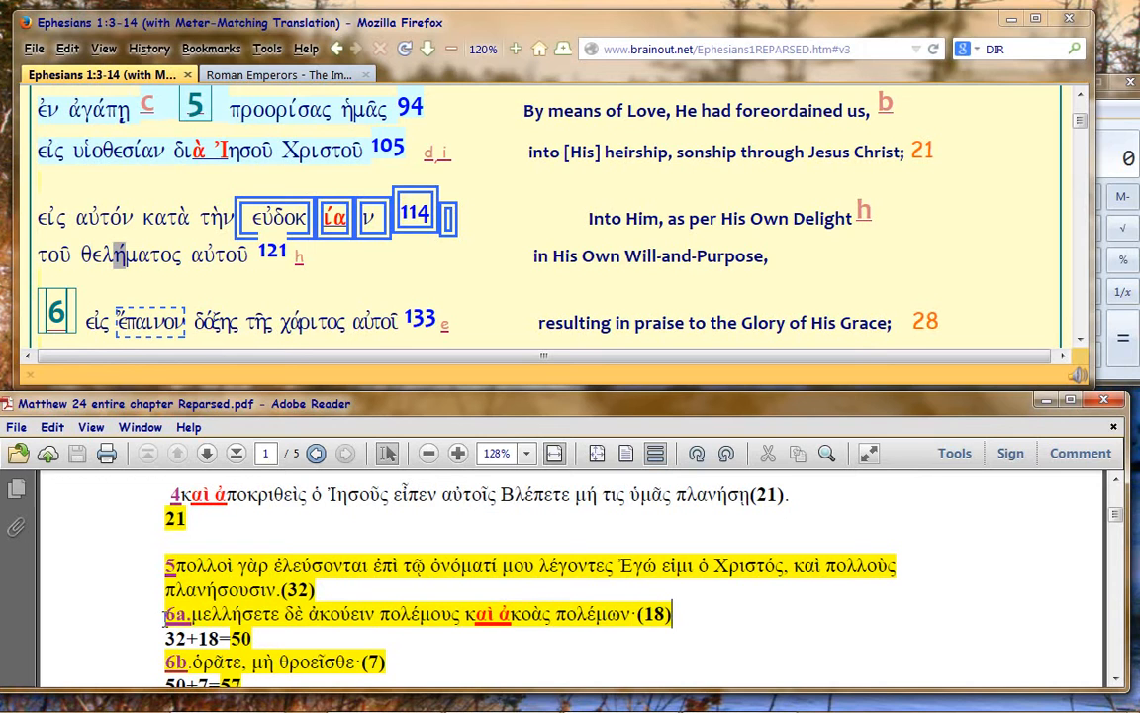
mouse_move(678, 612)
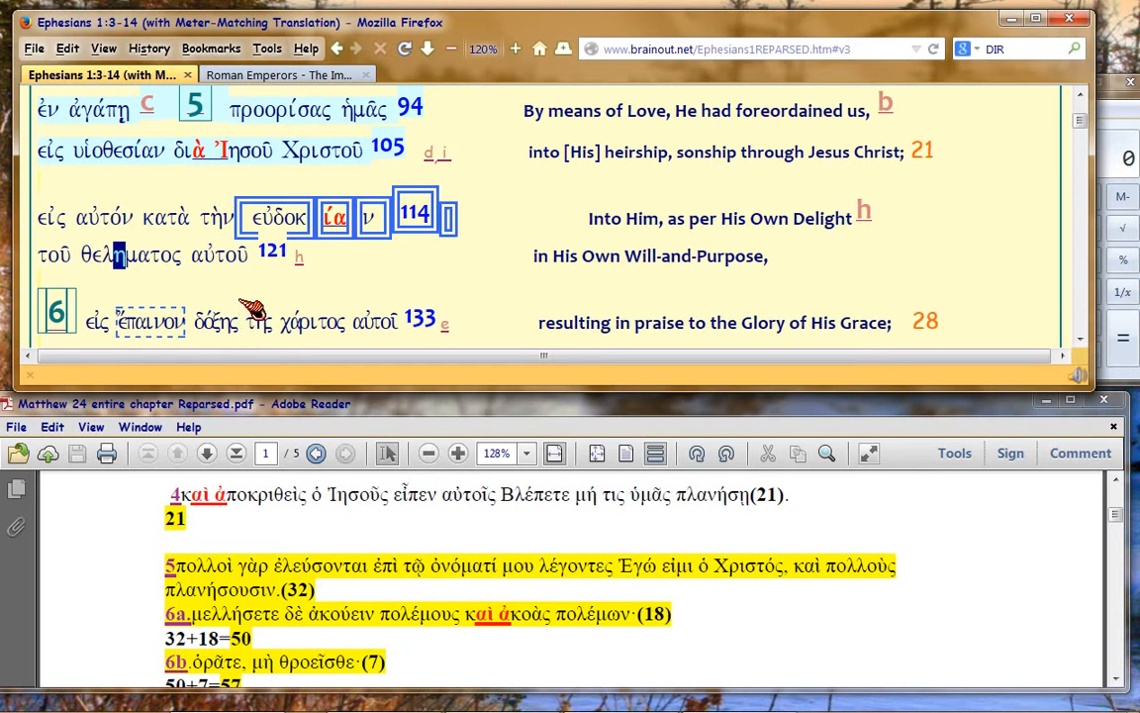
mouse_move(386, 284)
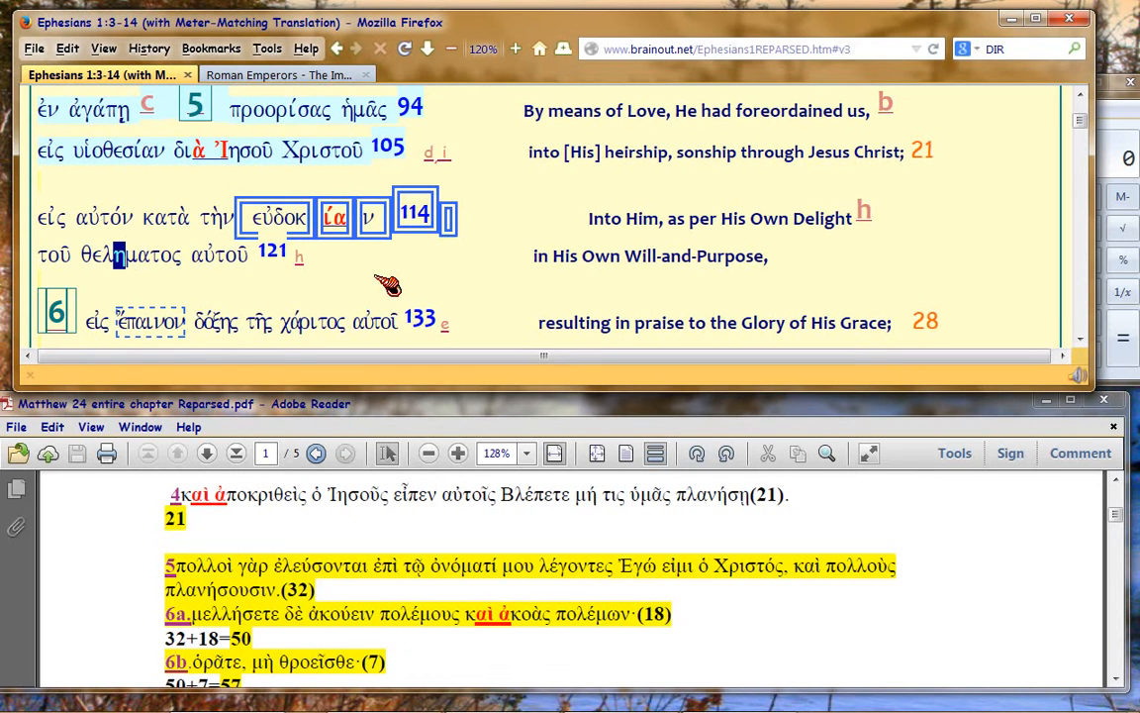
mouse_move(371, 317)
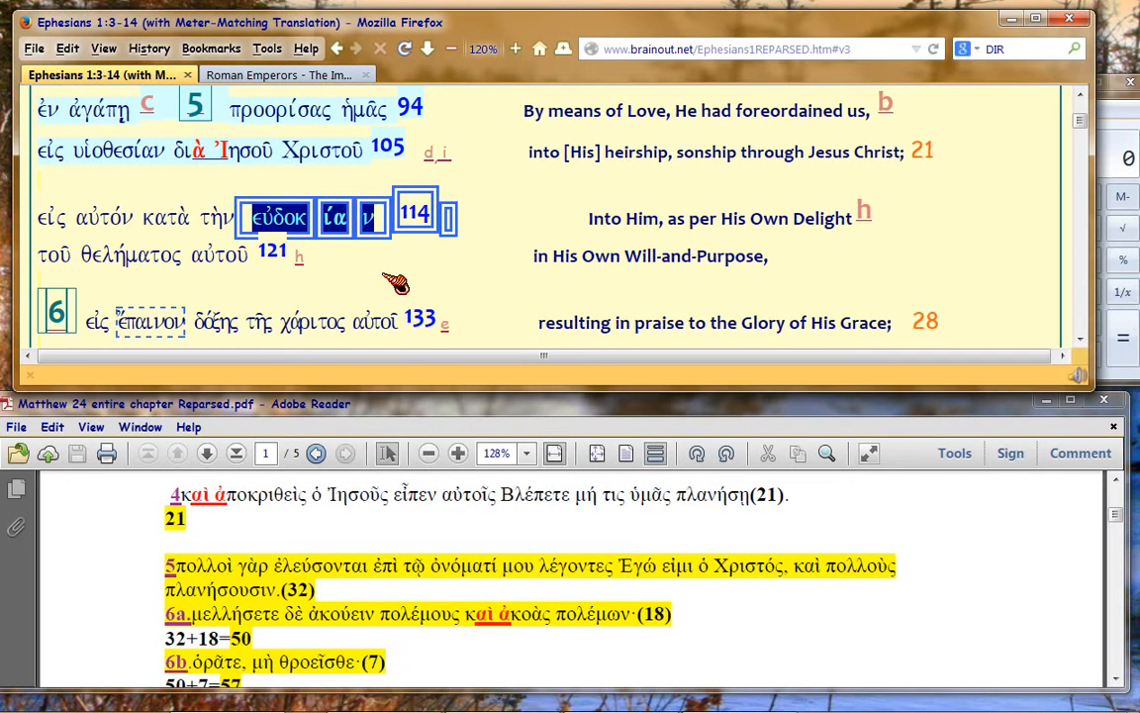
mouse_move(410, 276)
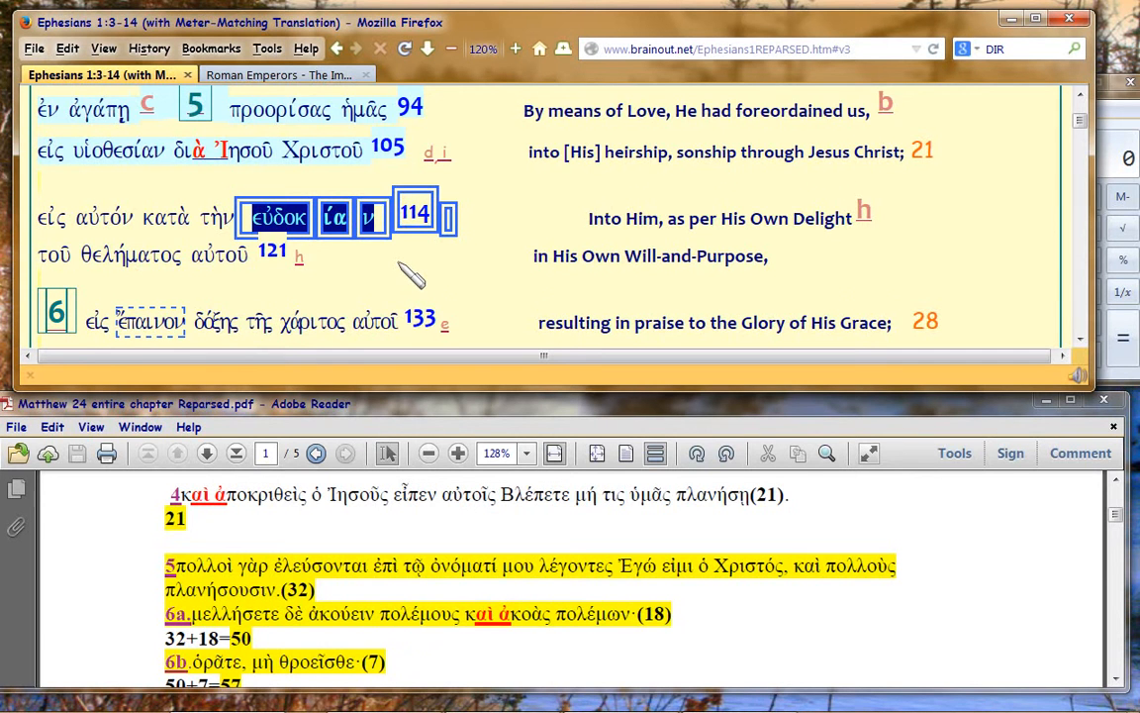
scroll("down", 3)
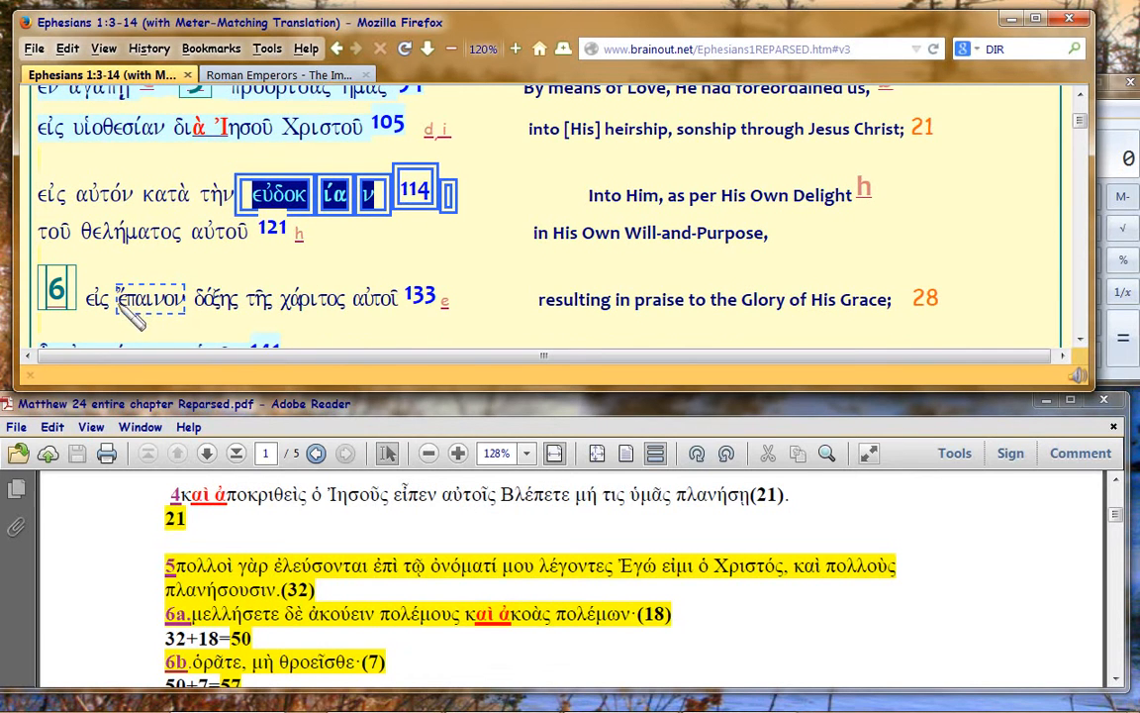
double_click(150, 298)
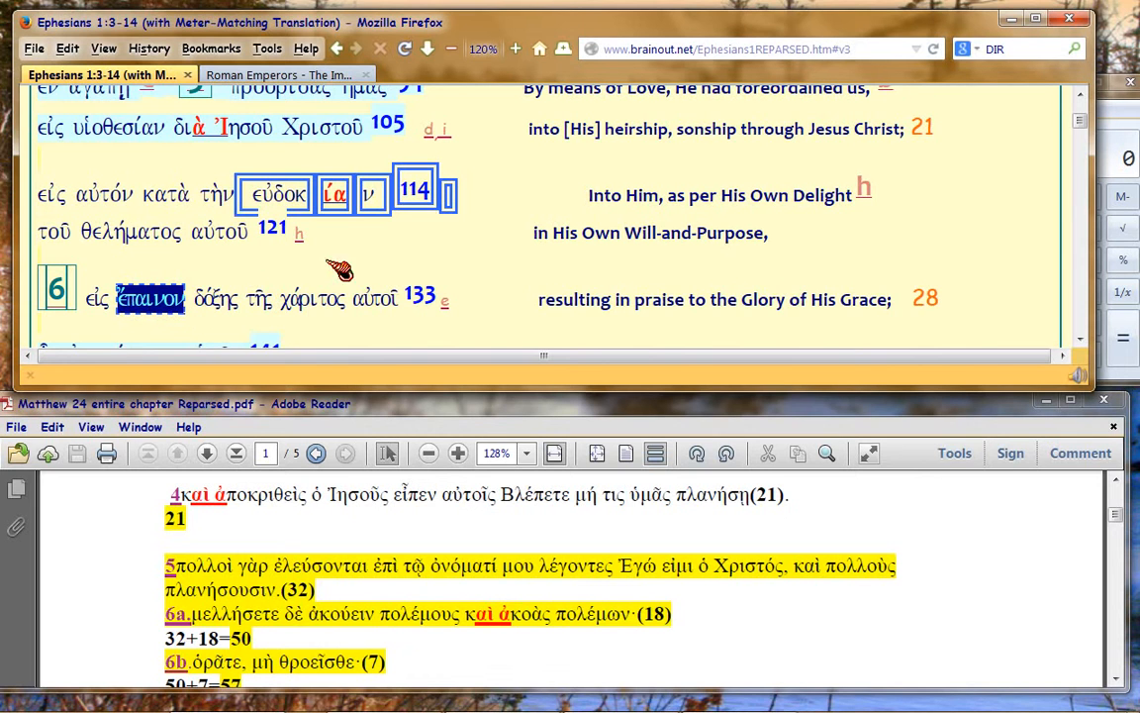
mouse_move(377, 271)
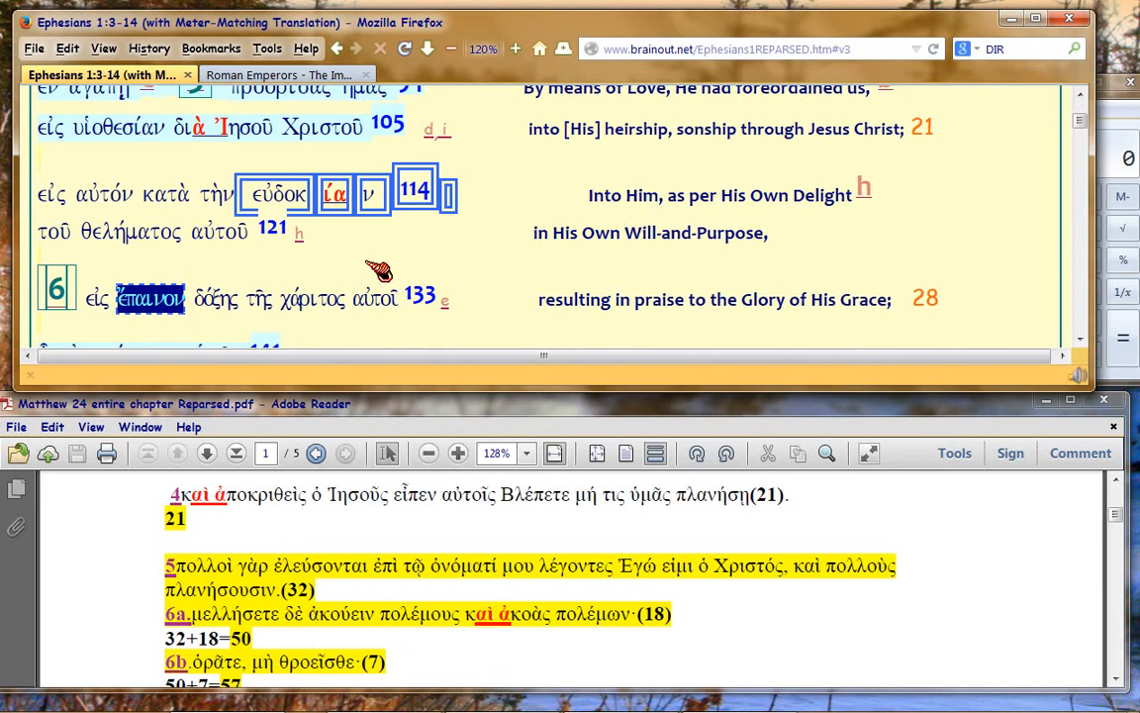
mouse_move(717, 60)
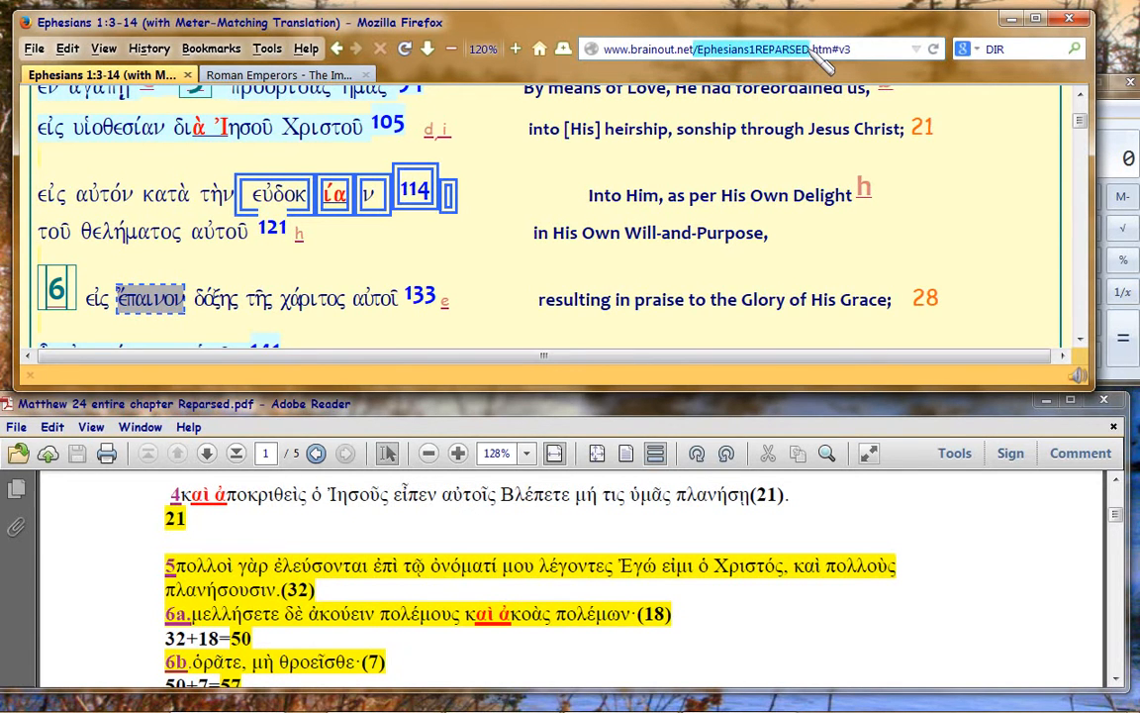
mouse_move(742, 119)
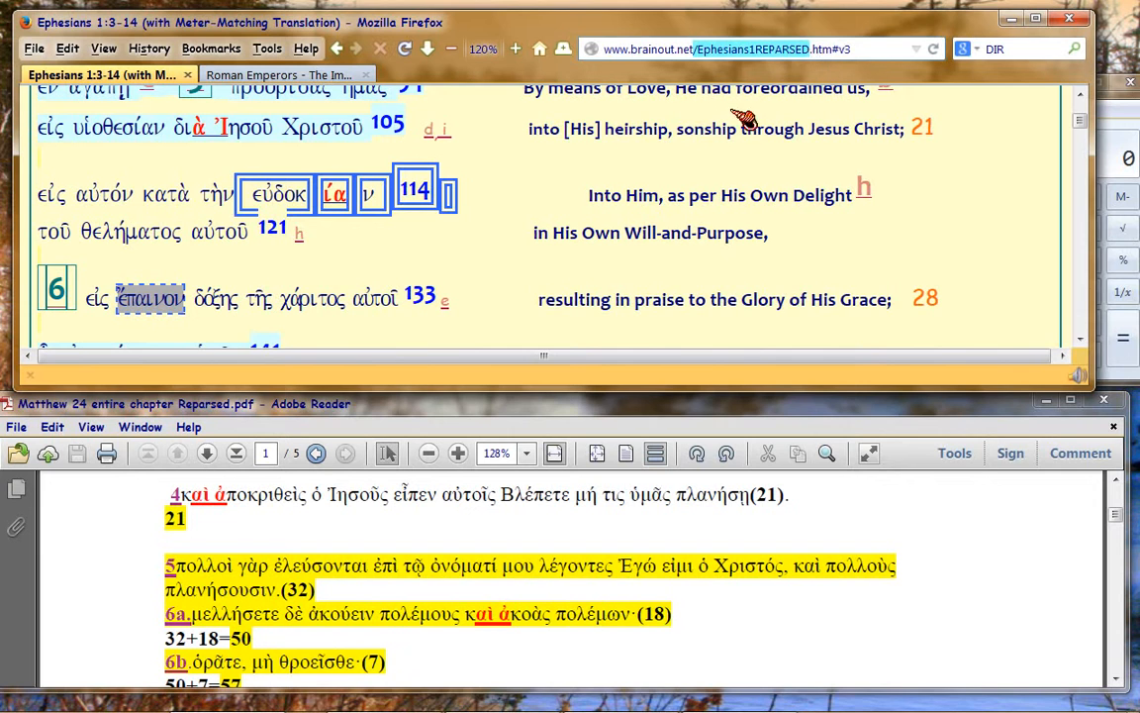
mouse_move(520, 256)
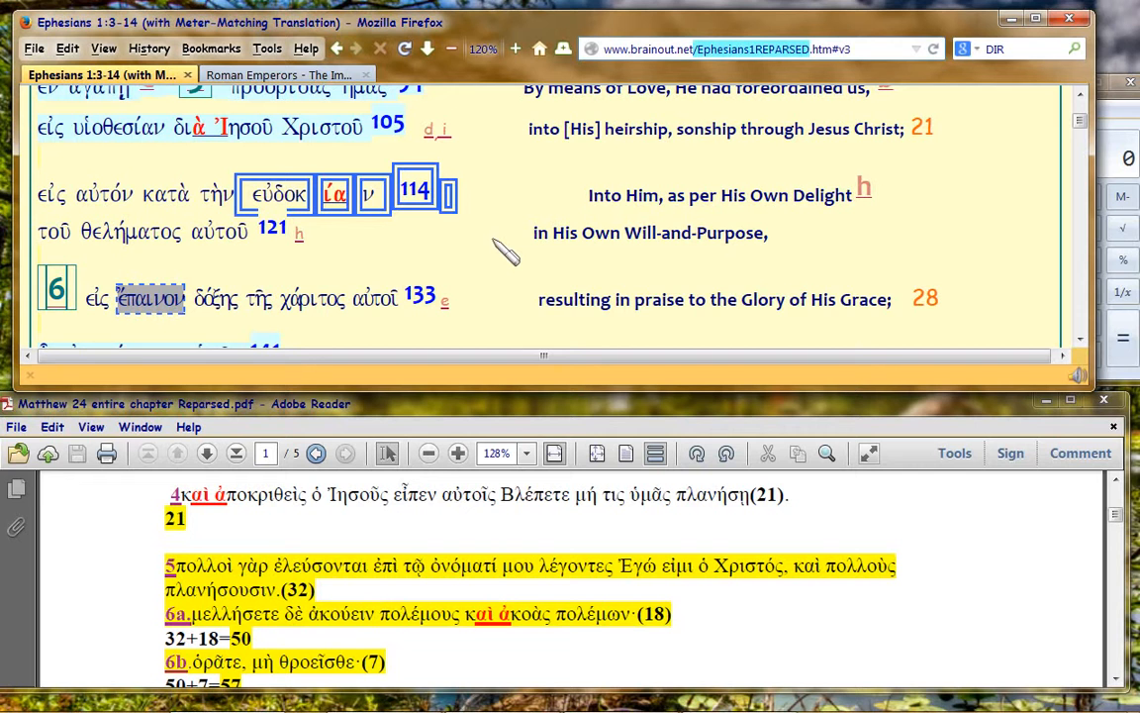
mouse_move(356, 312)
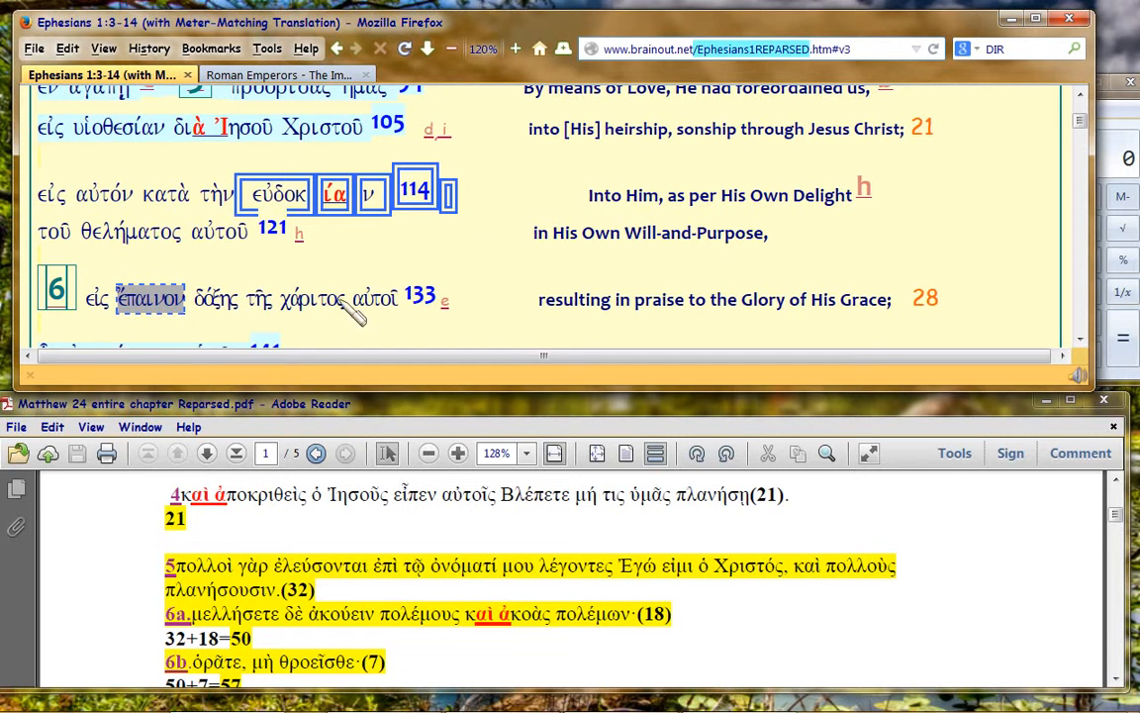
mouse_move(352, 264)
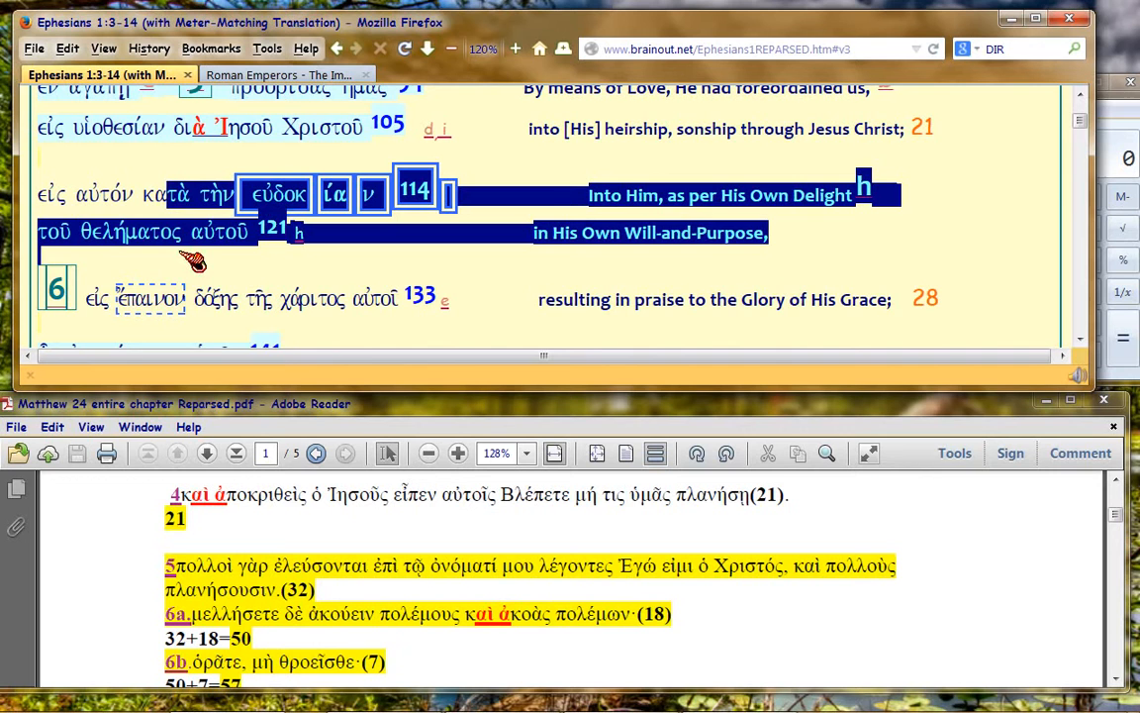
mouse_move(287, 250)
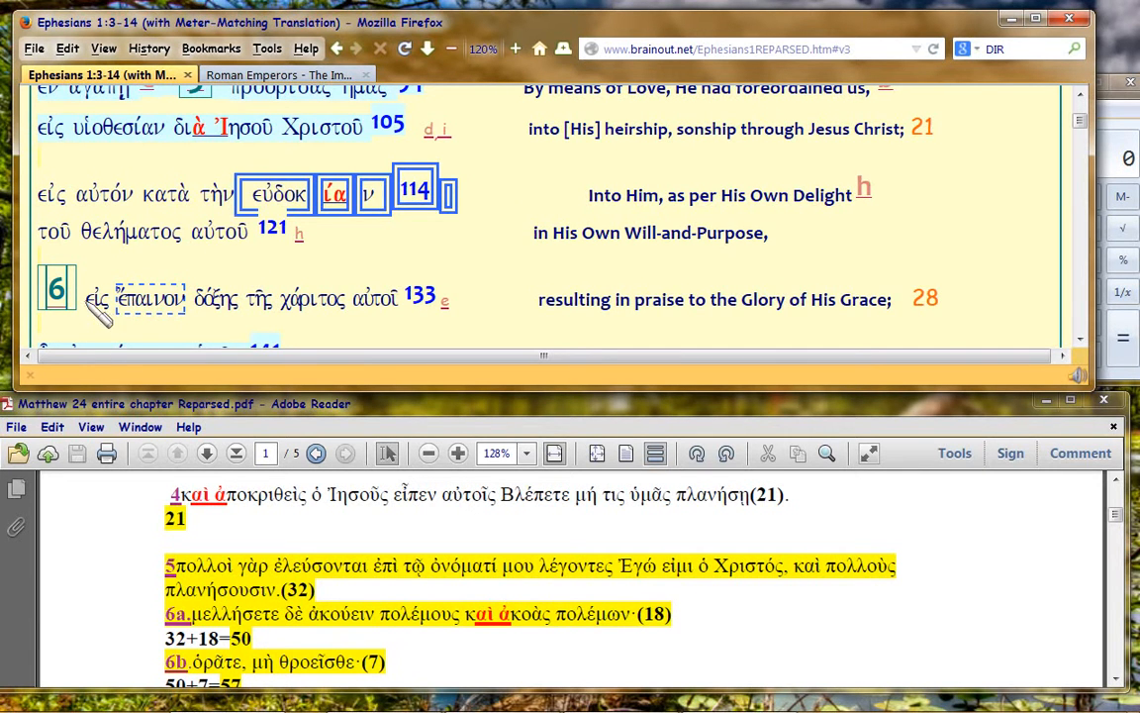
Select line 6a of Matthew 24 (μελλήσετε δὲ ἀκούειν πολέμους…) in the PDF
double_click(119, 299)
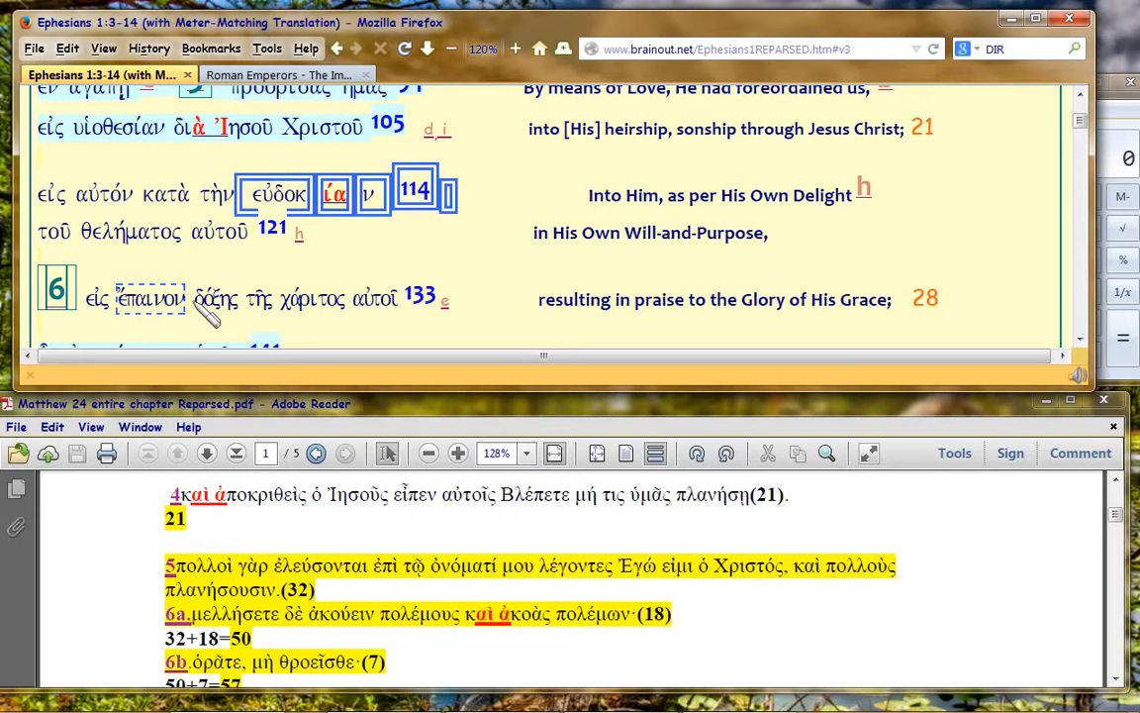
double_click(215, 299)
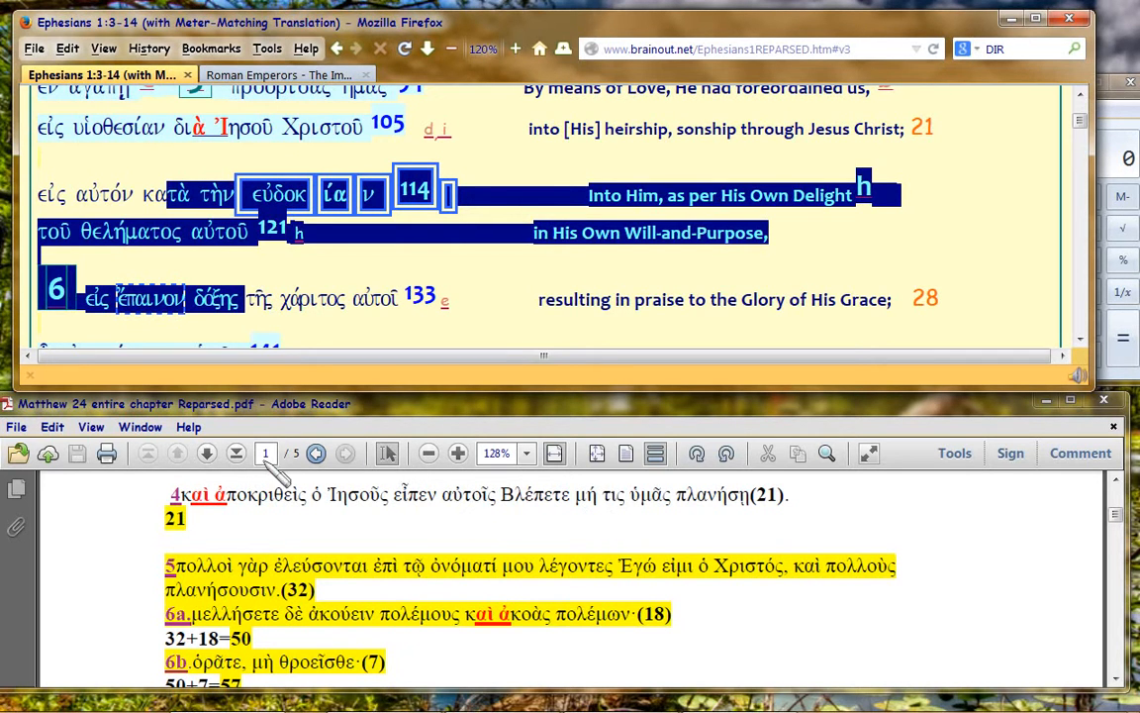
mouse_move(319, 592)
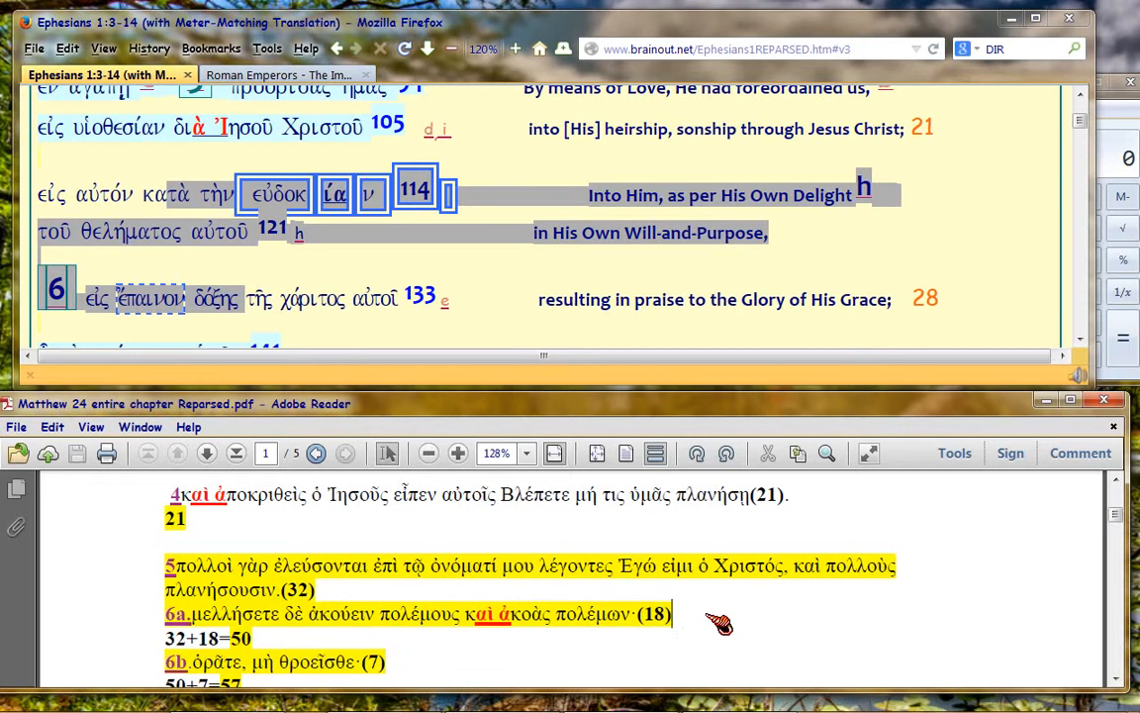
mouse_move(522, 416)
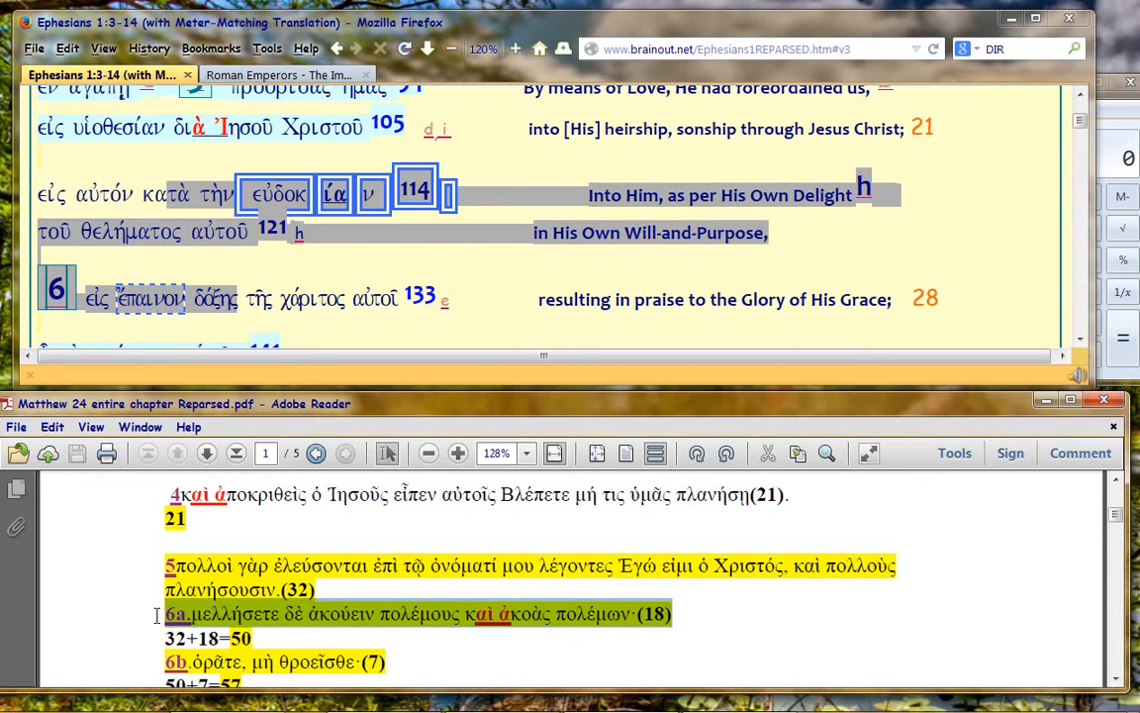
mouse_move(90, 579)
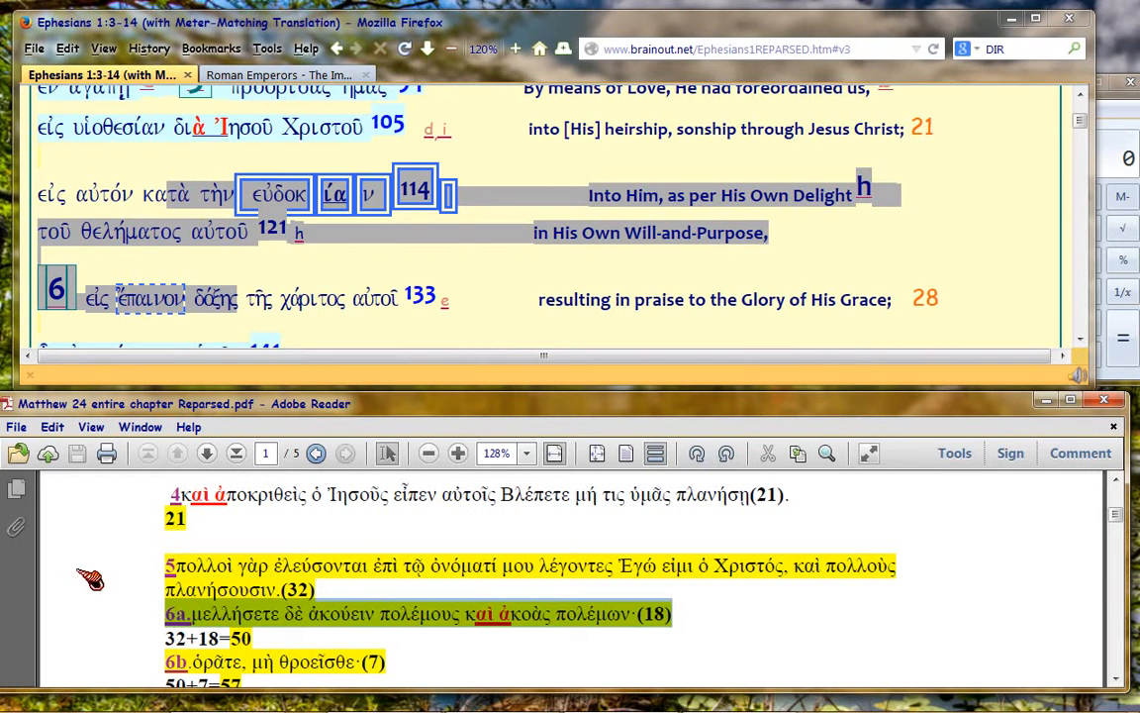
Scroll the Matthew 24 PDF down slightly to reveal line 6c
scroll("down", 3)
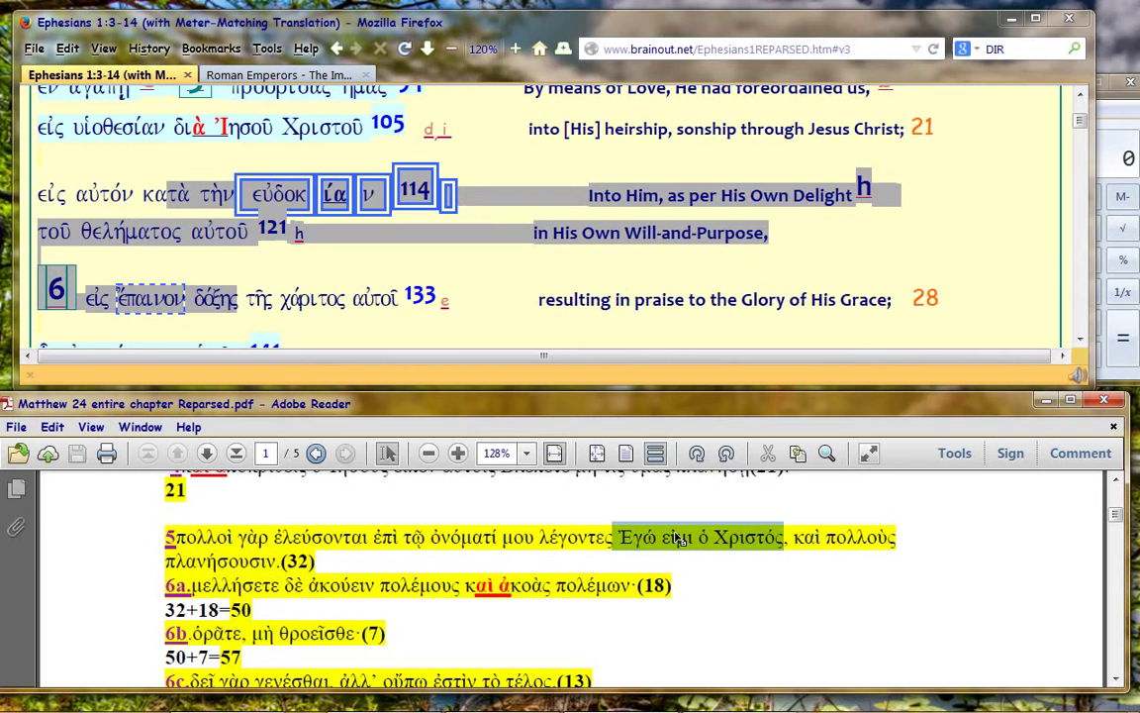
mouse_move(265, 145)
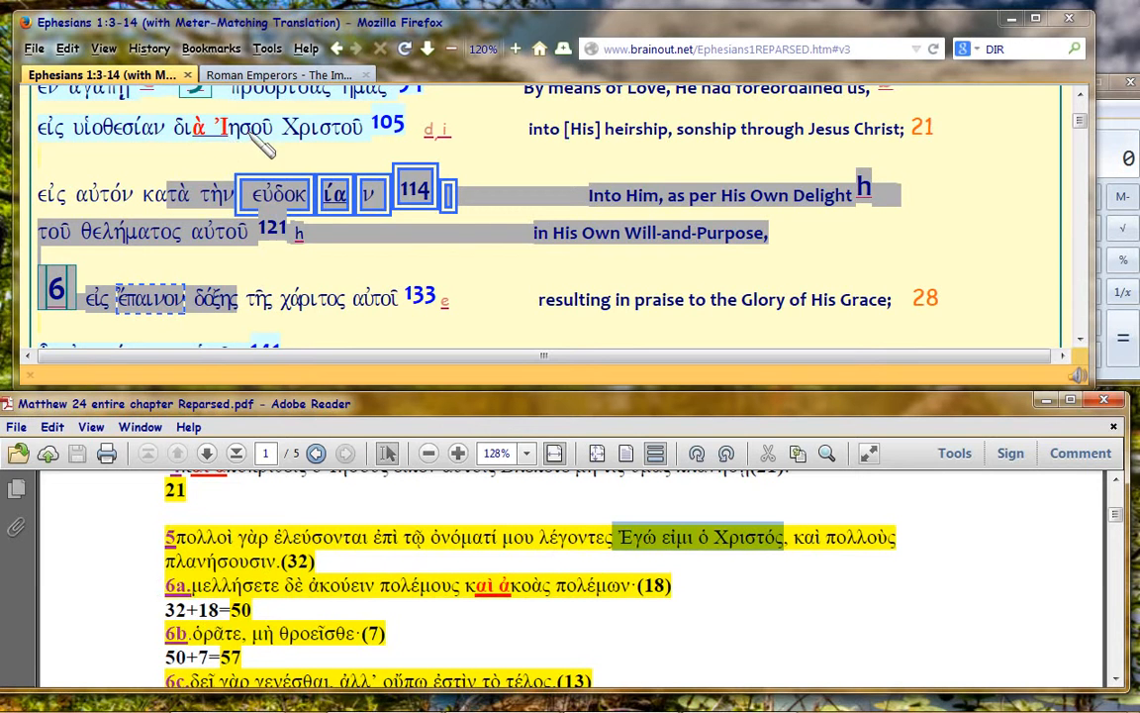
Double-click Ἰησοῦ Χριστοῦ in Firefox, then μελλήσετε in line 6a of the PDF
double_click(253, 127)
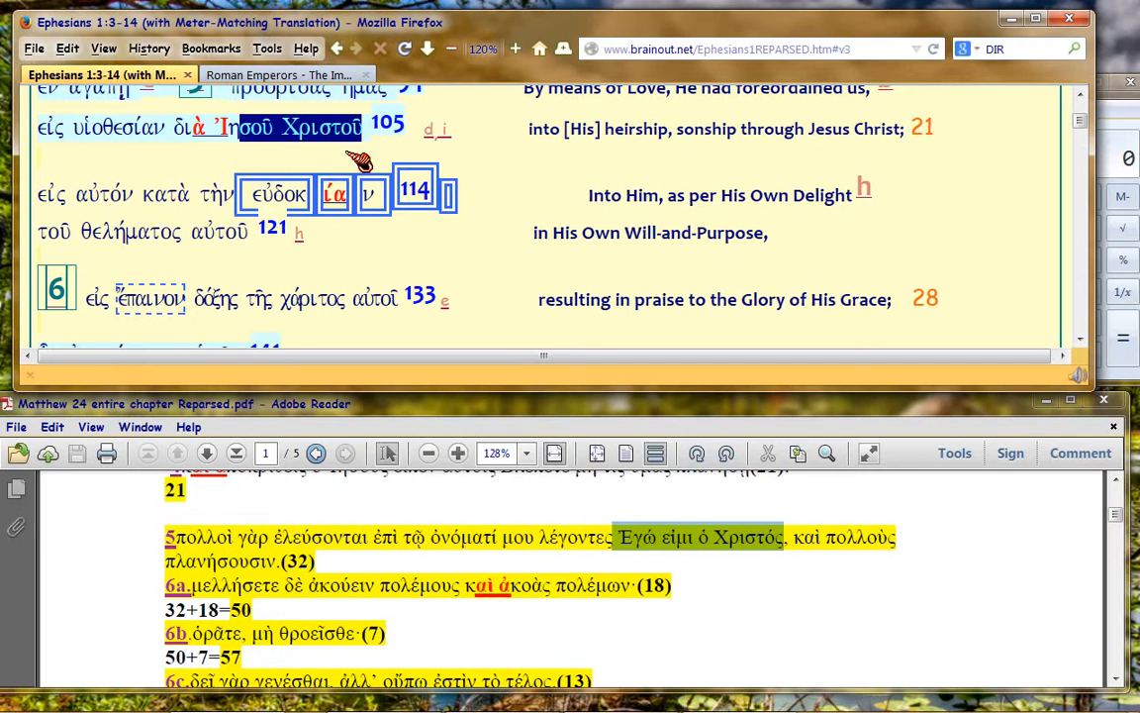
mouse_move(133, 553)
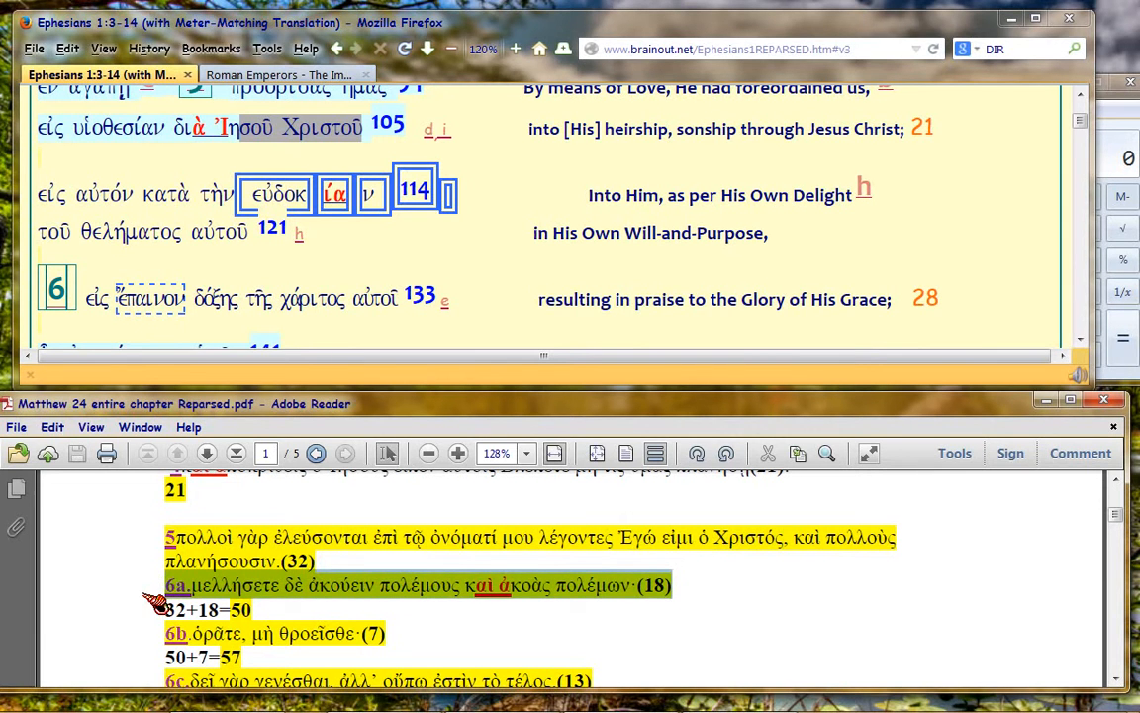
mouse_move(149, 579)
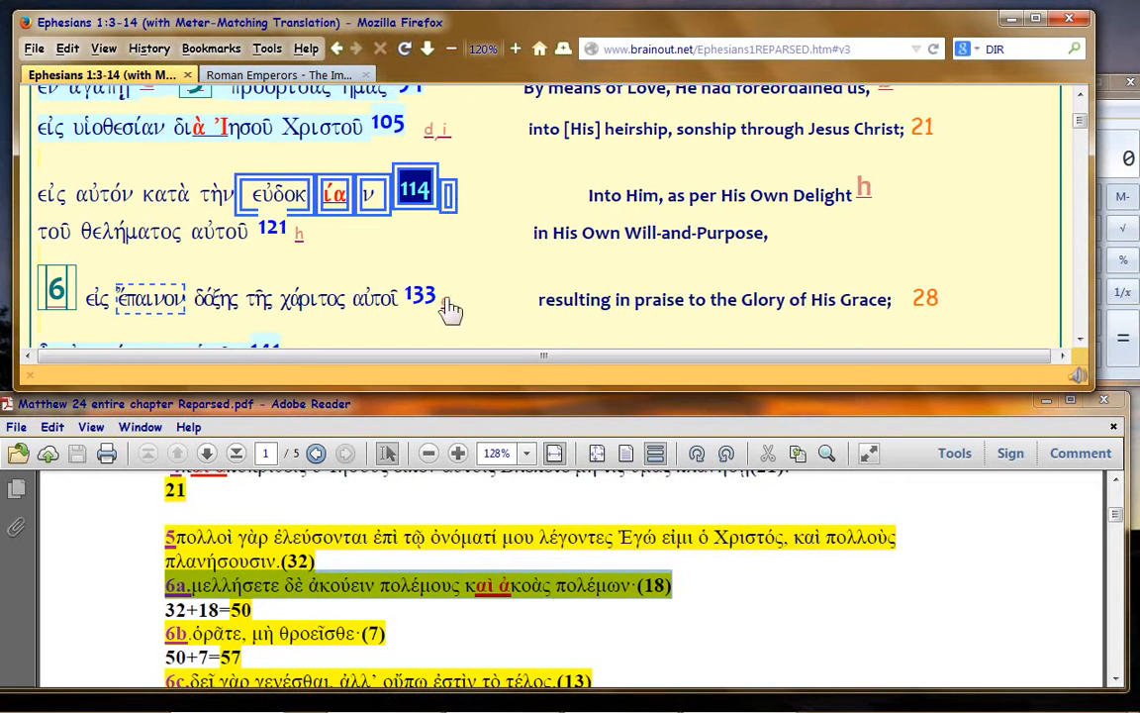
mouse_move(500, 260)
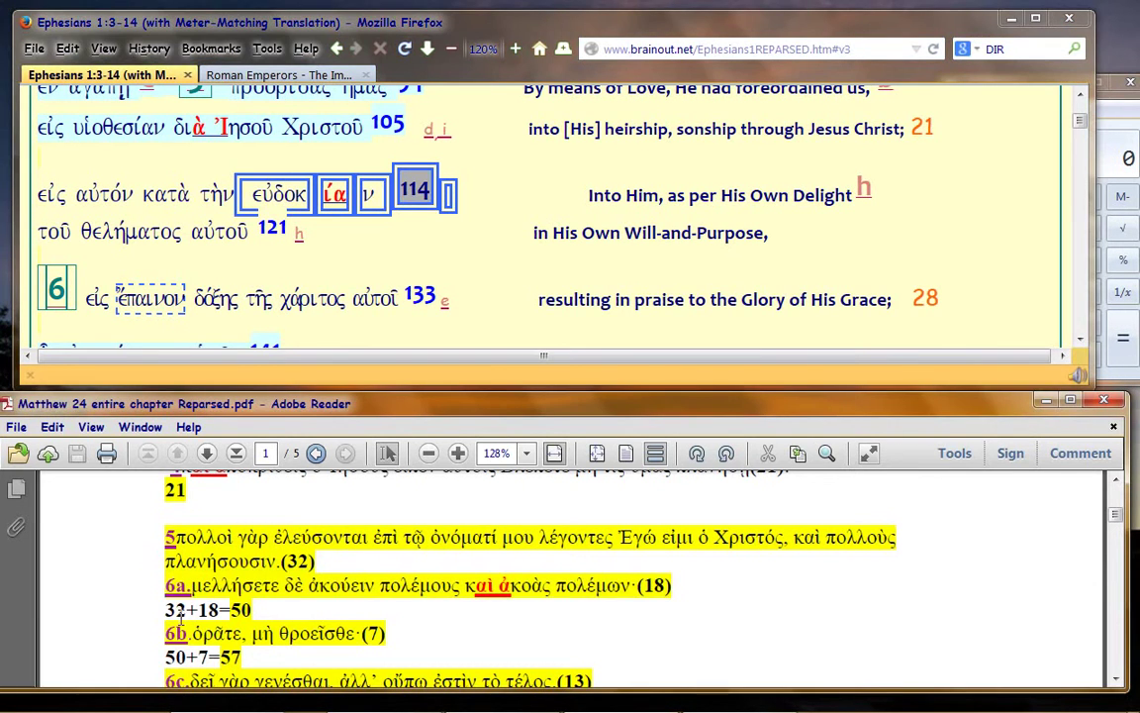
double_click(233, 585)
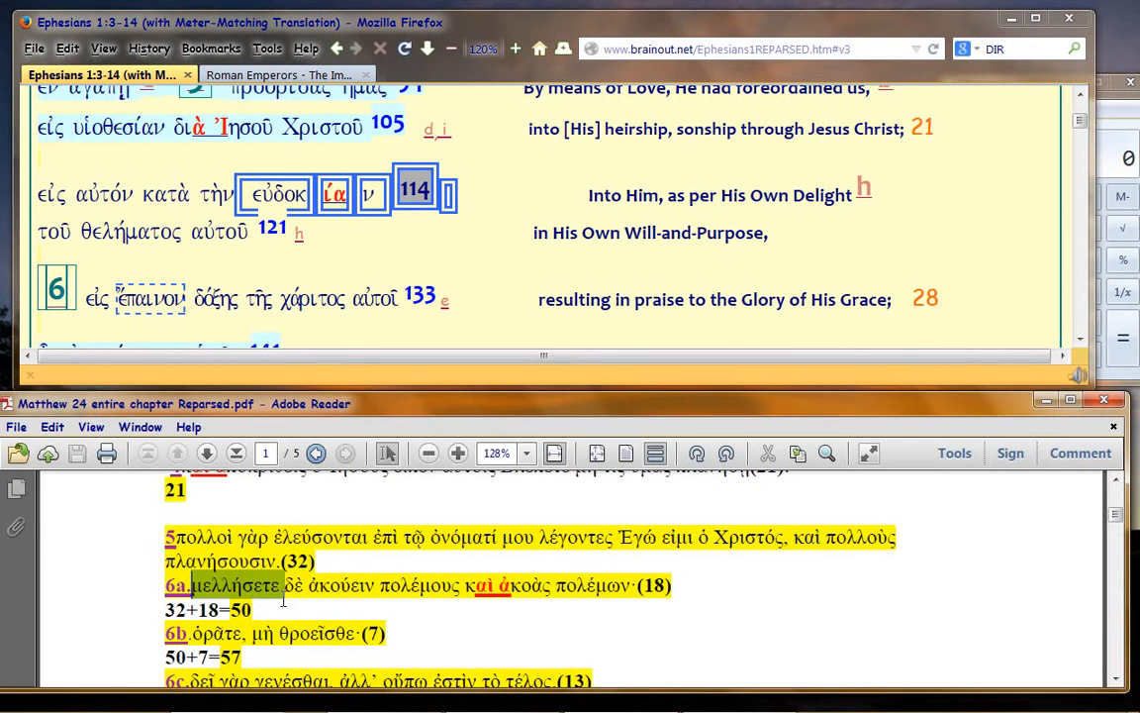
mouse_move(800, 596)
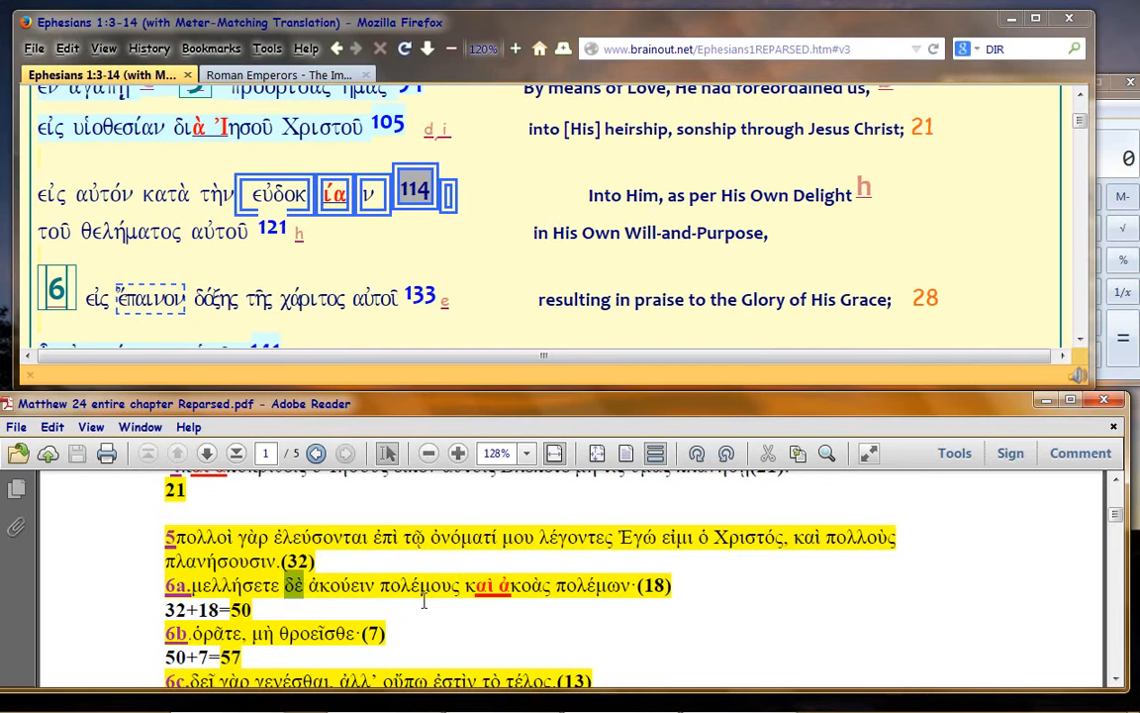
mouse_move(485, 611)
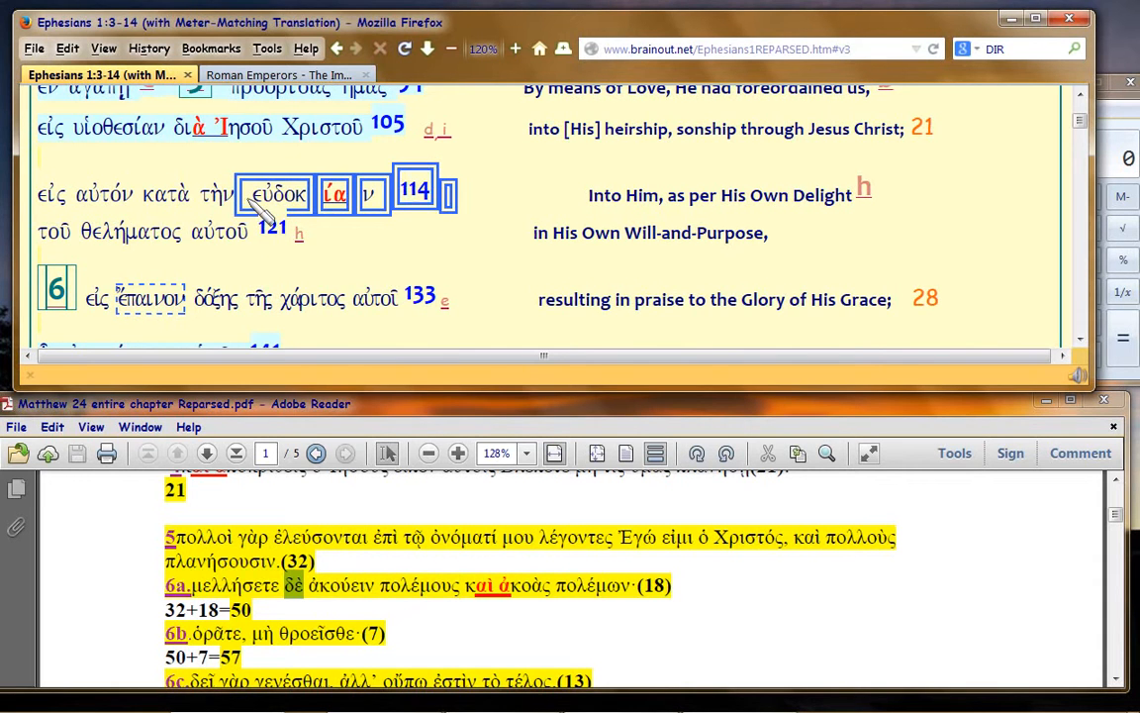
Back on the Ephesians page, mark 'Delight', then the Greek word ἐπαινου in verse 6
left_click(279, 194)
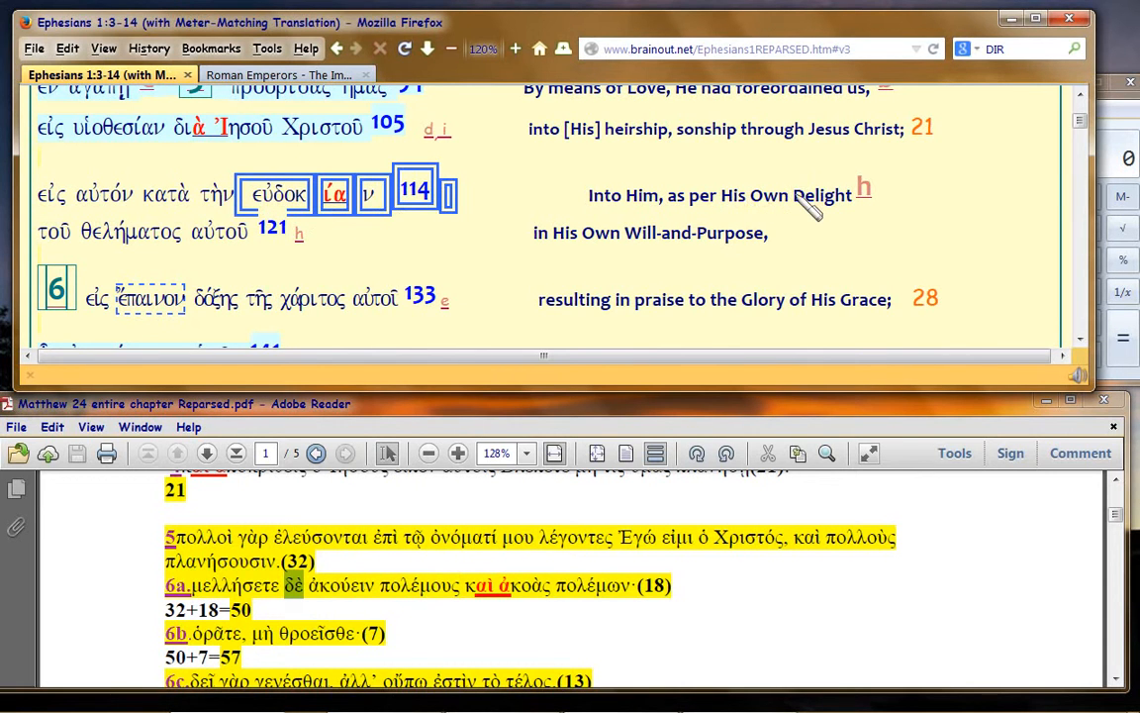
double_click(821, 195)
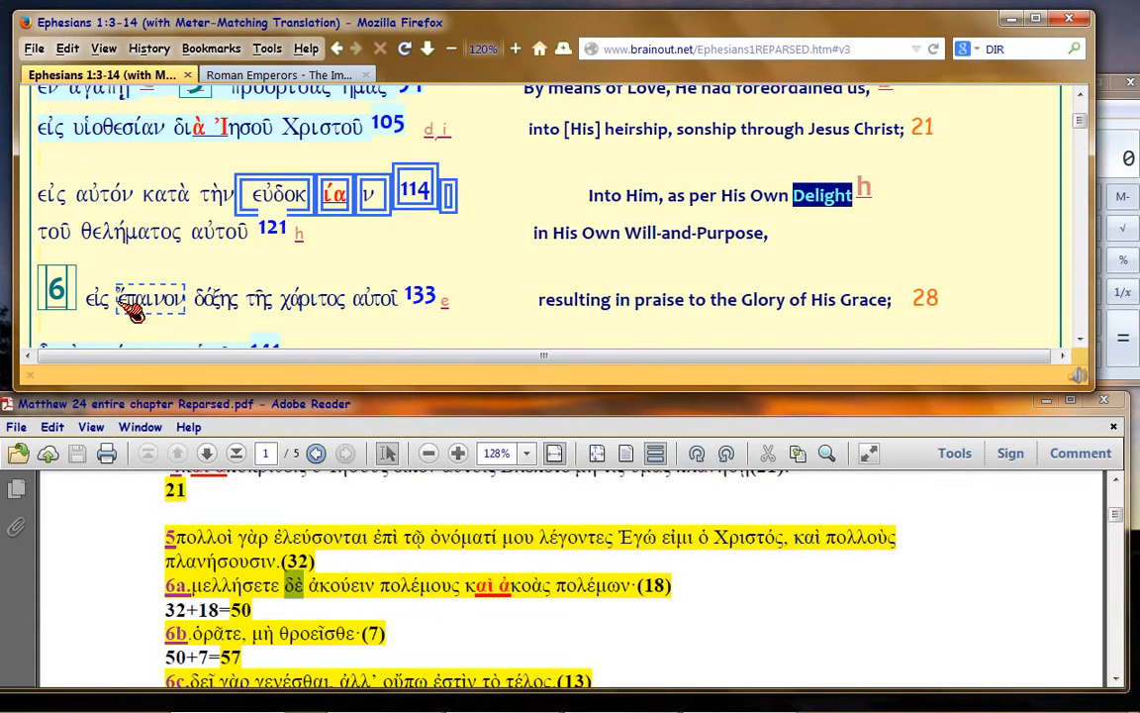
double_click(148, 299)
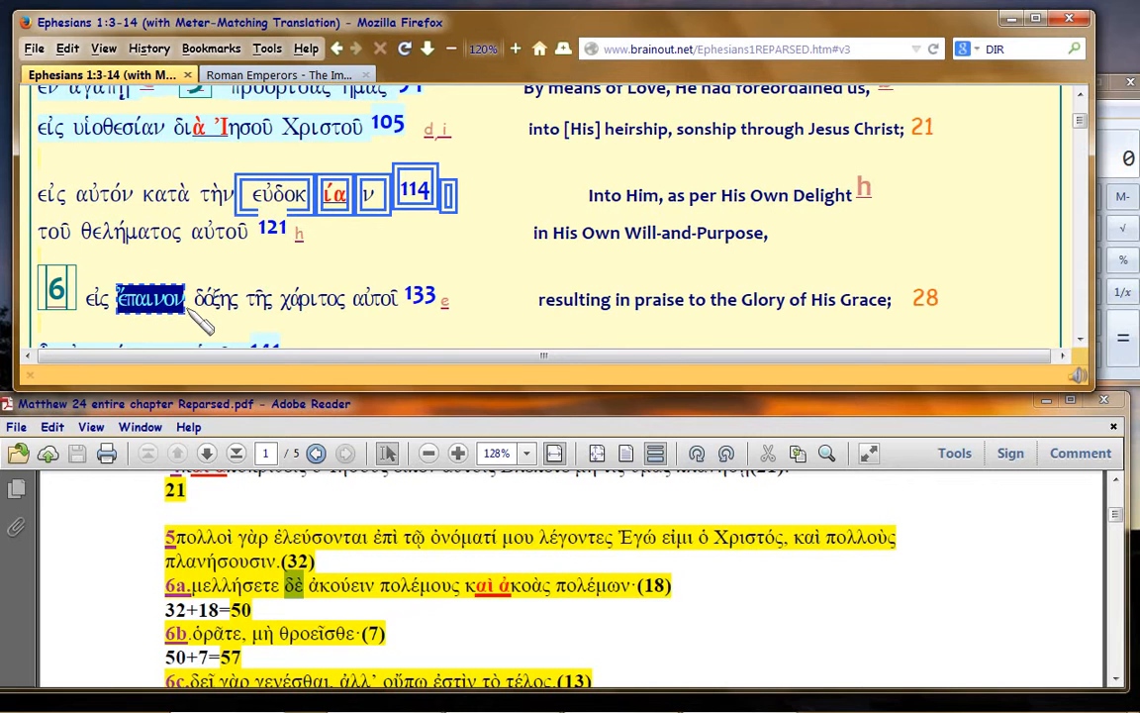
mouse_move(331, 274)
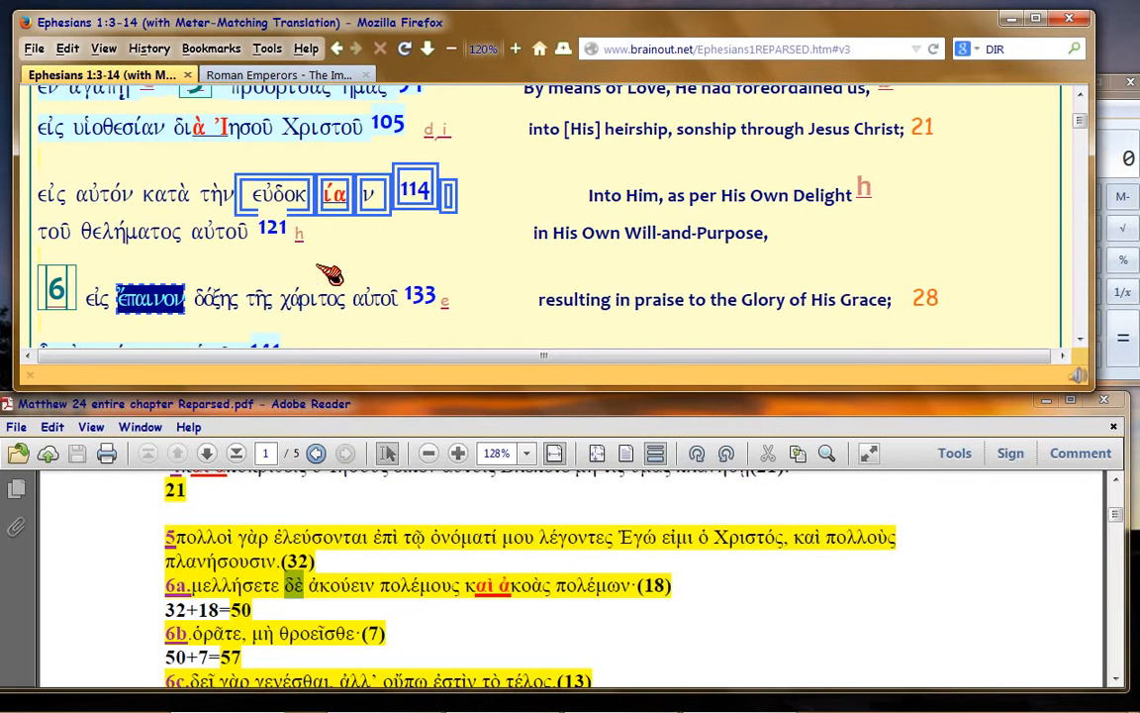
mouse_move(410, 260)
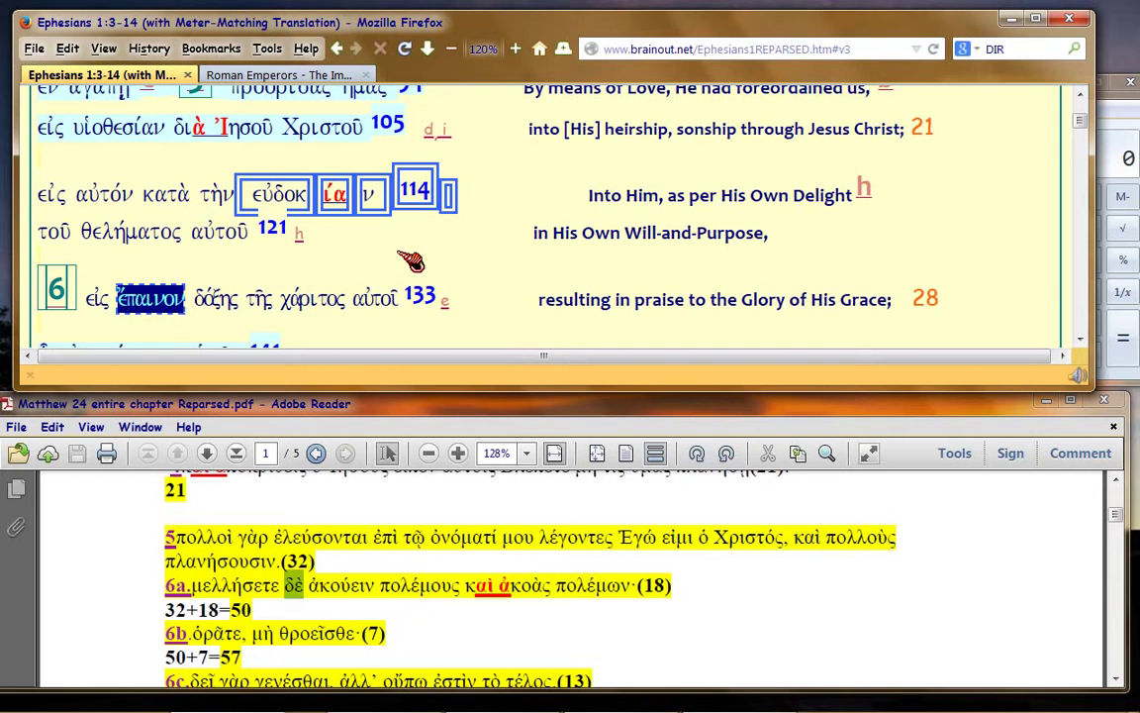
mouse_move(267, 203)
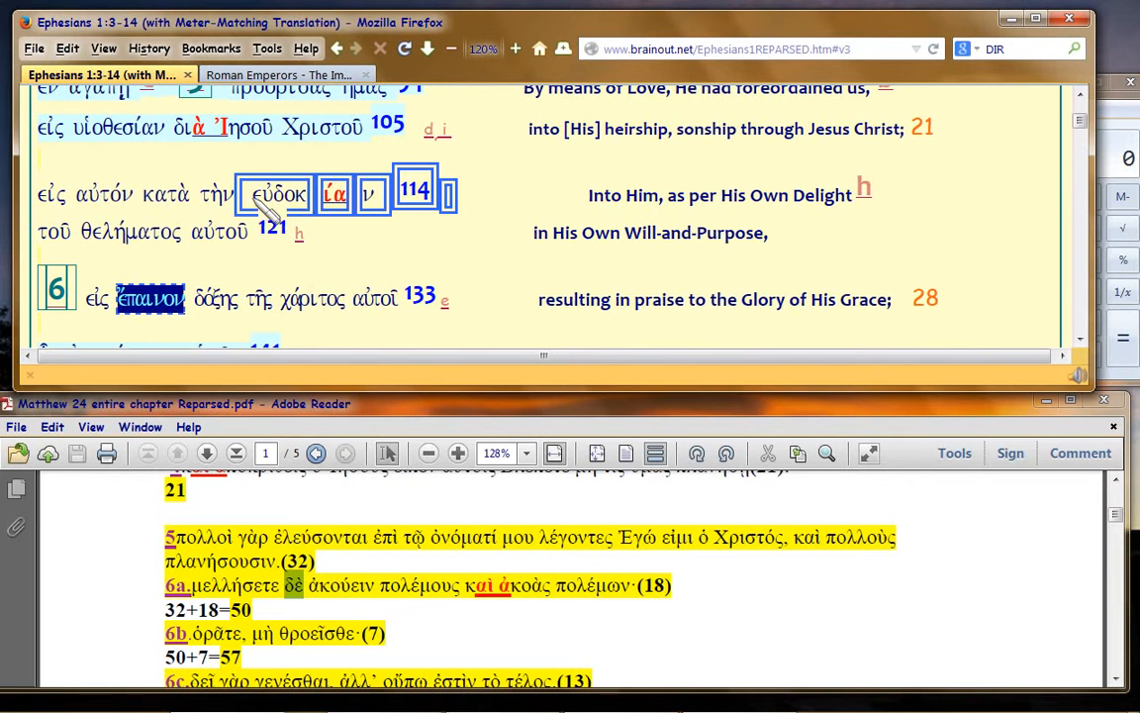
left_click(280, 194)
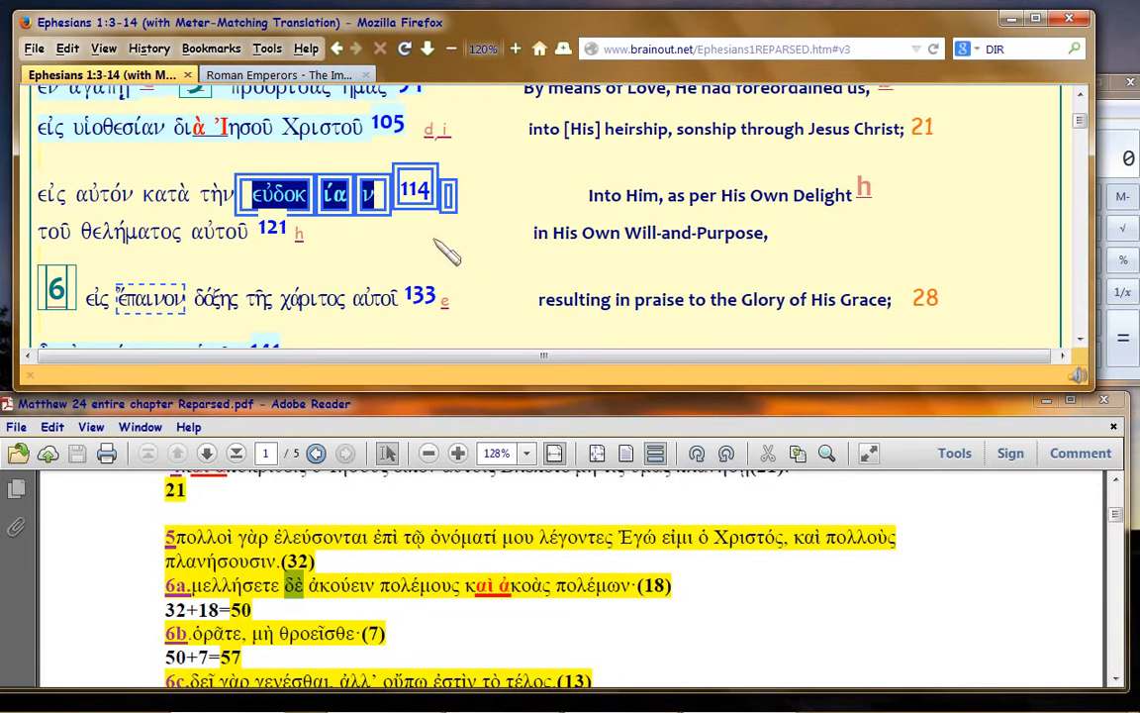
mouse_move(506, 269)
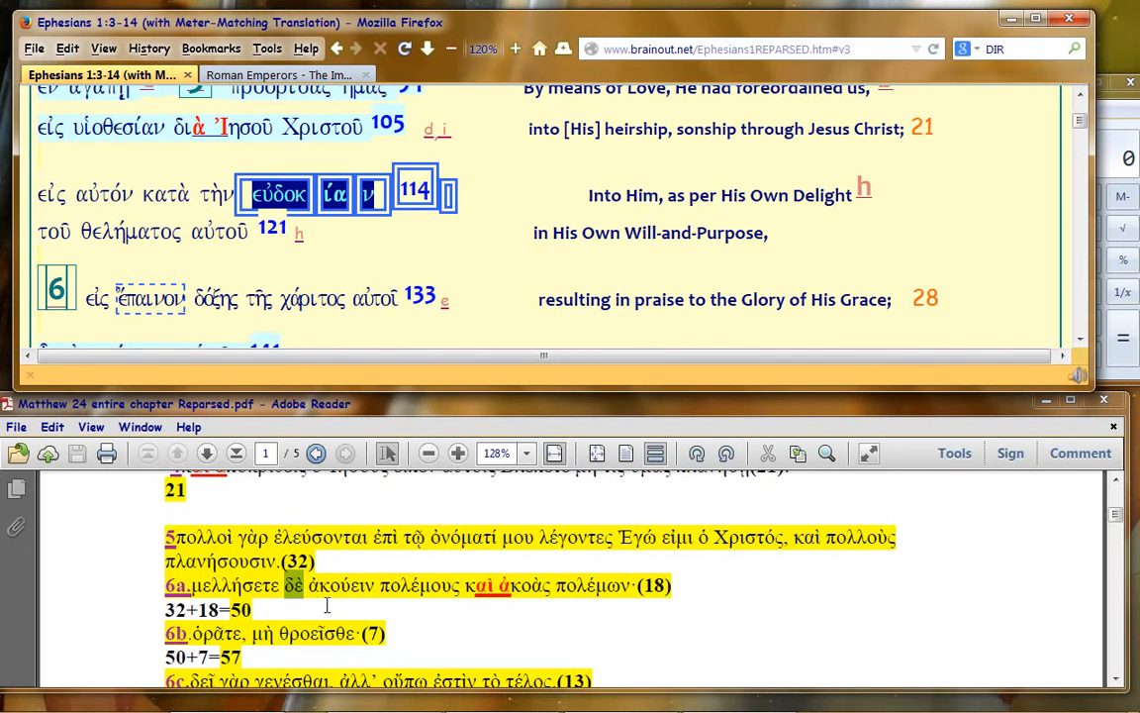
mouse_move(394, 596)
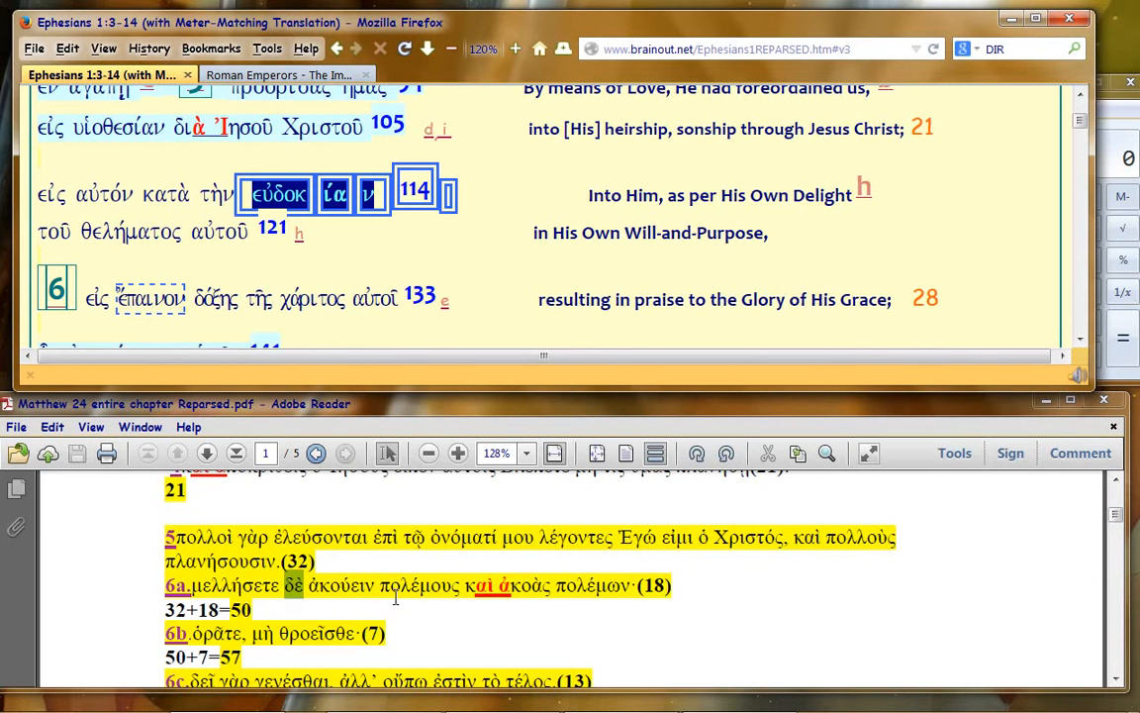
mouse_move(416, 193)
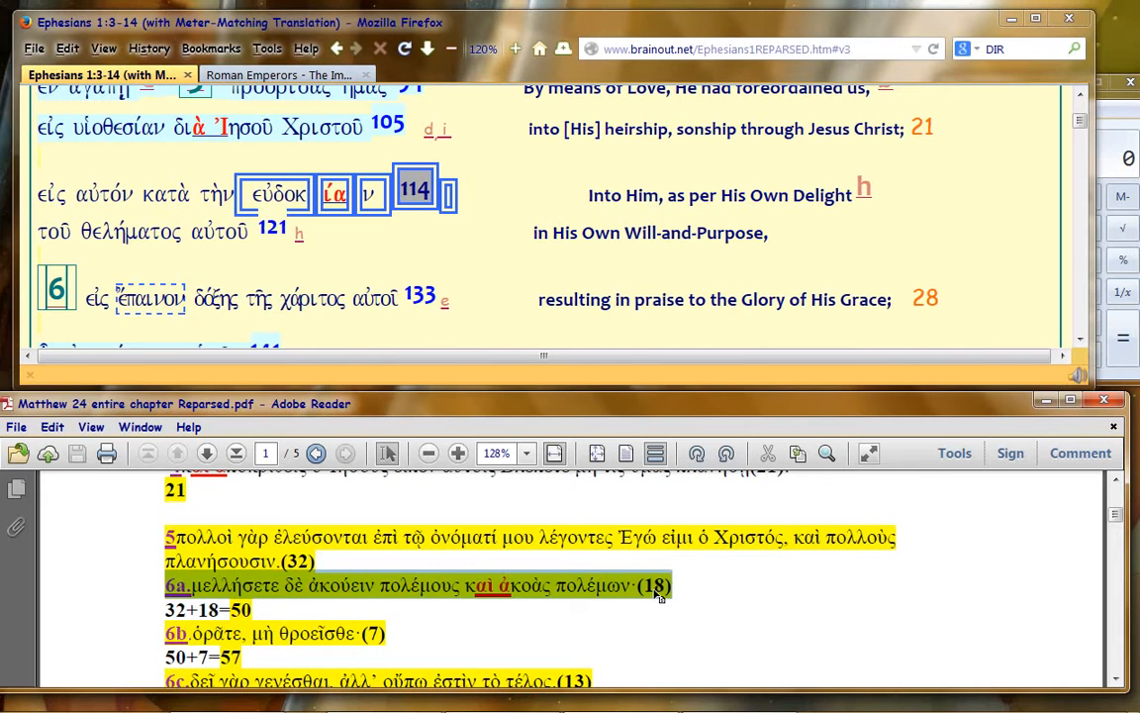
mouse_move(645, 595)
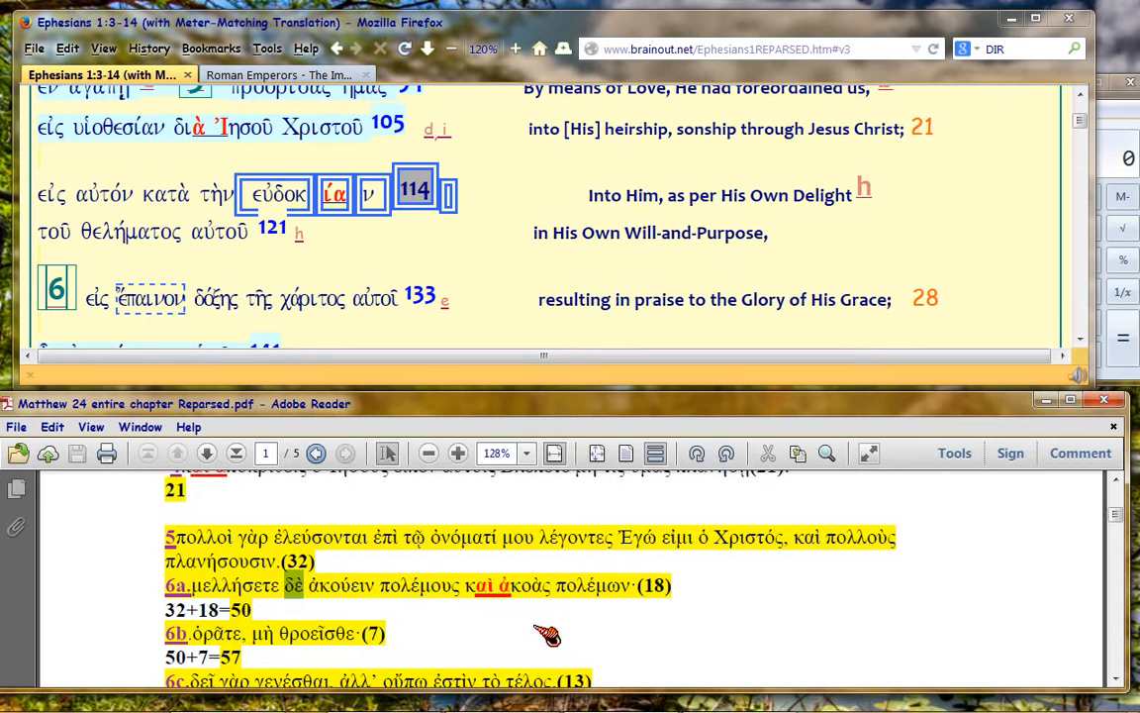
mouse_move(402, 550)
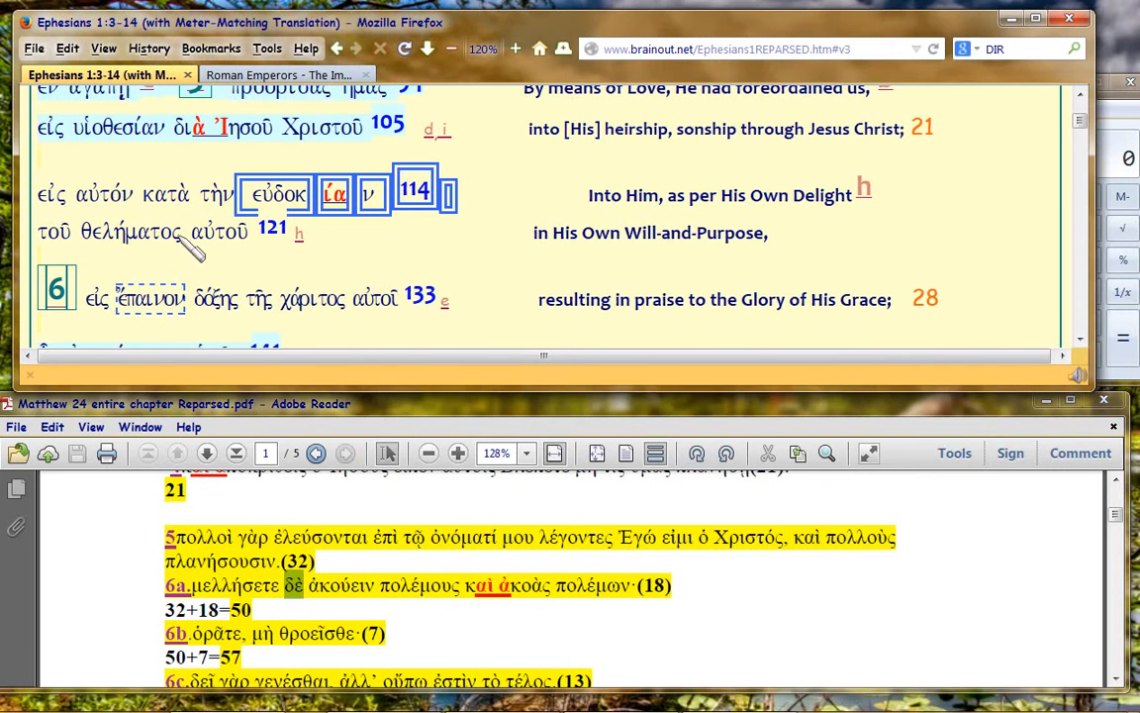
mouse_move(161, 208)
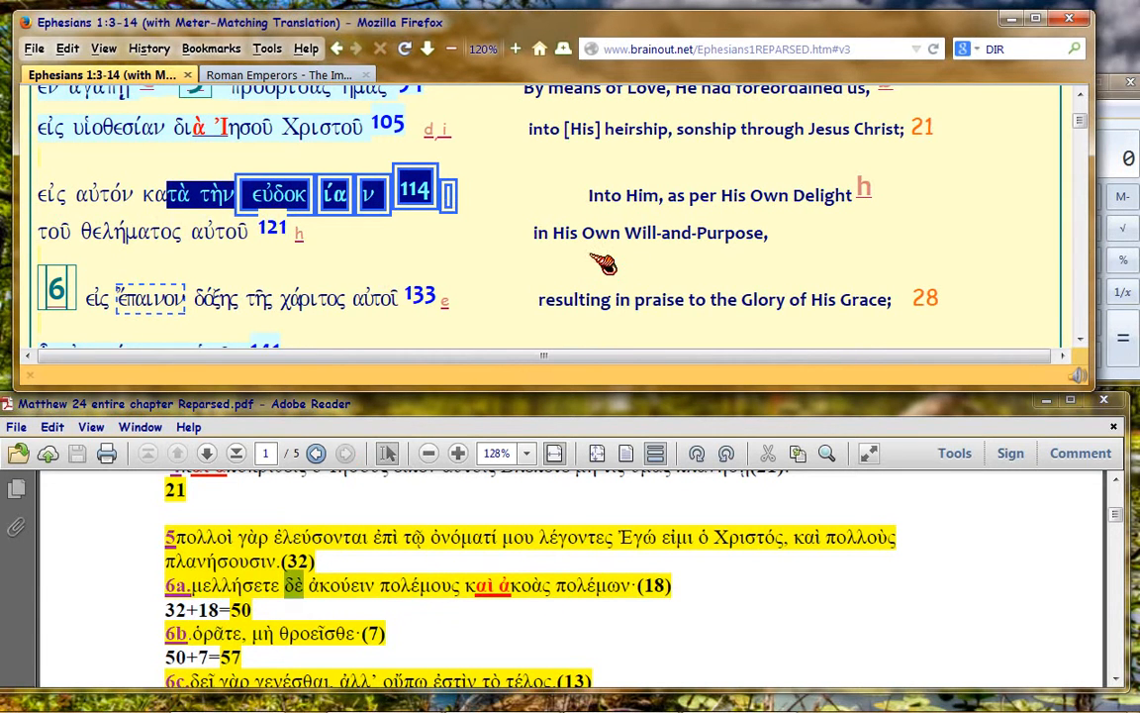
mouse_move(119, 248)
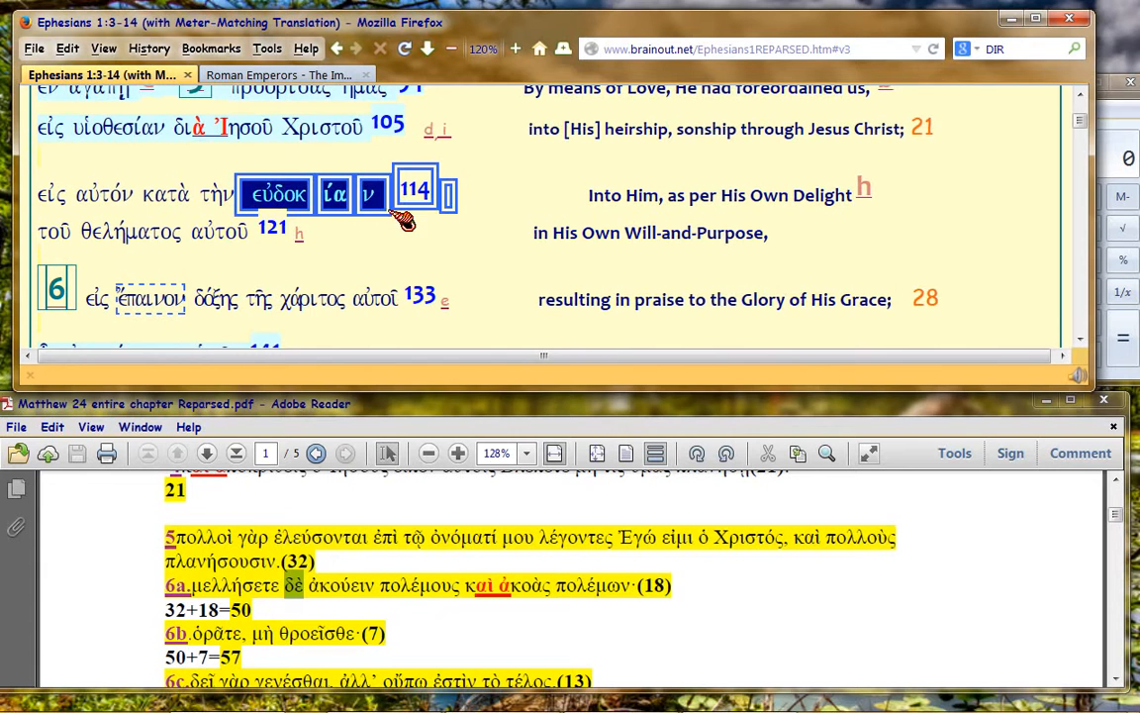
mouse_move(55, 246)
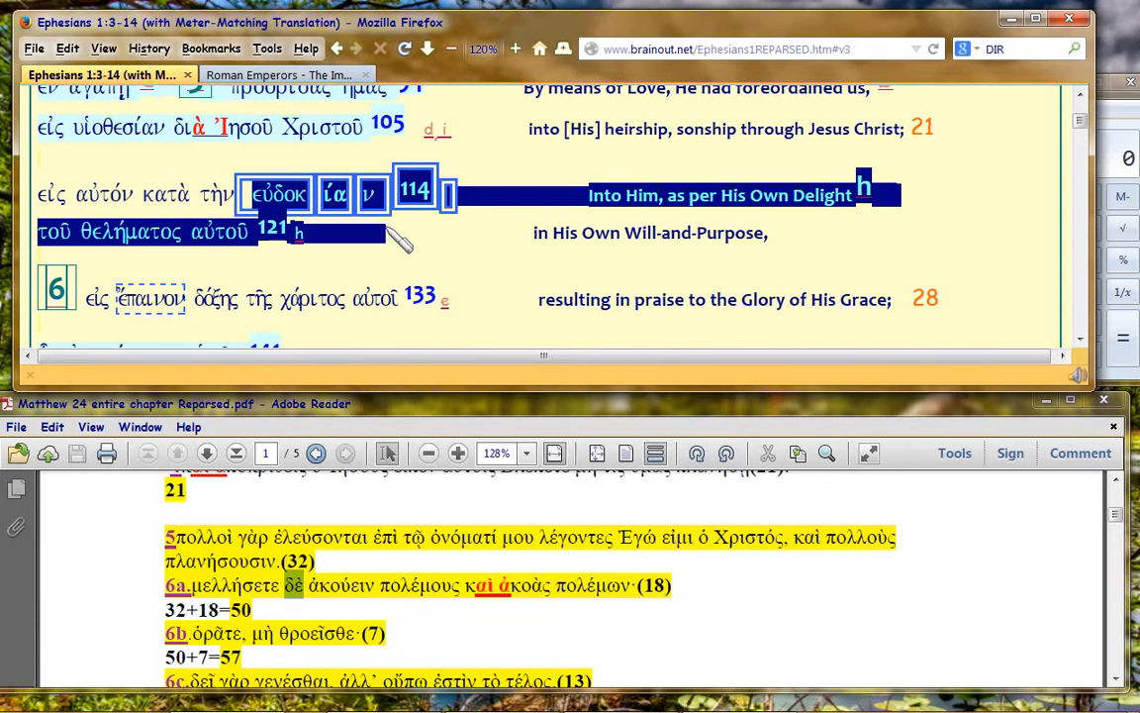
left_click(514, 275)
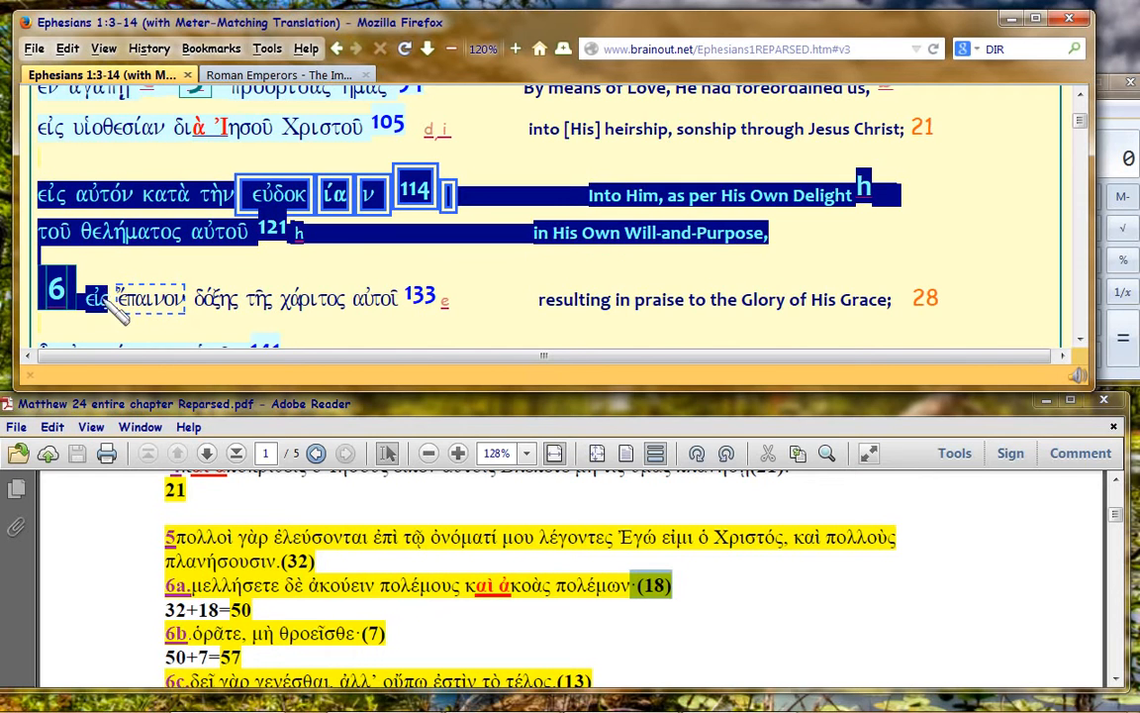
mouse_move(149, 305)
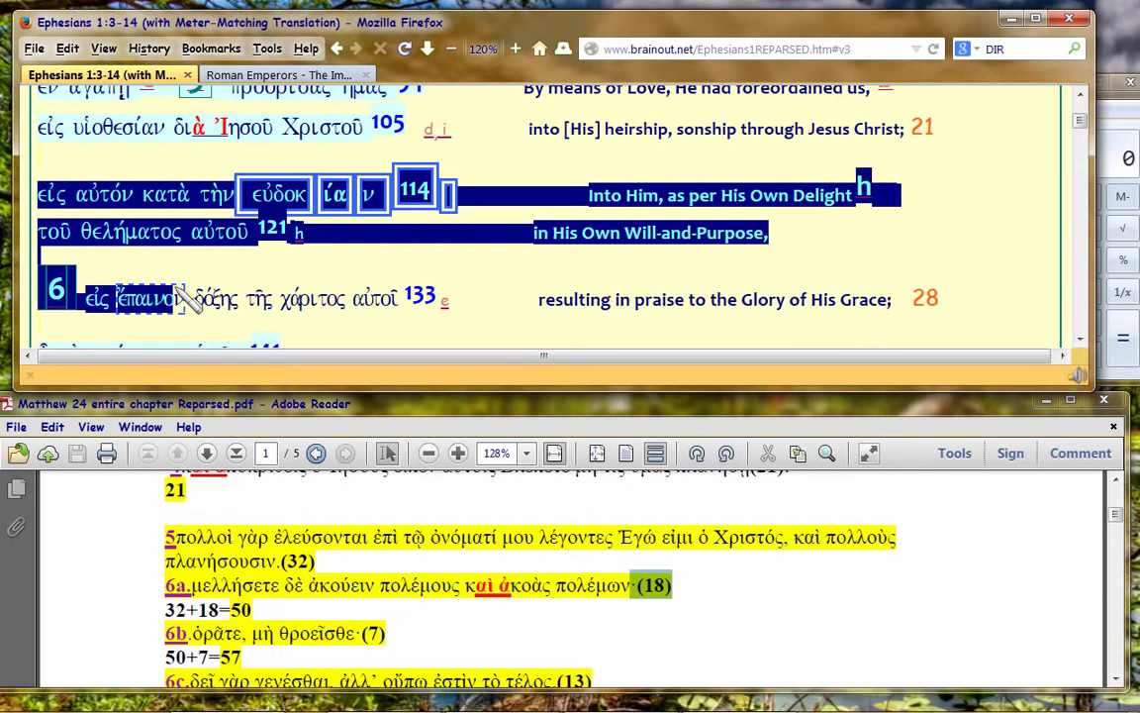
mouse_move(227, 298)
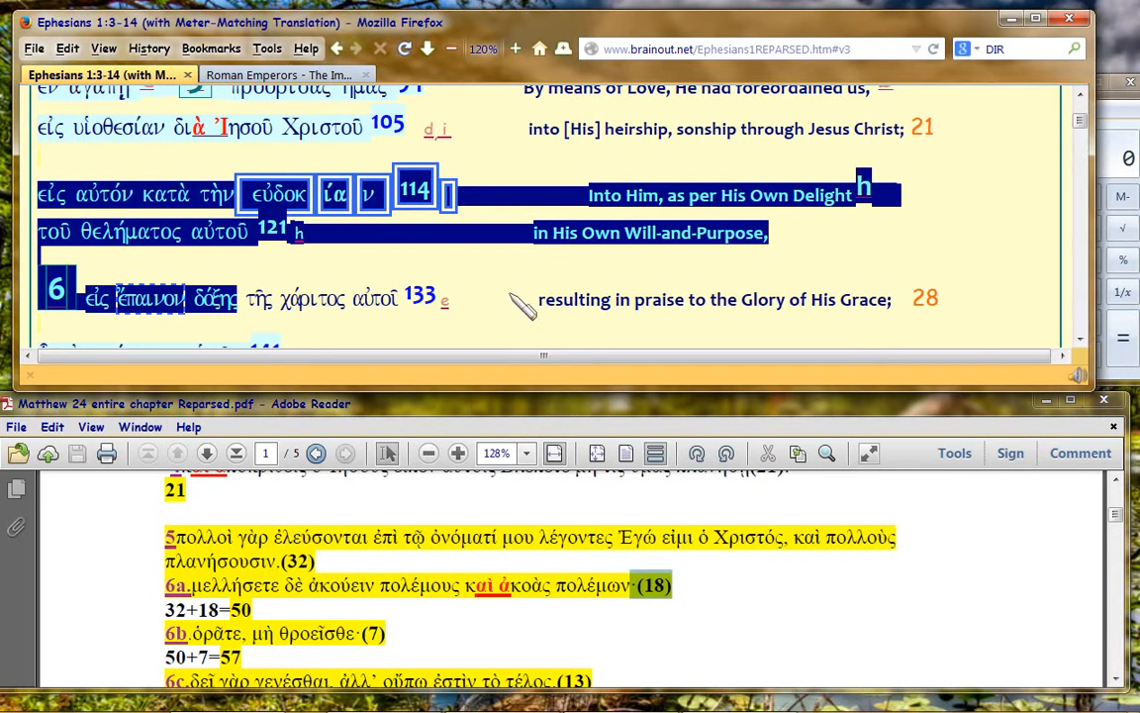
mouse_move(522, 299)
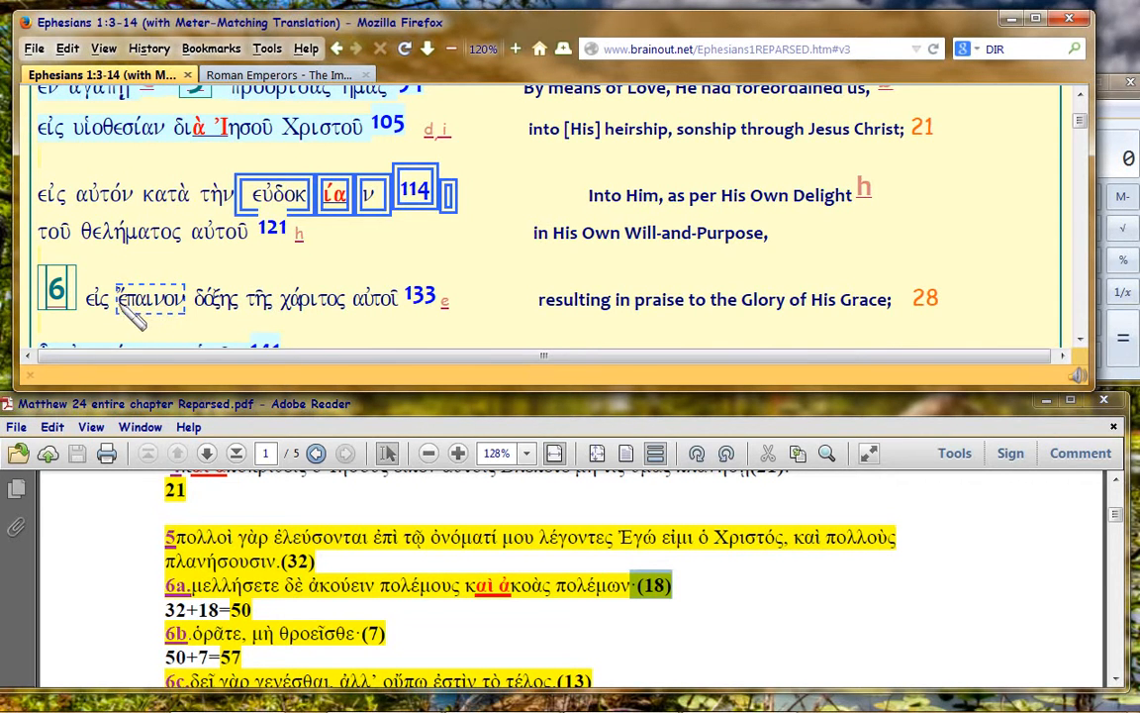
Select ἐπαίνου and extend the highlight across δόξης in verse 6
double_click(148, 299)
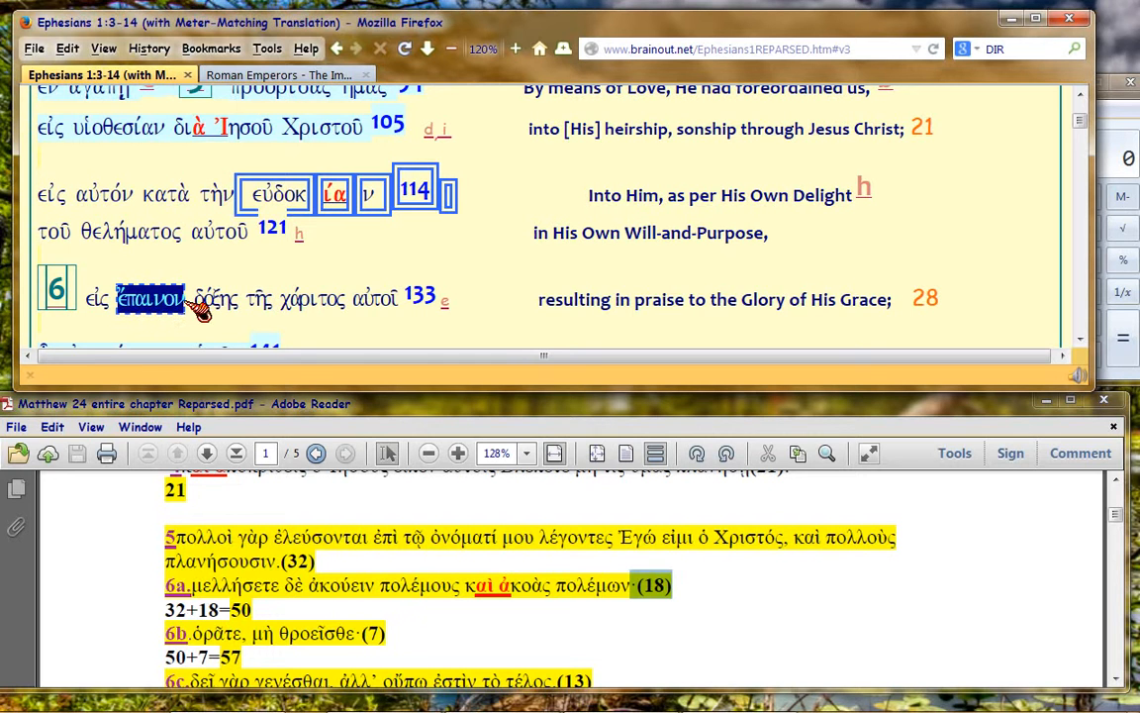
mouse_move(203, 316)
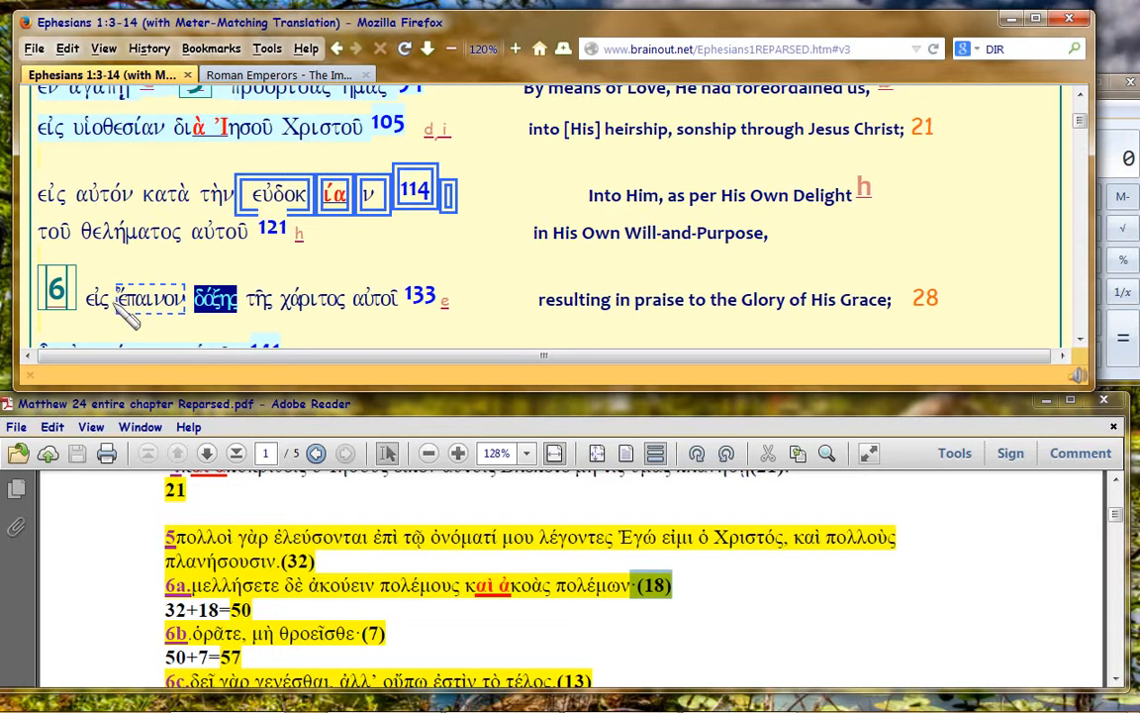
left_click_drag(149, 298, 237, 298)
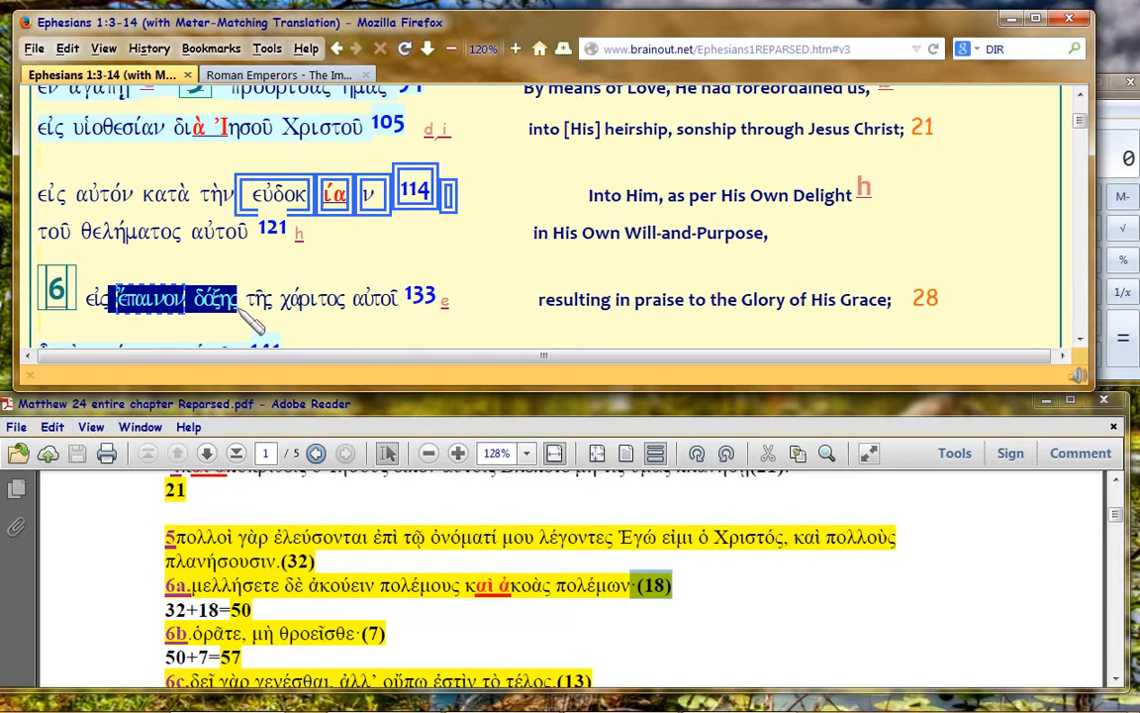
mouse_move(492, 299)
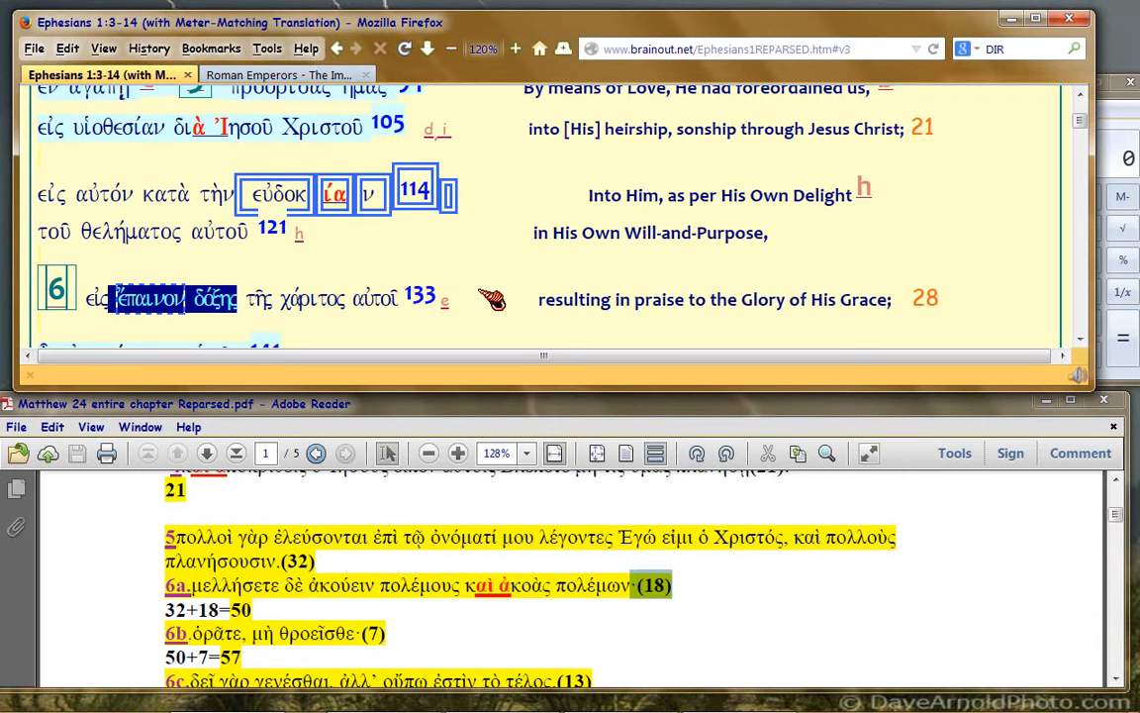
mouse_move(161, 584)
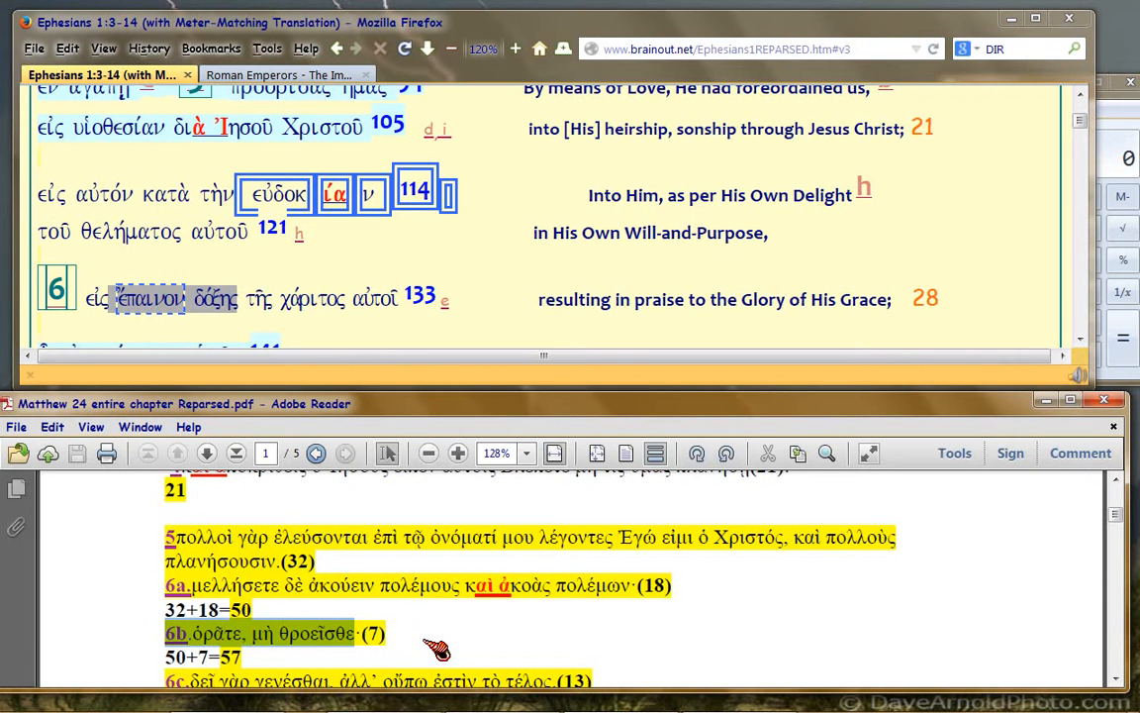
mouse_move(287, 273)
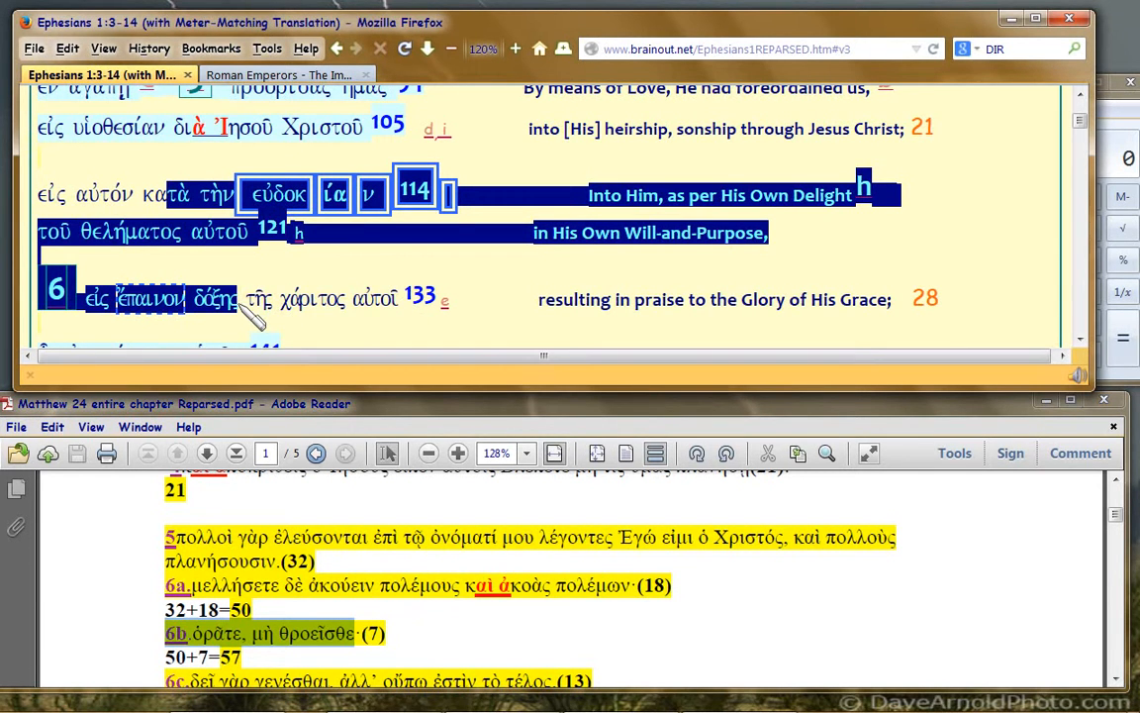
mouse_move(529, 280)
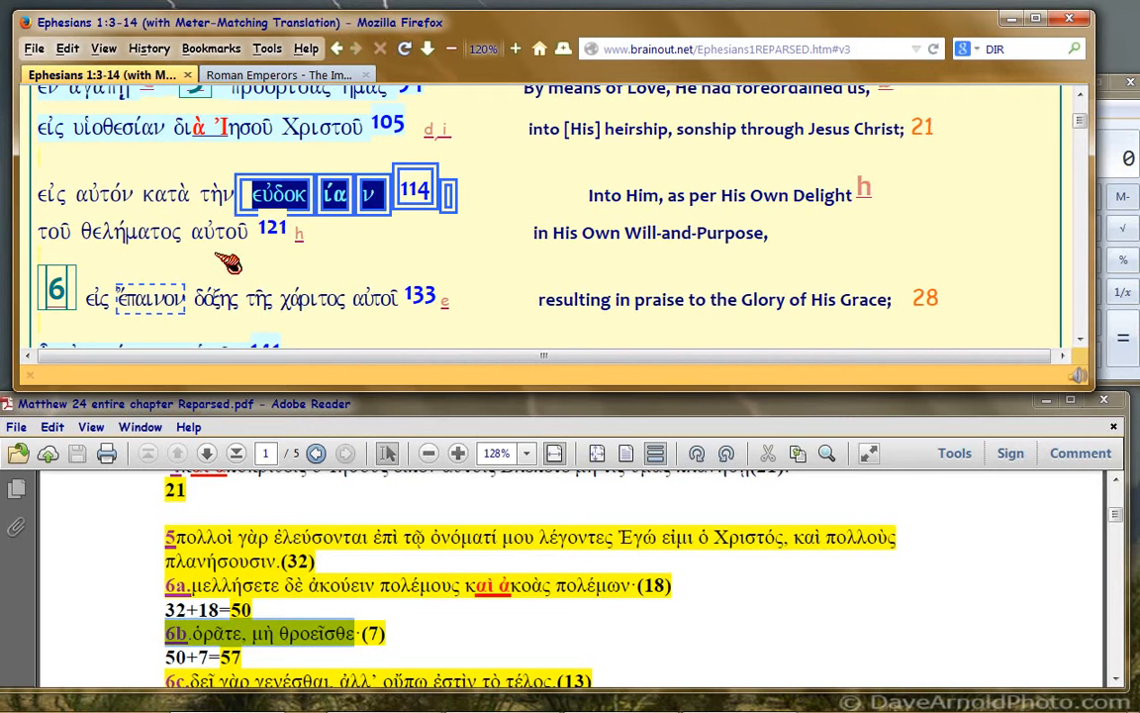
mouse_move(255, 265)
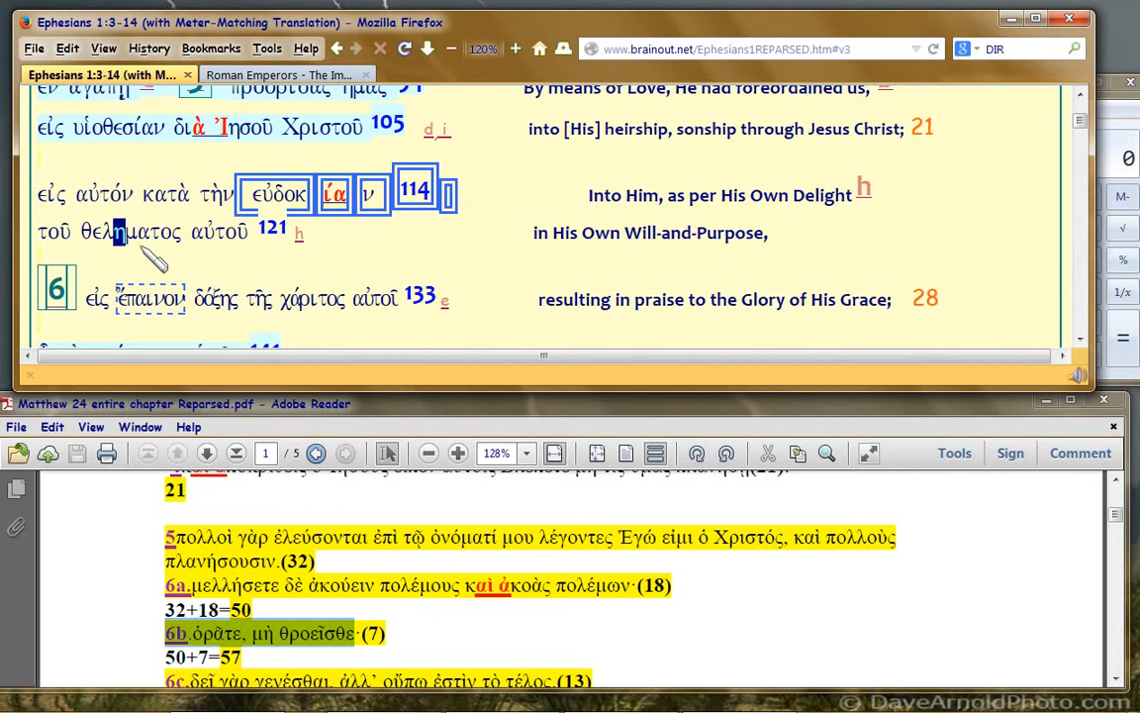
mouse_move(168, 272)
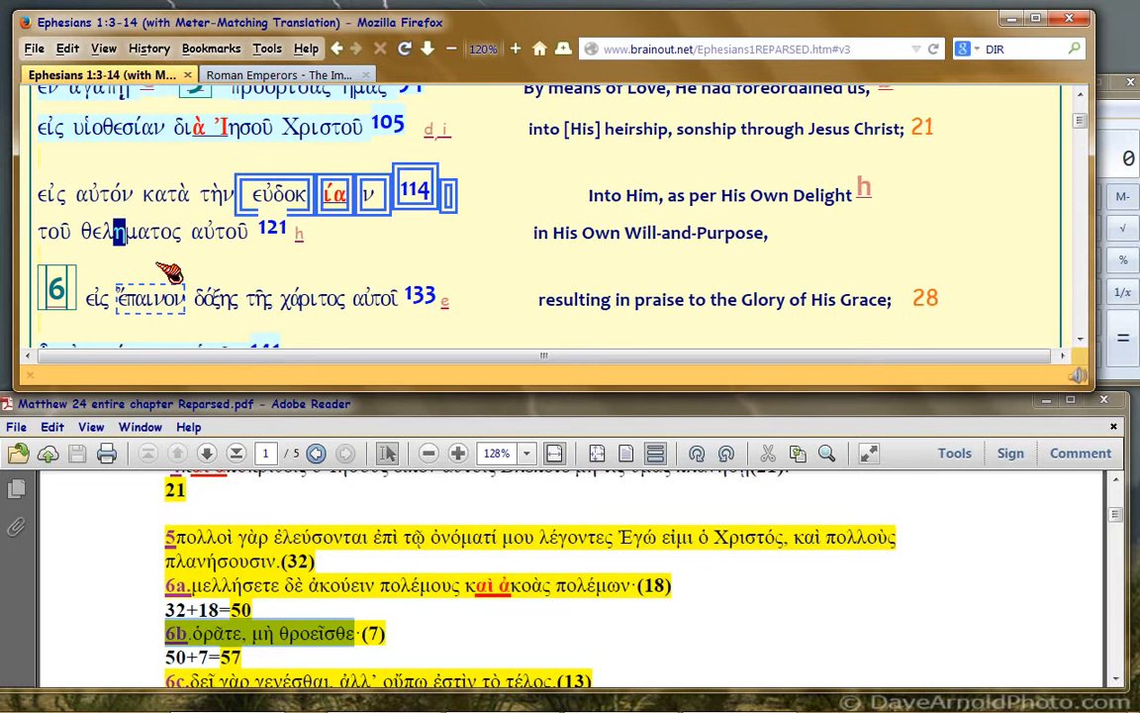
mouse_move(89, 258)
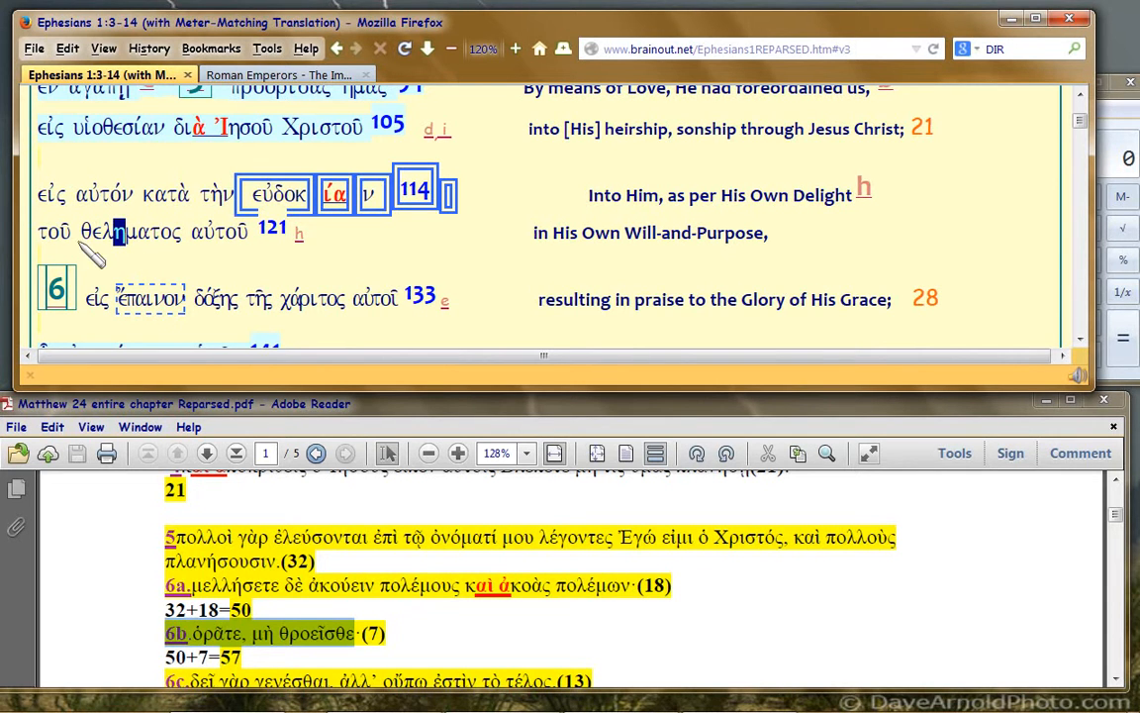
mouse_move(198, 257)
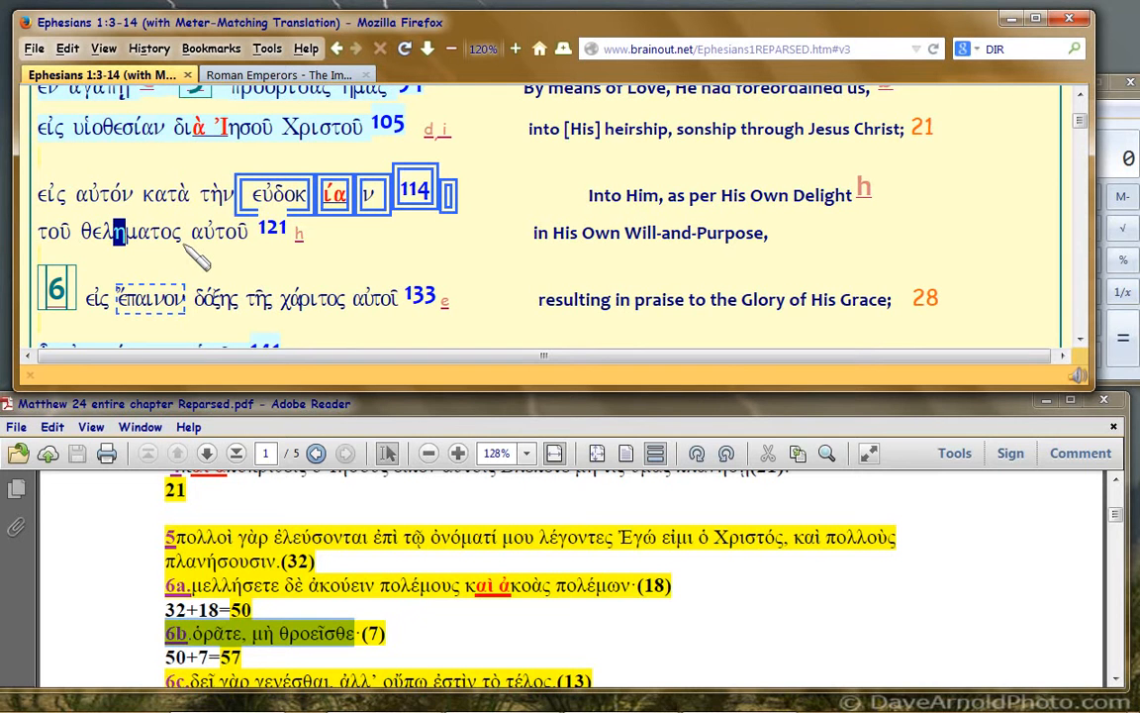
mouse_move(148, 317)
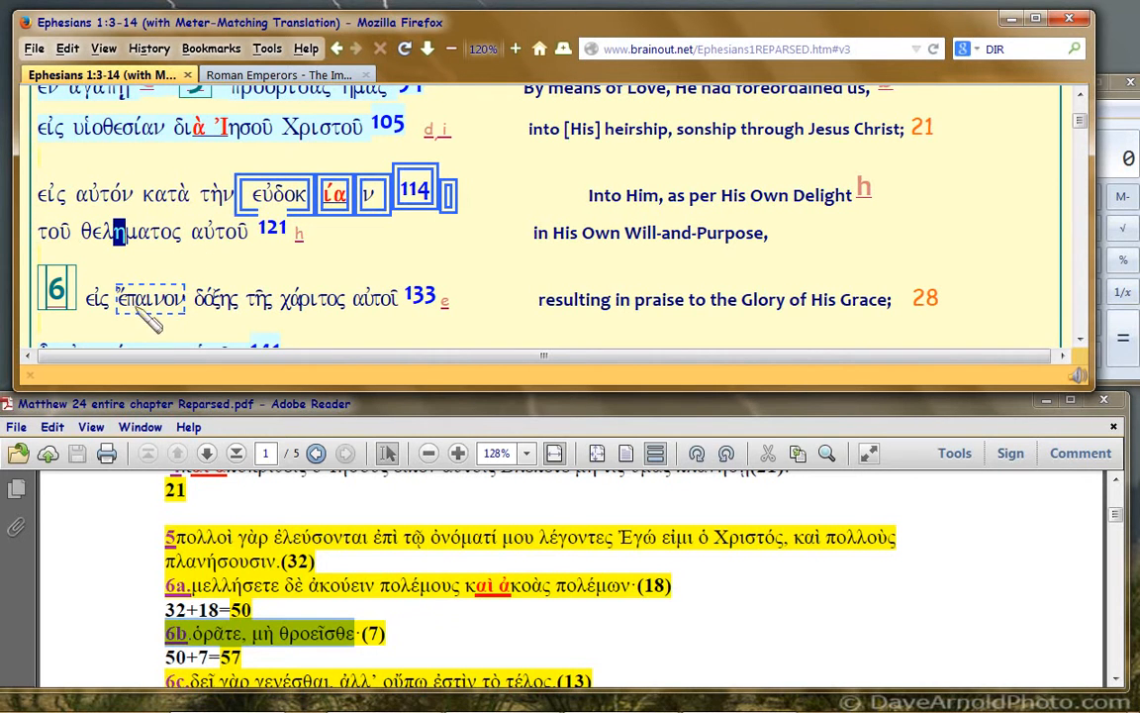
Reselect ἐπαίνου δόξης in Ephesians verse 6
double_click(150, 299)
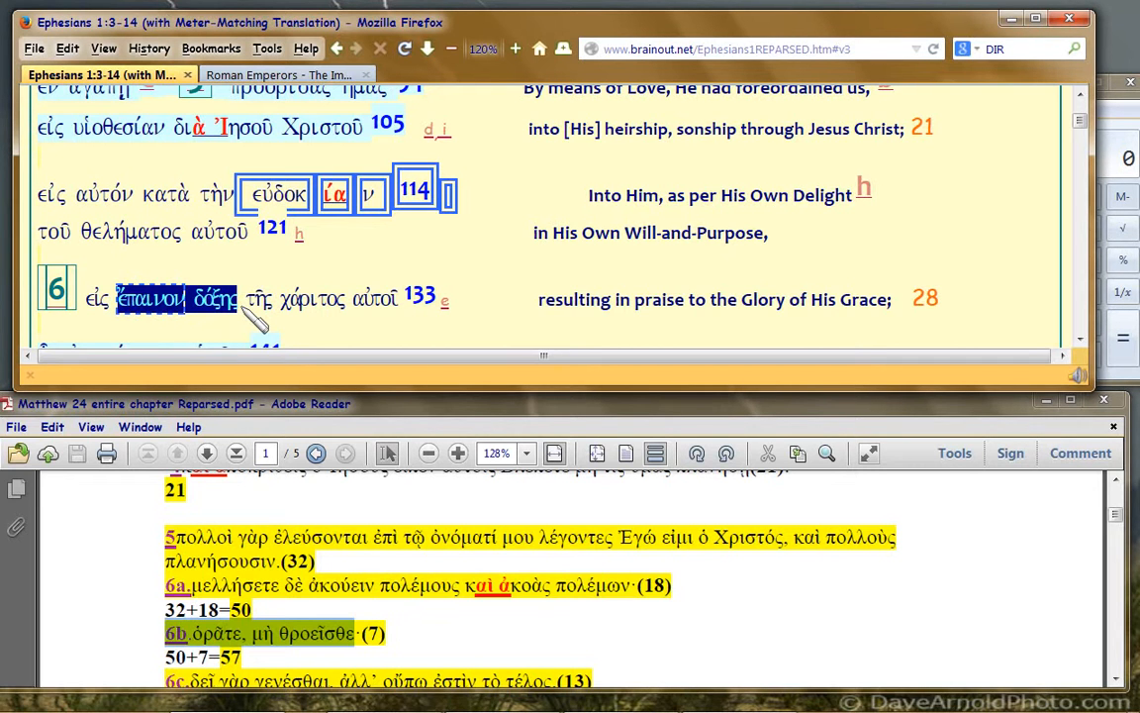
mouse_move(267, 282)
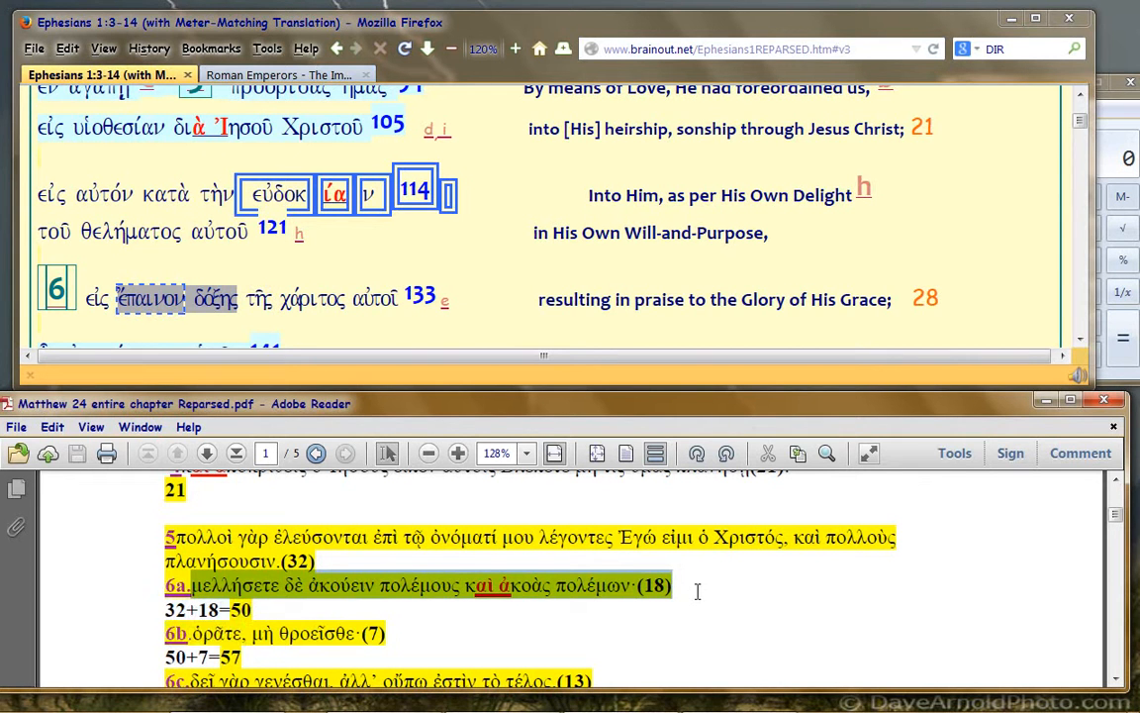
mouse_move(676, 567)
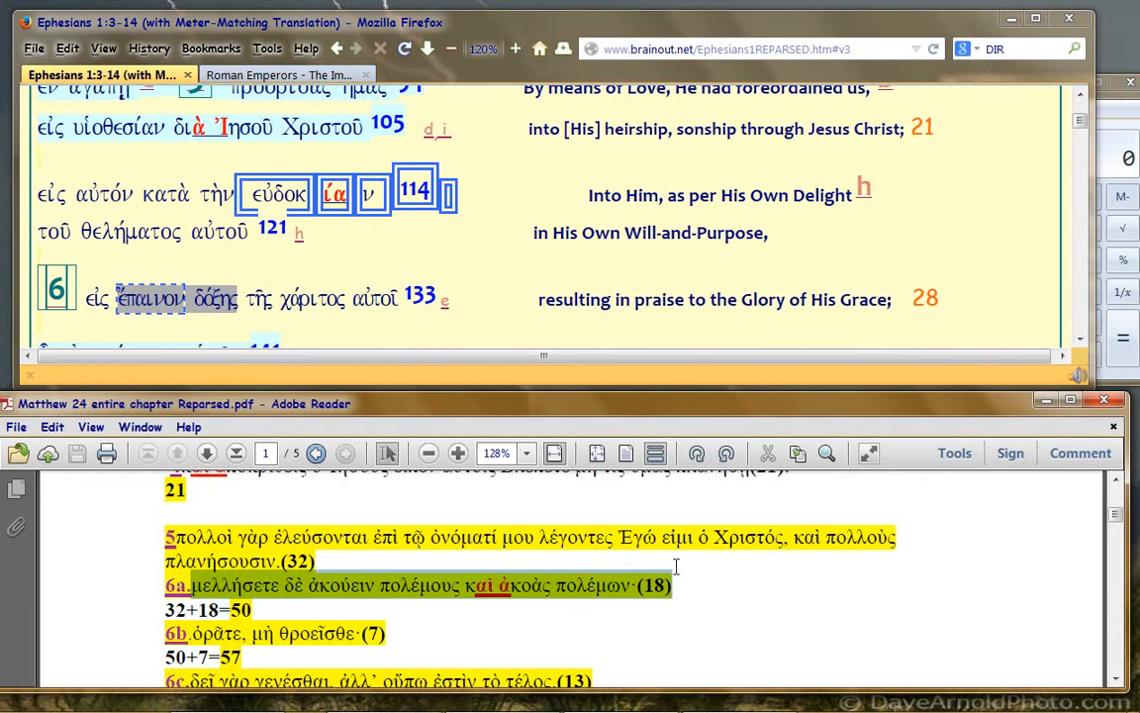
mouse_move(676, 580)
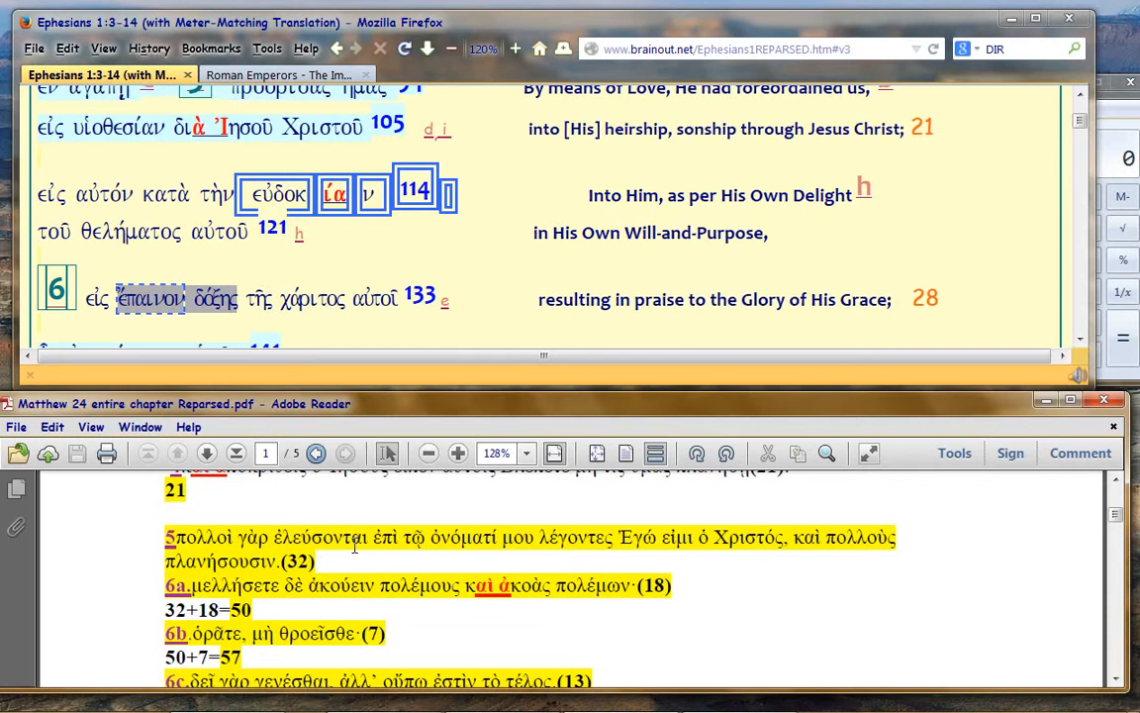
mouse_move(161, 590)
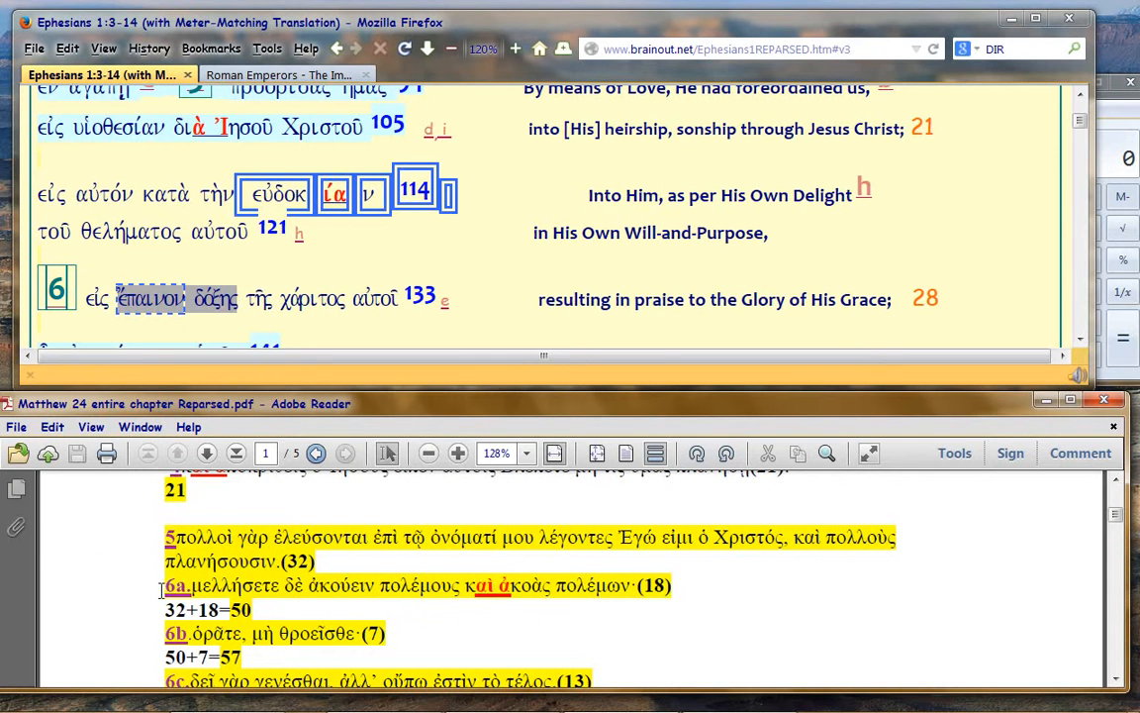